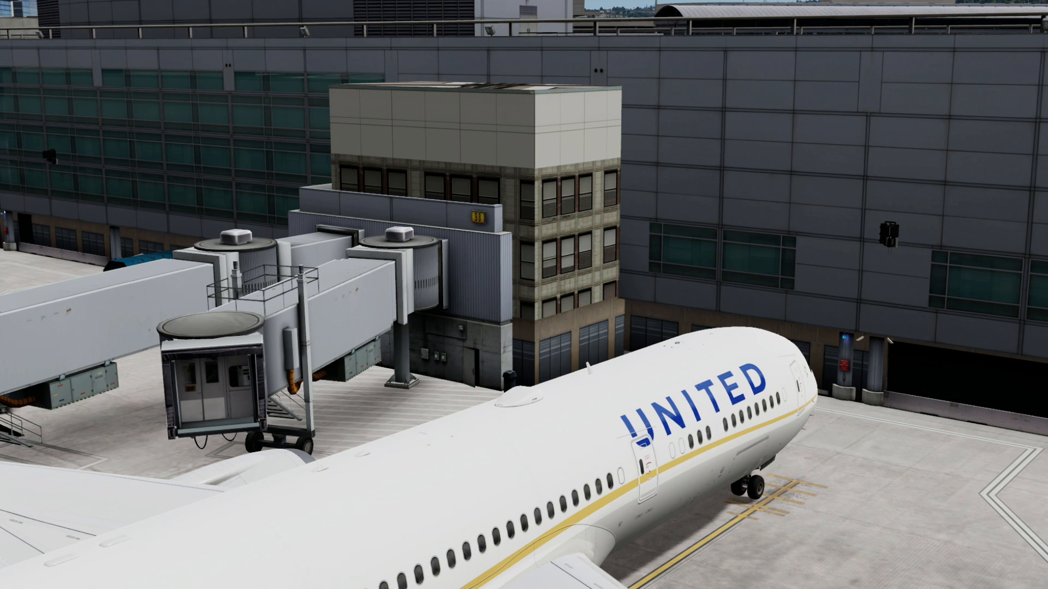
mouse_move(392, 381)
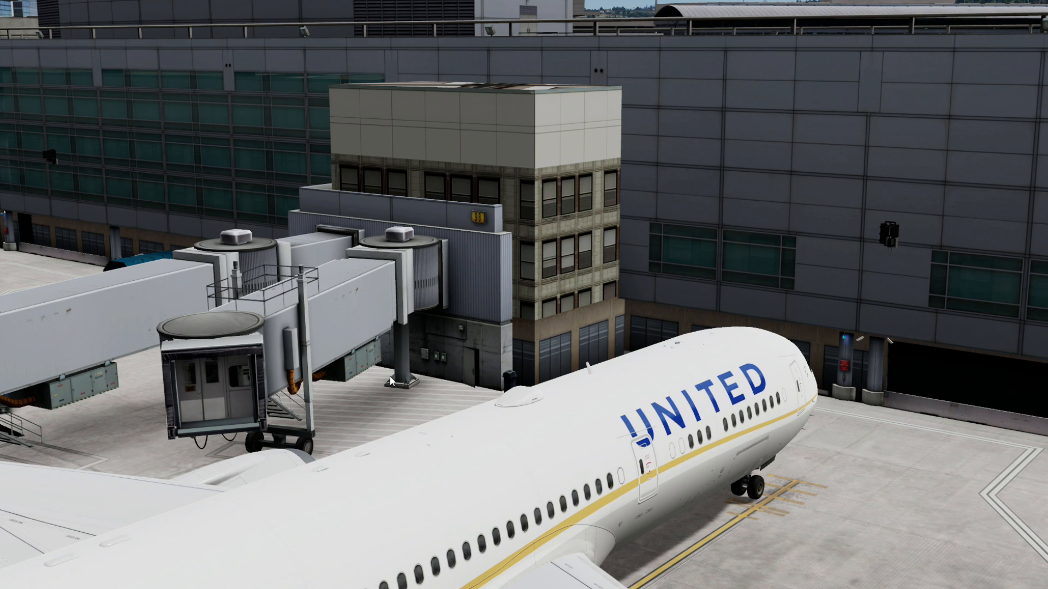
mouse_move(695, 422)
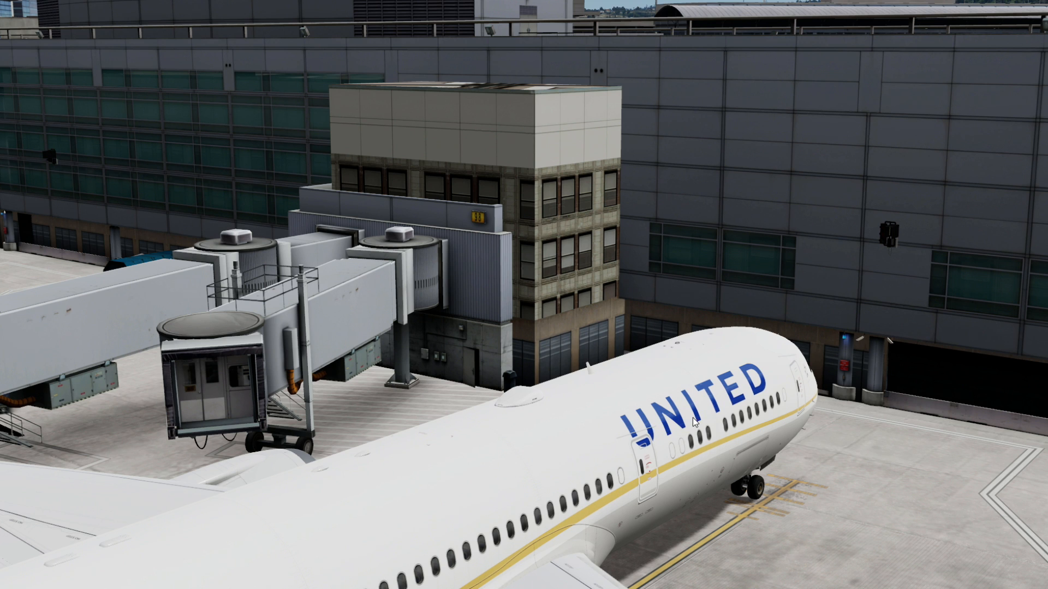
mouse_move(372, 78)
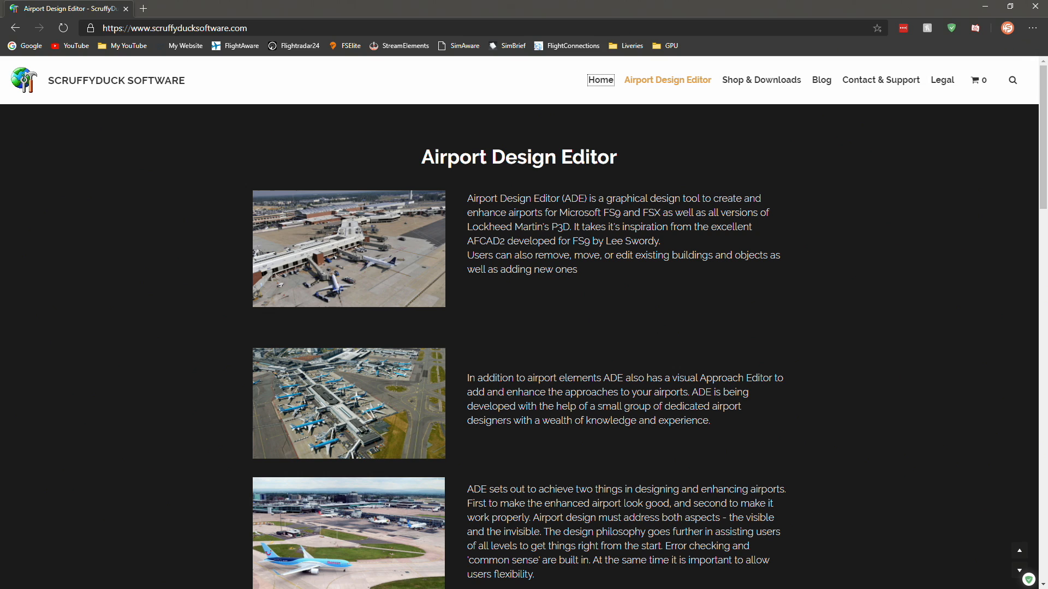
mouse_move(222, 316)
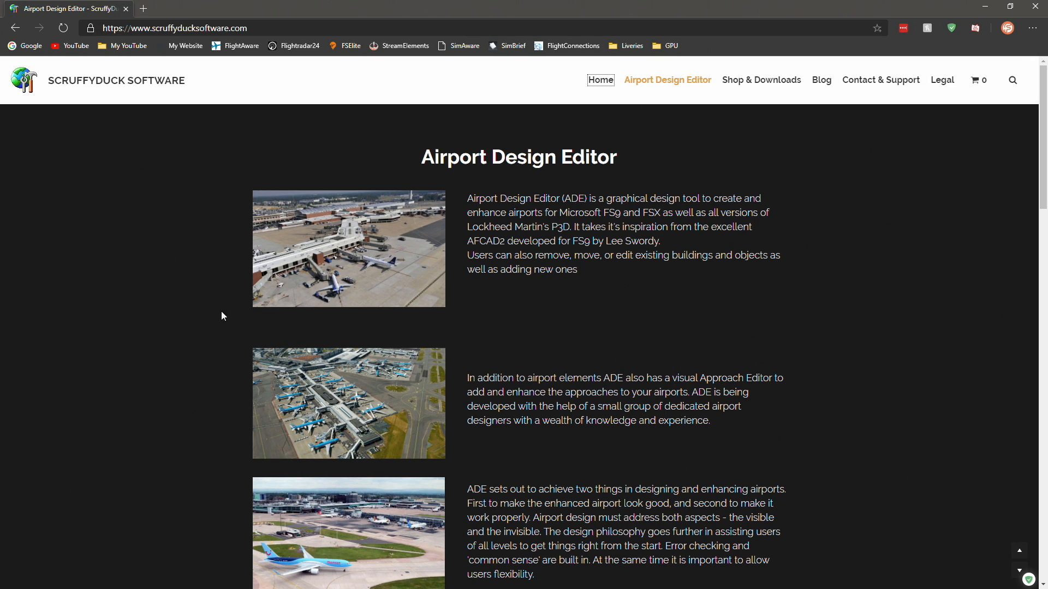
mouse_move(58, 84)
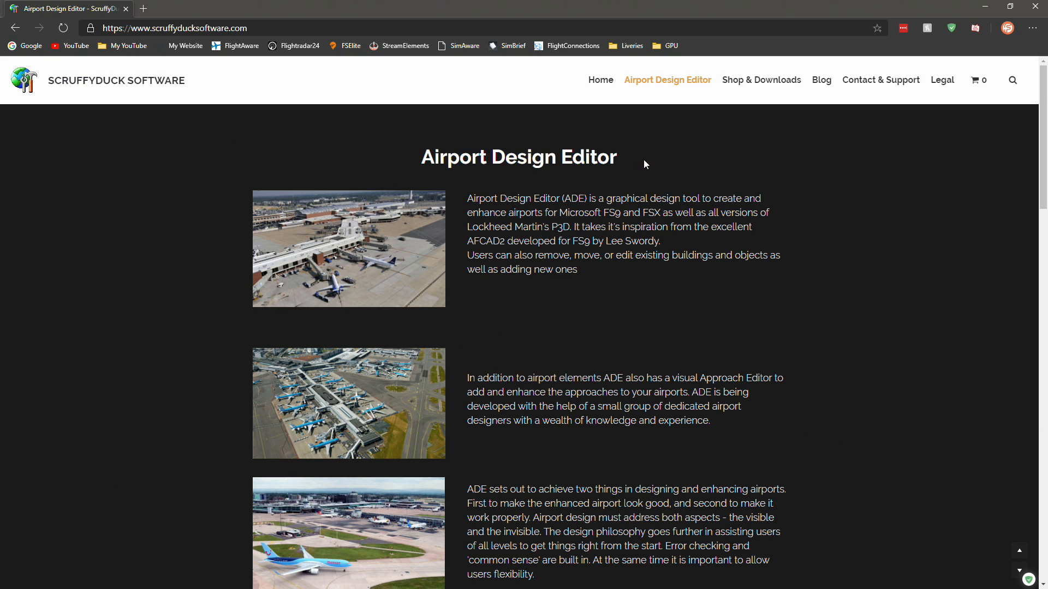
mouse_move(464, 242)
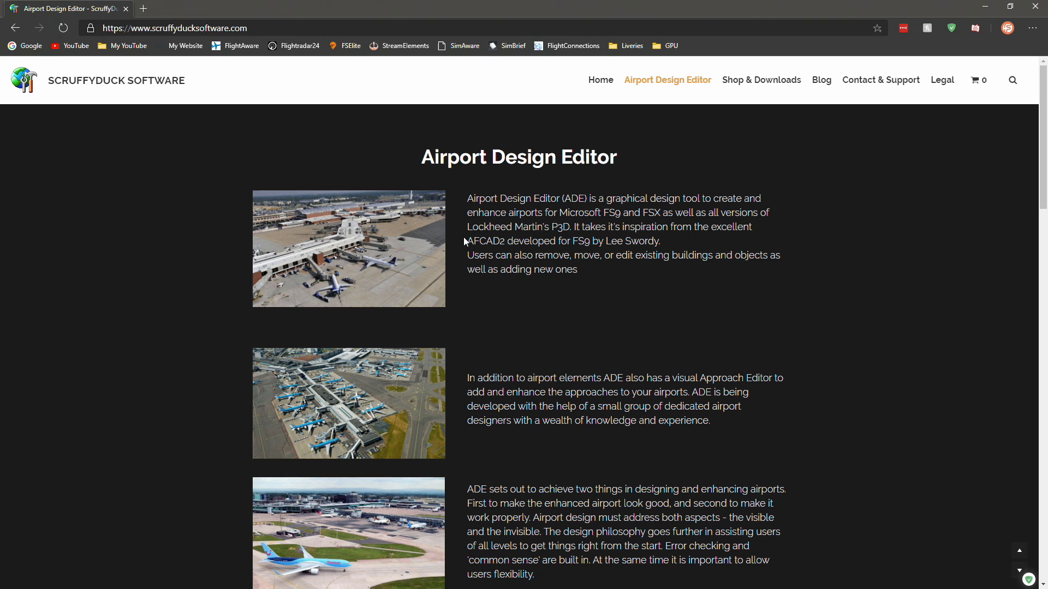
Open scruffyducksoftware.com in Edge and go to its Shop & Downloads page.
double_click(482, 241)
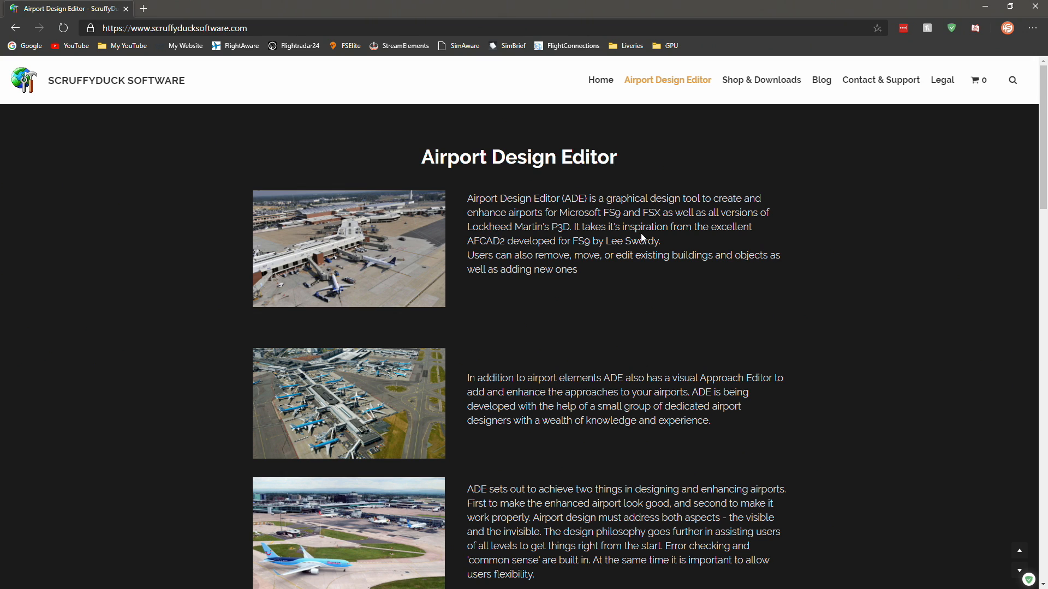
mouse_move(321, 266)
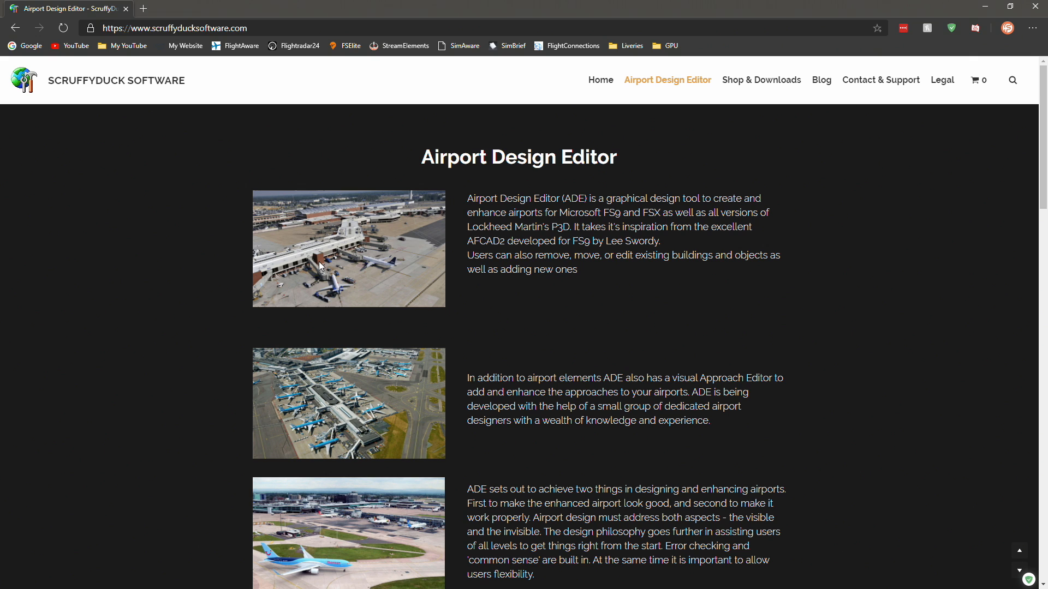
click(760, 80)
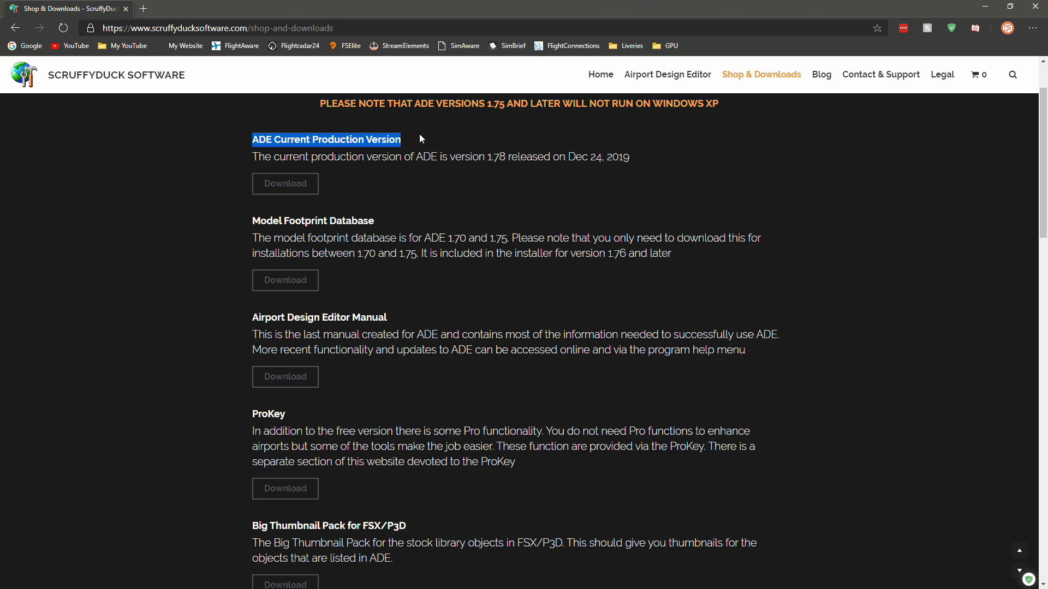
Scroll to ADE Development Version and get the 1.79 development download.
click(248, 157)
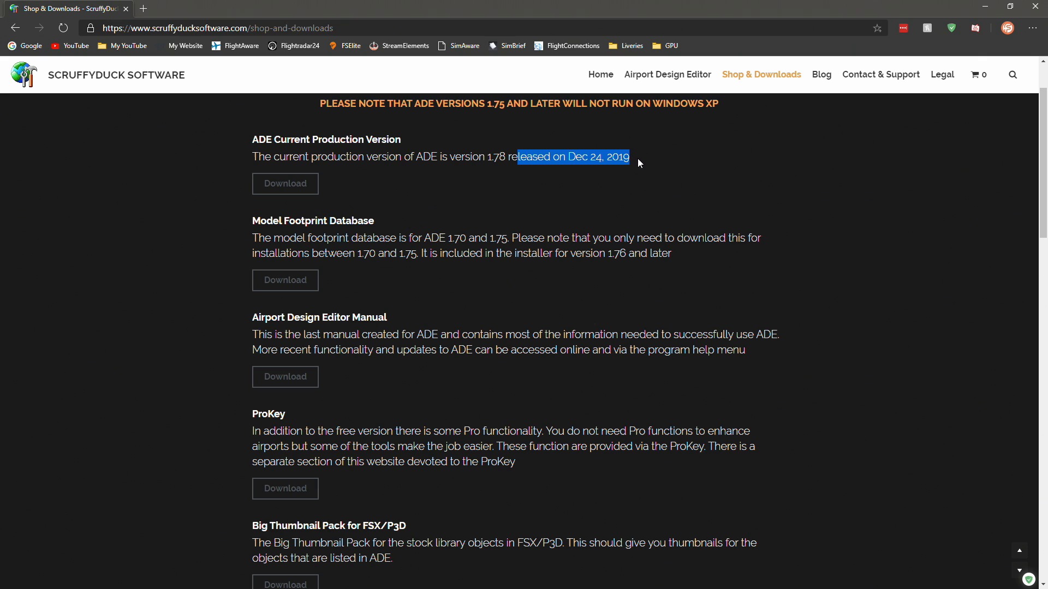
scroll(down, 3)
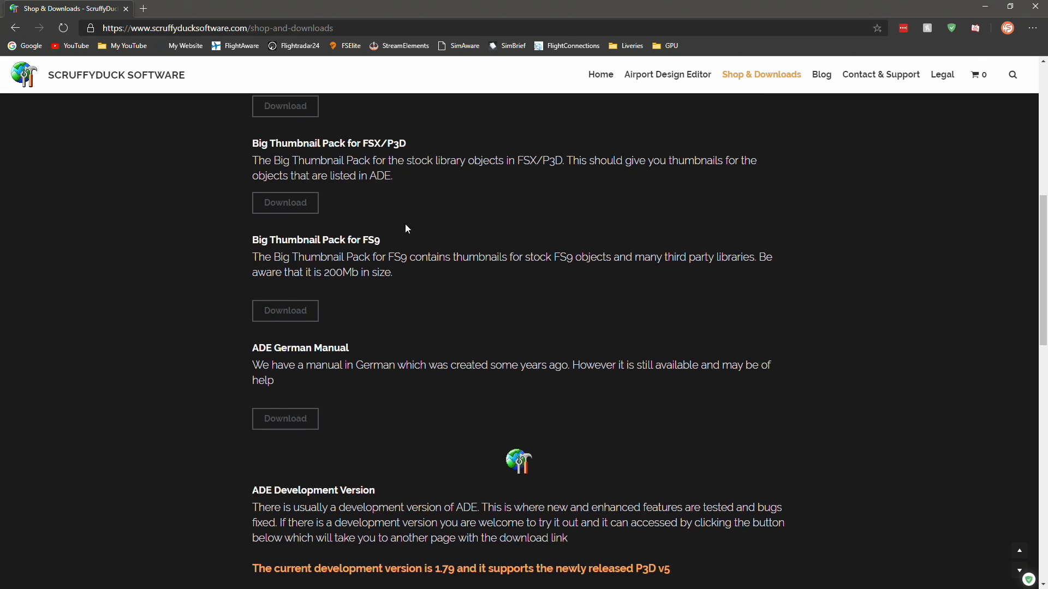
scroll(down, 3)
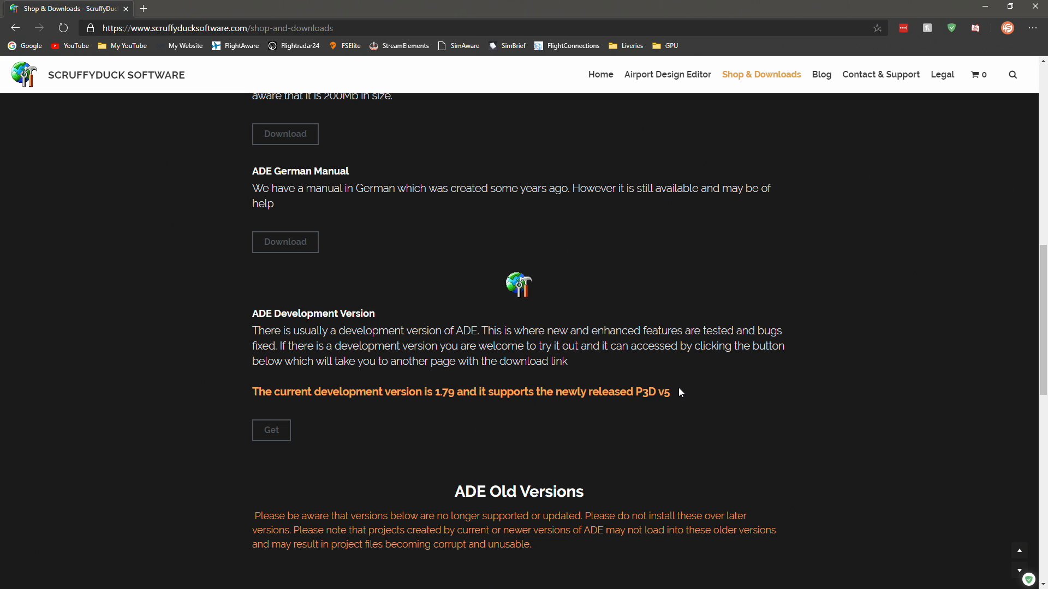
mouse_move(306, 435)
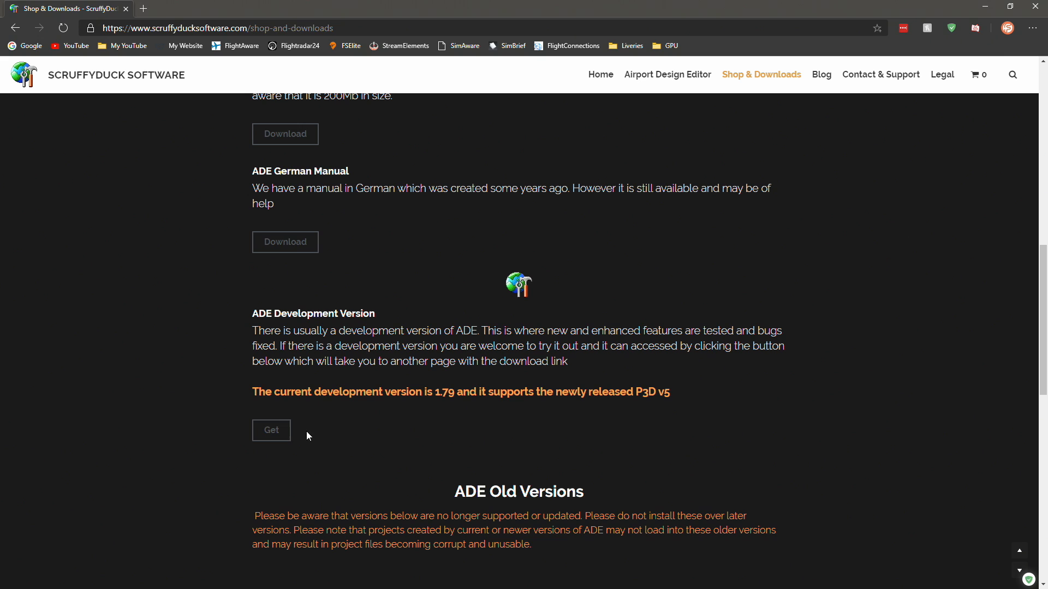
click(270, 429)
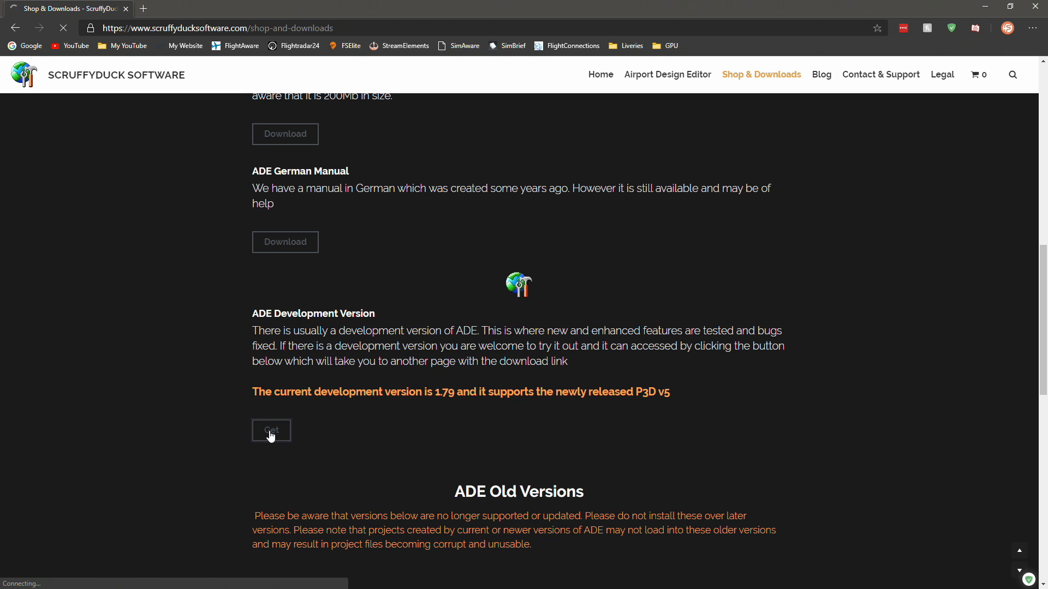
click(270, 430)
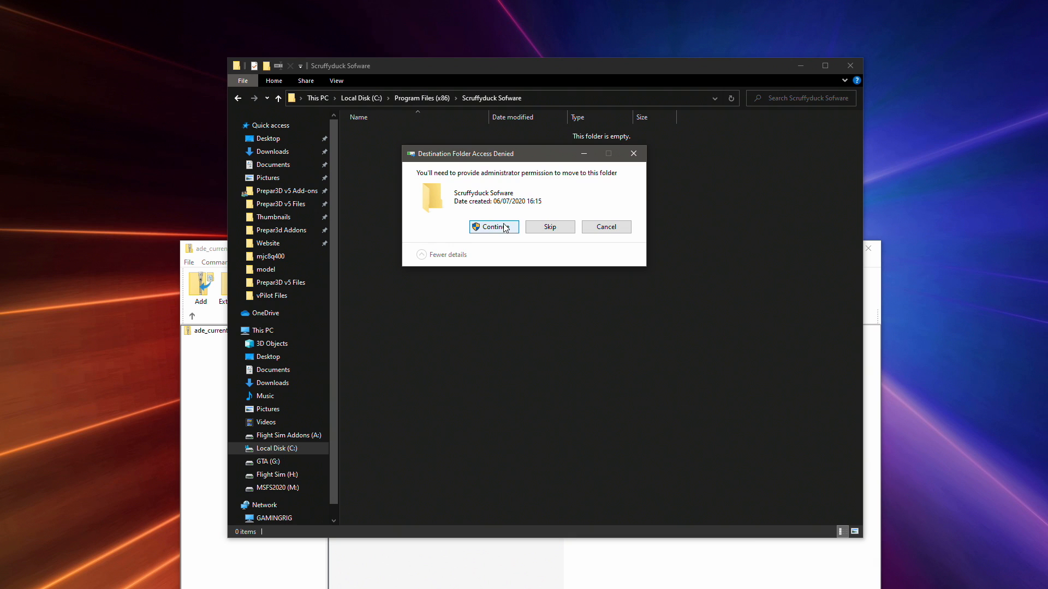
Allow moving the installer into Scruffyduck Sofware, run it and pass the welcome screen.
click(493, 227)
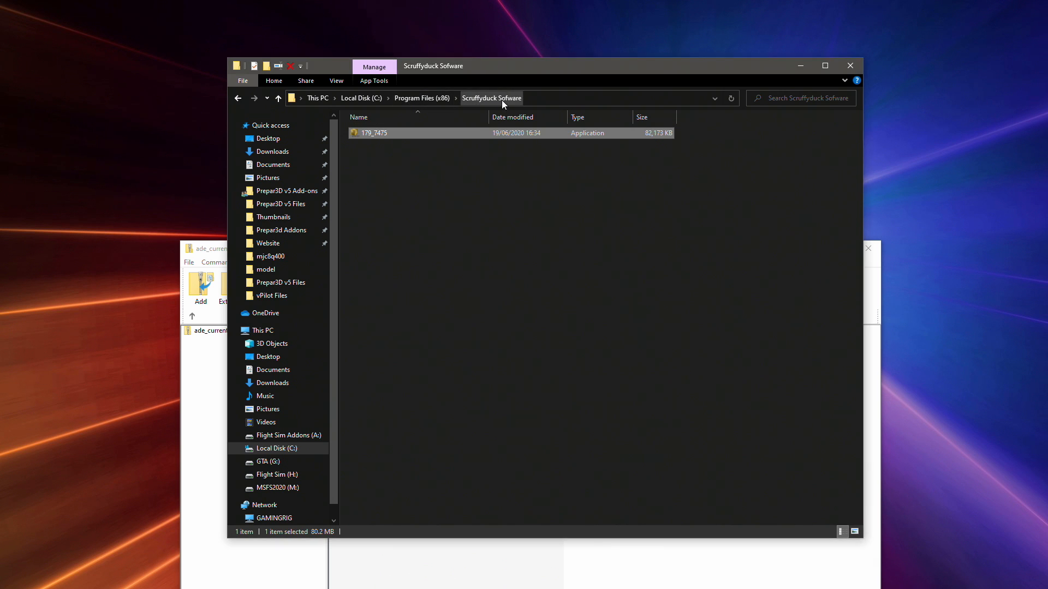
mouse_move(478, 113)
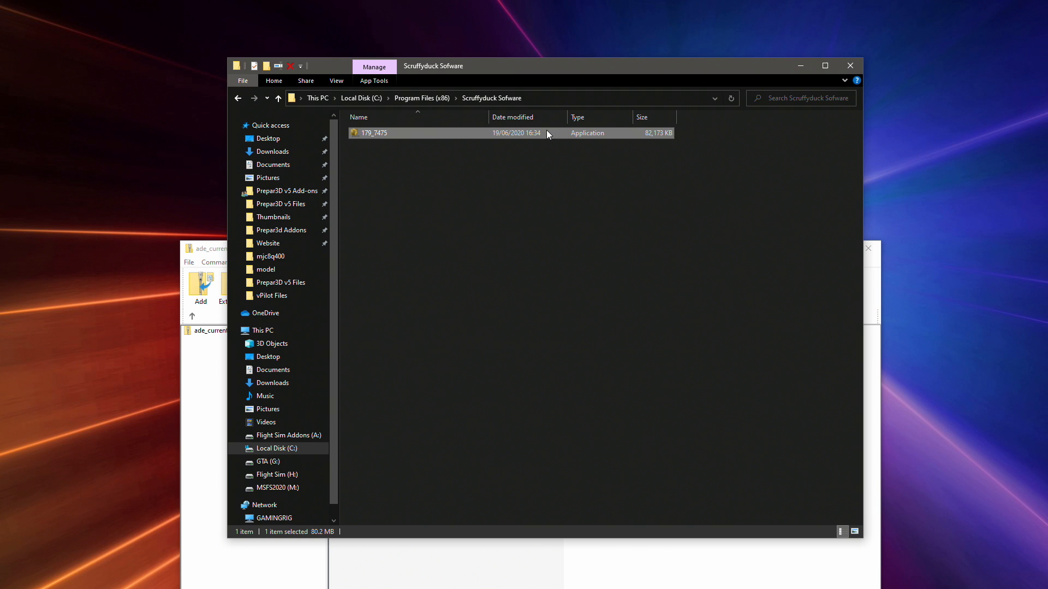
double_click(374, 133)
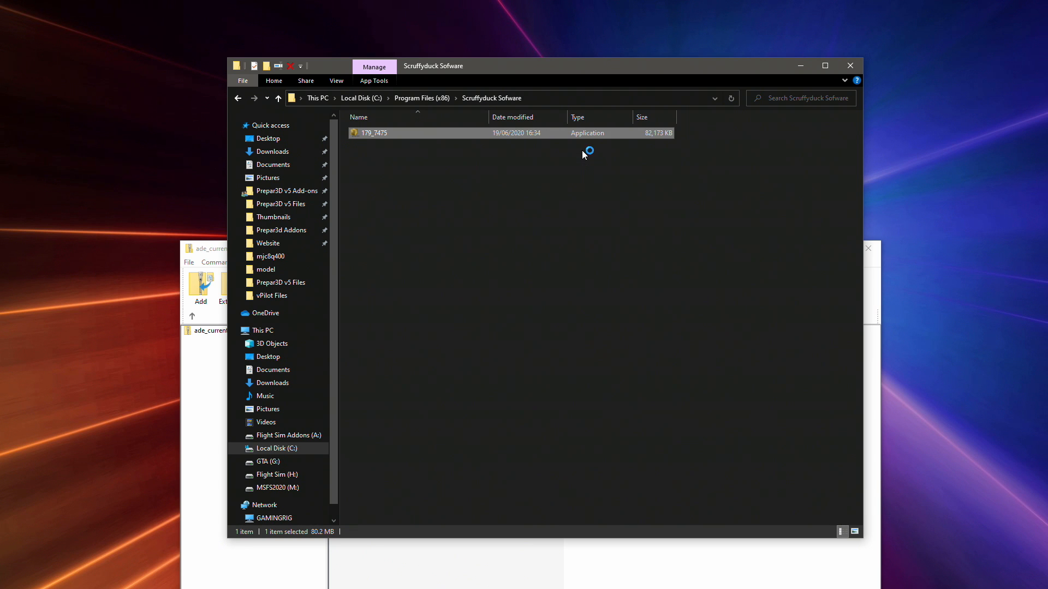
double_click(375, 133)
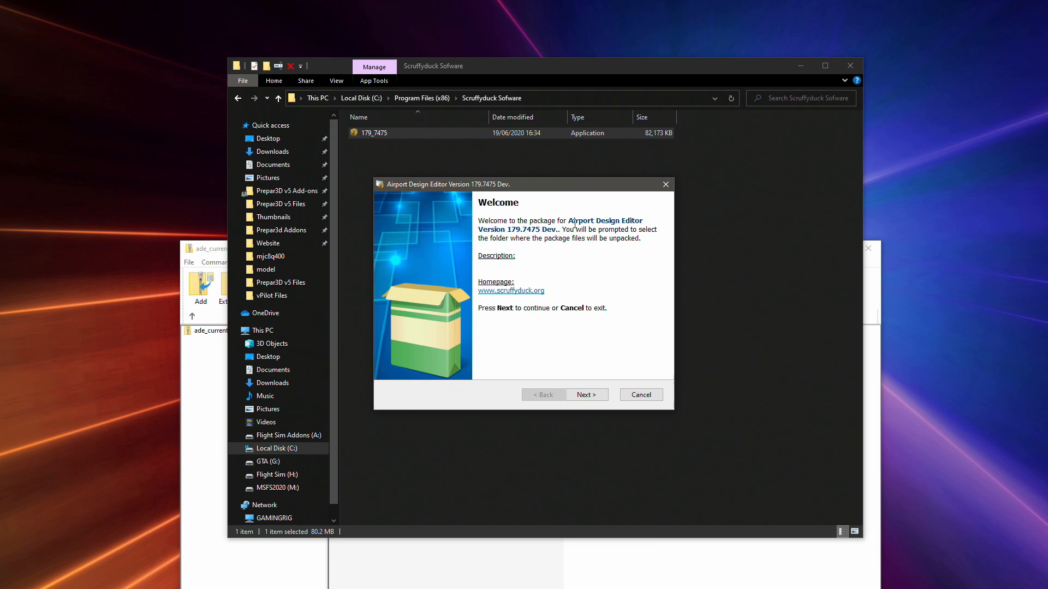
click(586, 395)
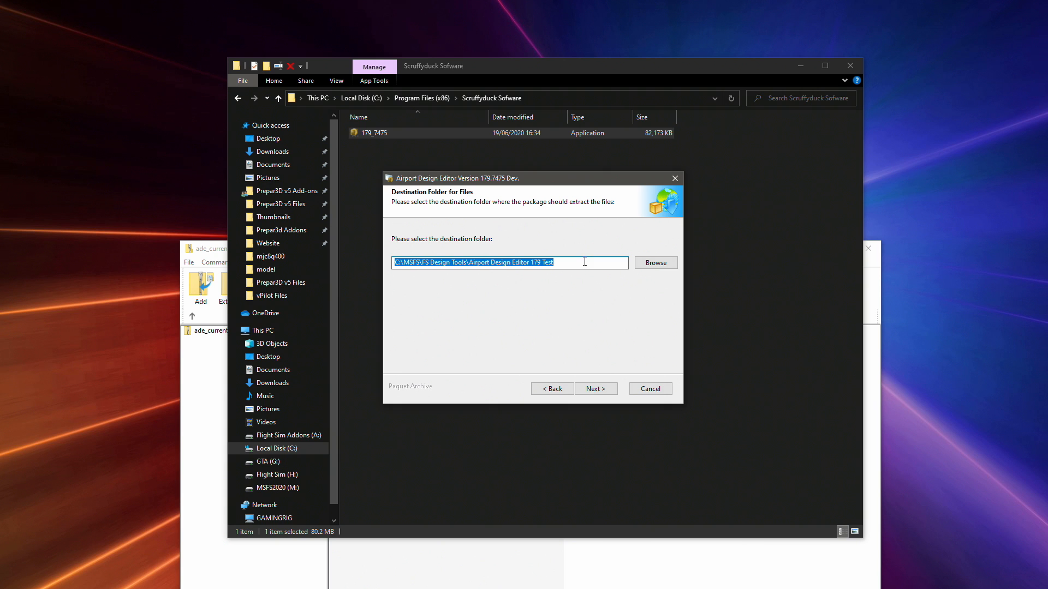
Set the destination to ...\Scruffyduck Sofware\Airport Design Editor 179 Test and unpack.
click(402, 262)
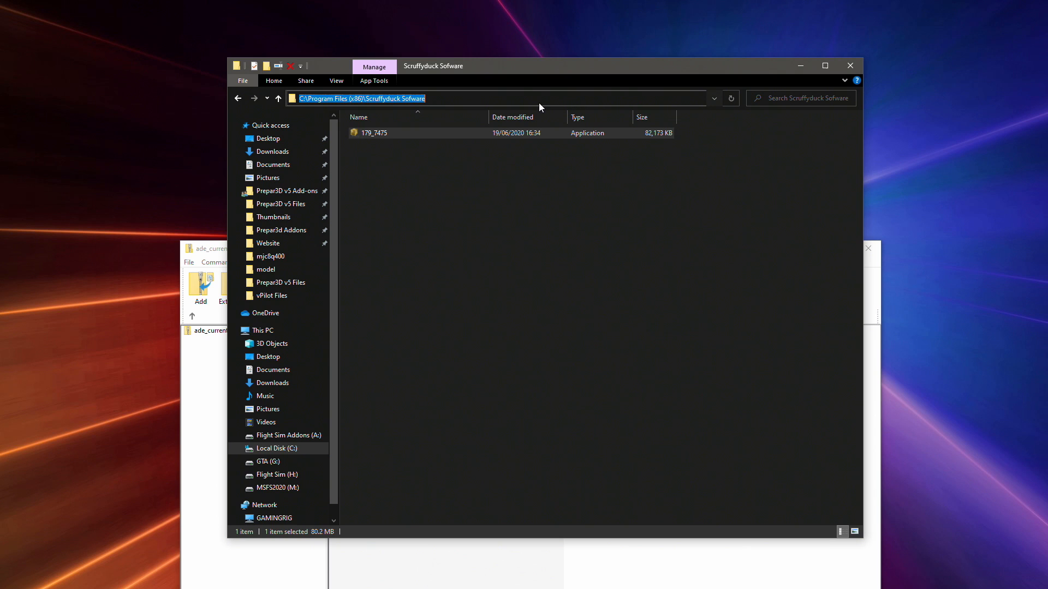
mouse_move(541, 107)
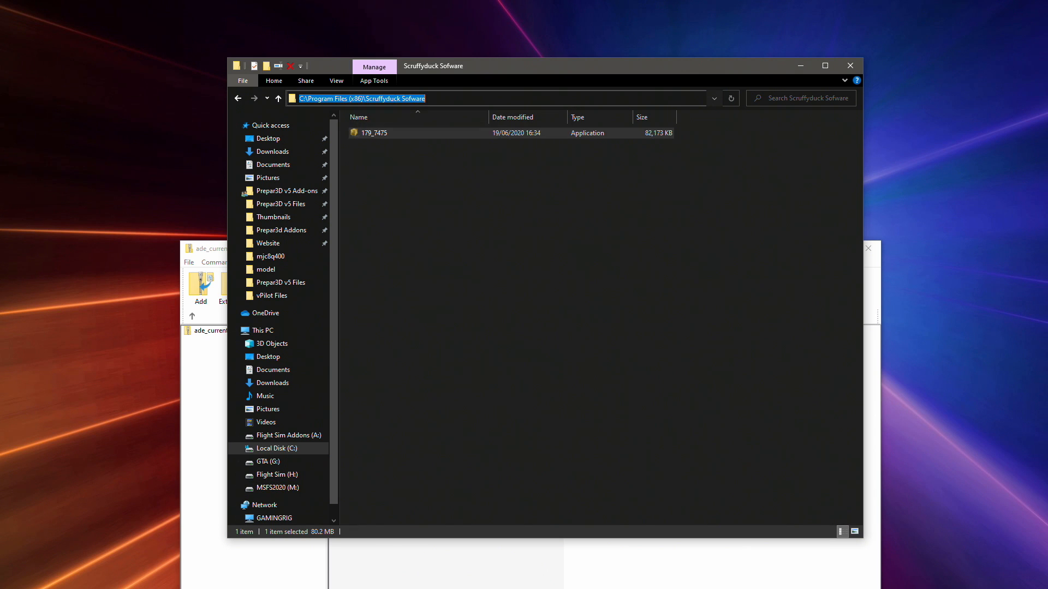
double_click(375, 132)
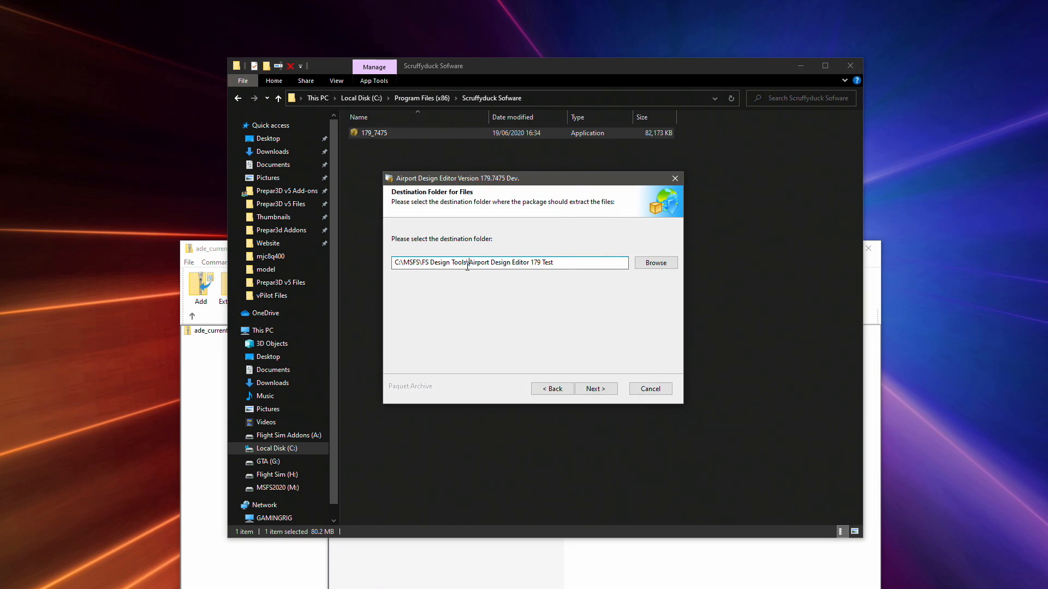
text(C:\Program Files (x86)\Scruffyduck Sofware\Airport Design Editor 179 Test)
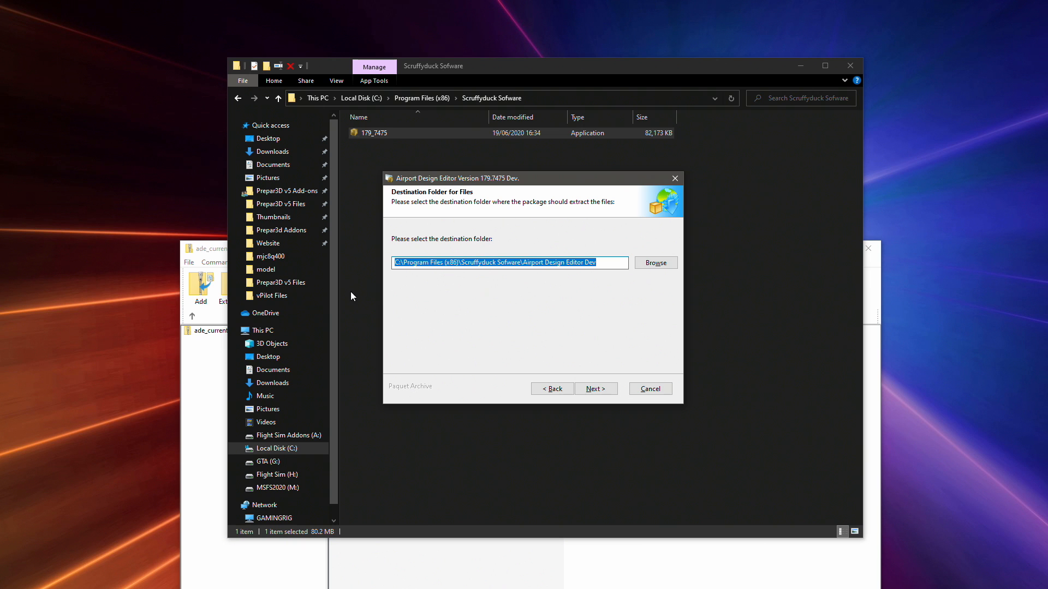
click(594, 389)
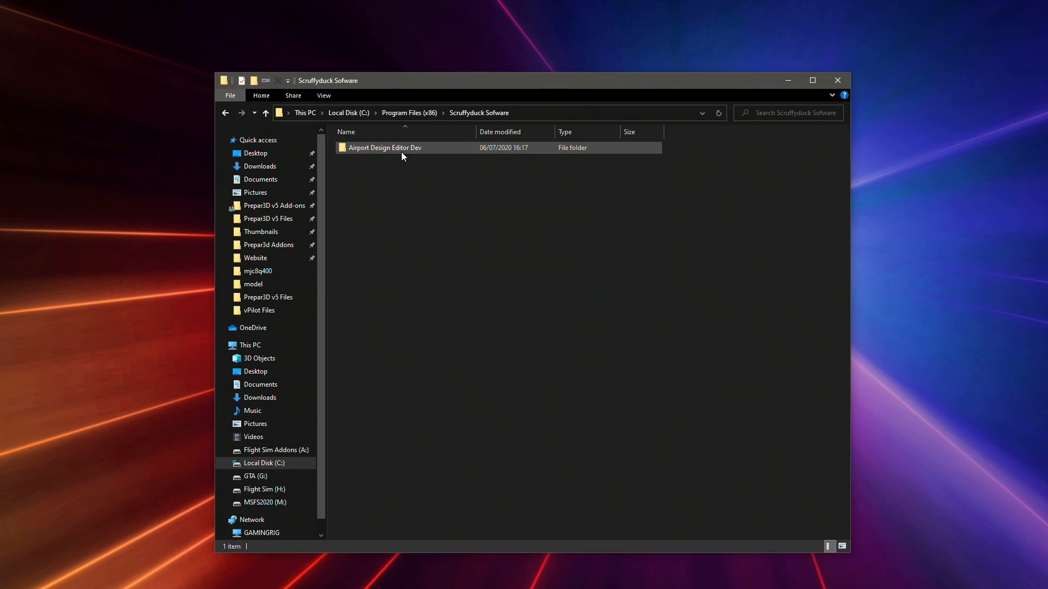
Run Airport Design Editor.exe from the Dev folder, confirming P3D v5 as the simulator.
double_click(385, 148)
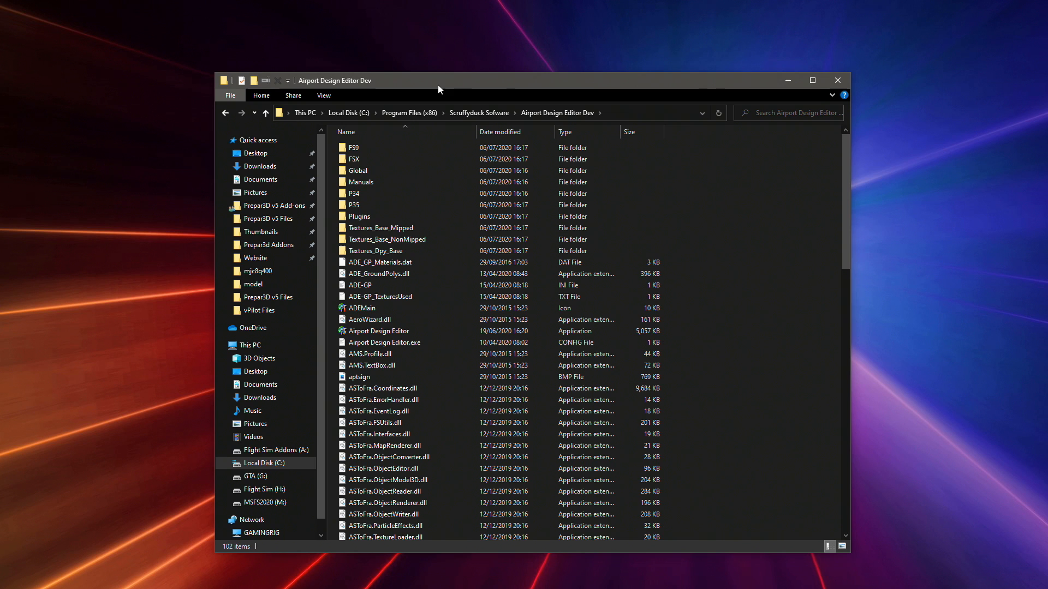
click(358, 191)
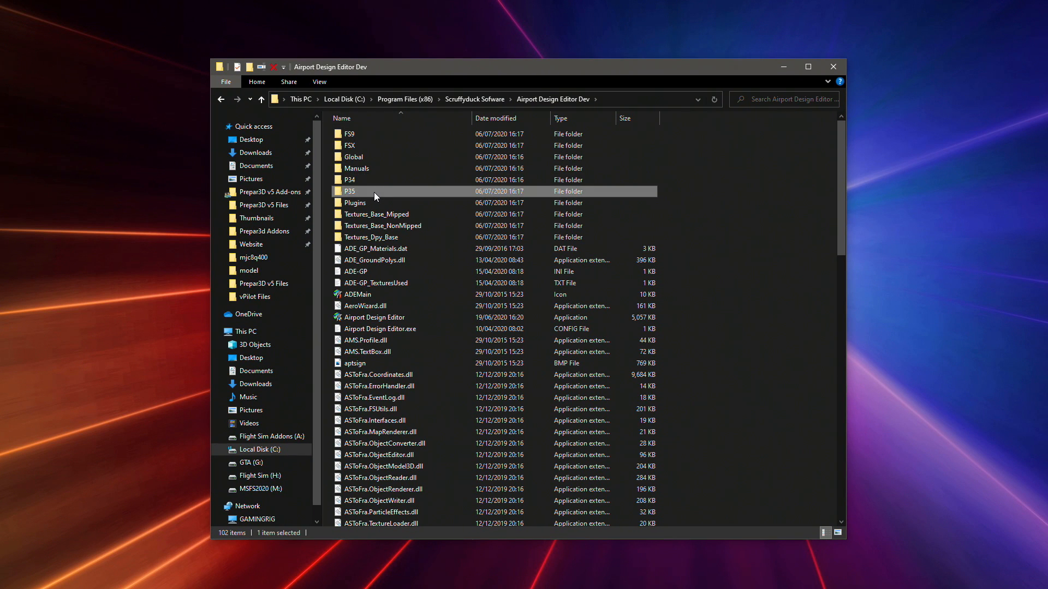
click(349, 134)
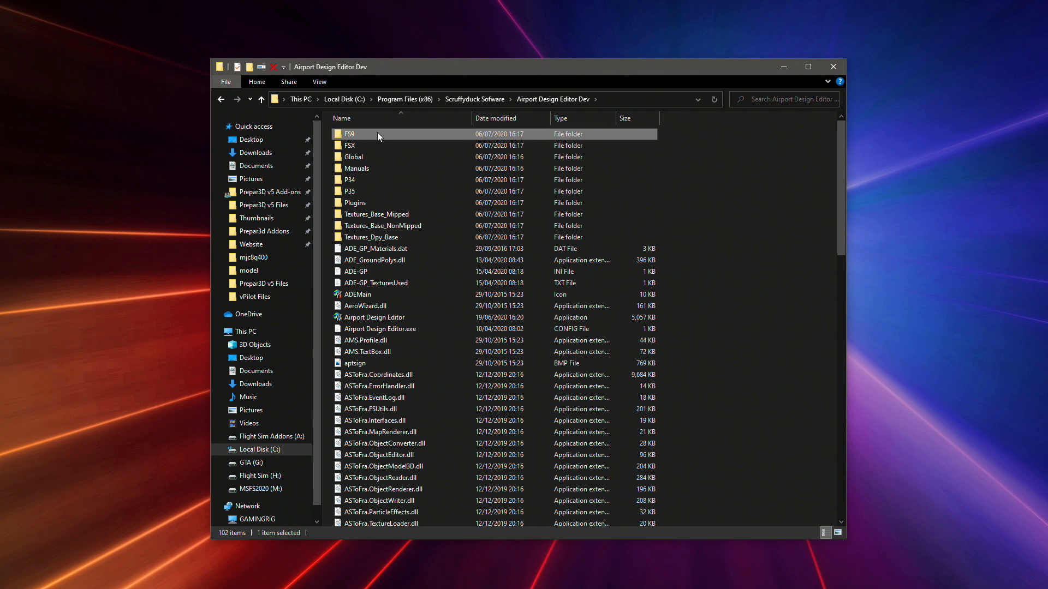
click(375, 317)
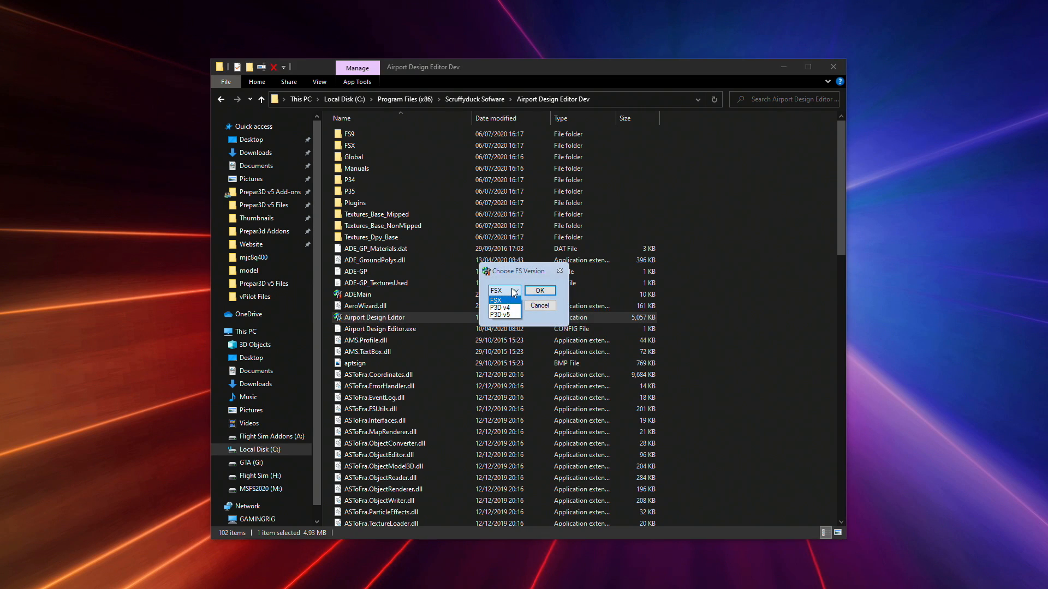
mouse_move(502, 307)
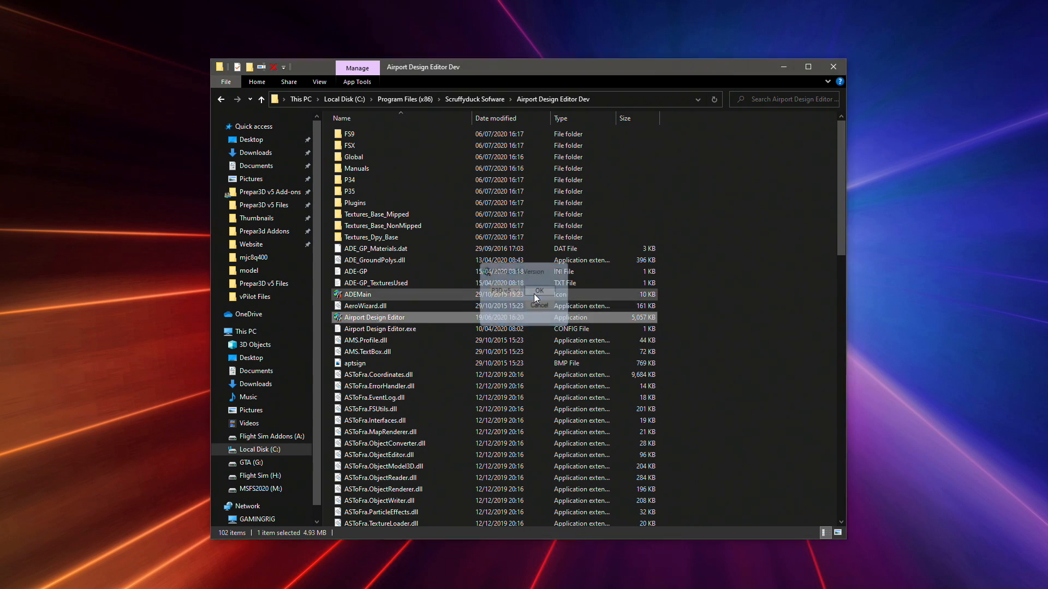
double_click(381, 316)
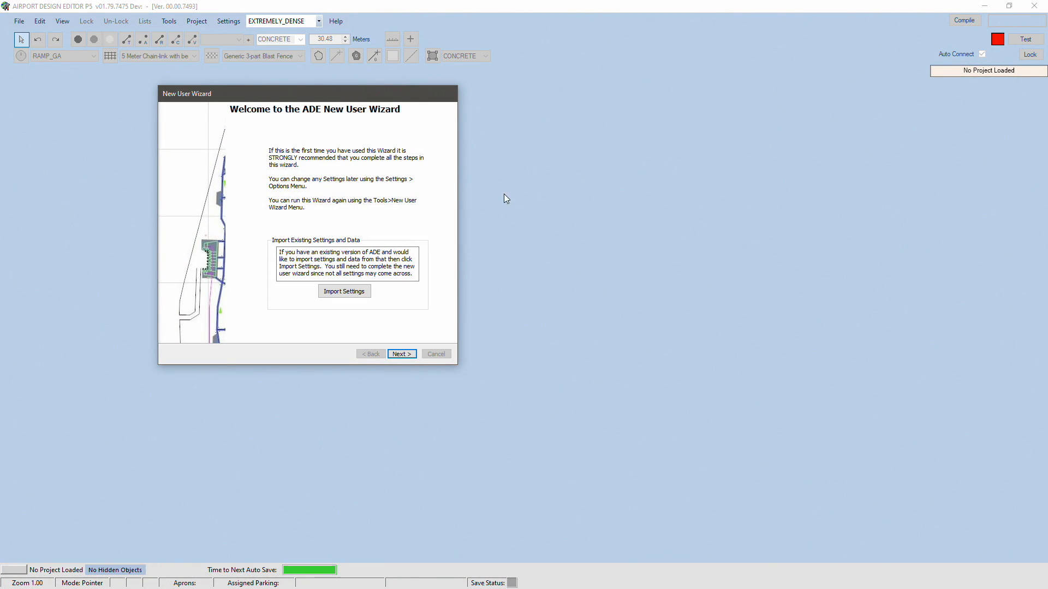
mouse_move(403, 116)
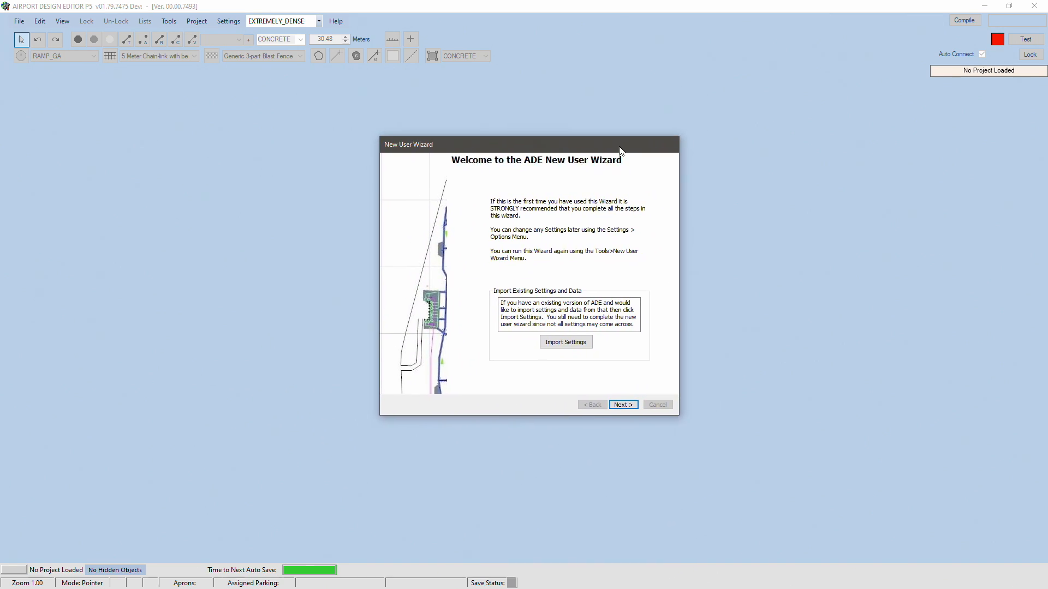
Enter TFS as the file-name initials in General Settings and continue to Folders.
click(622, 404)
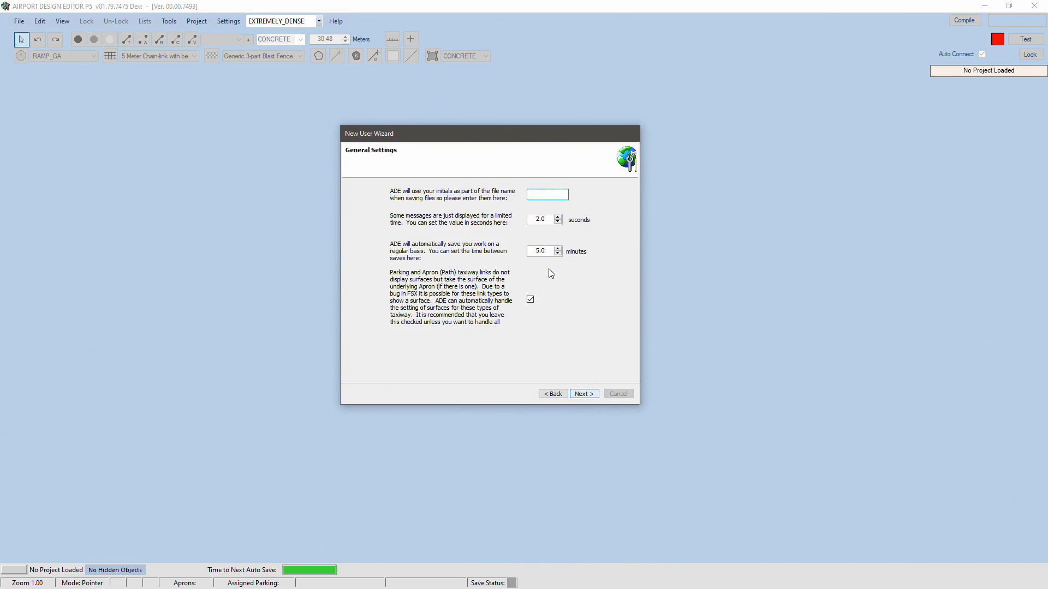
mouse_move(578, 307)
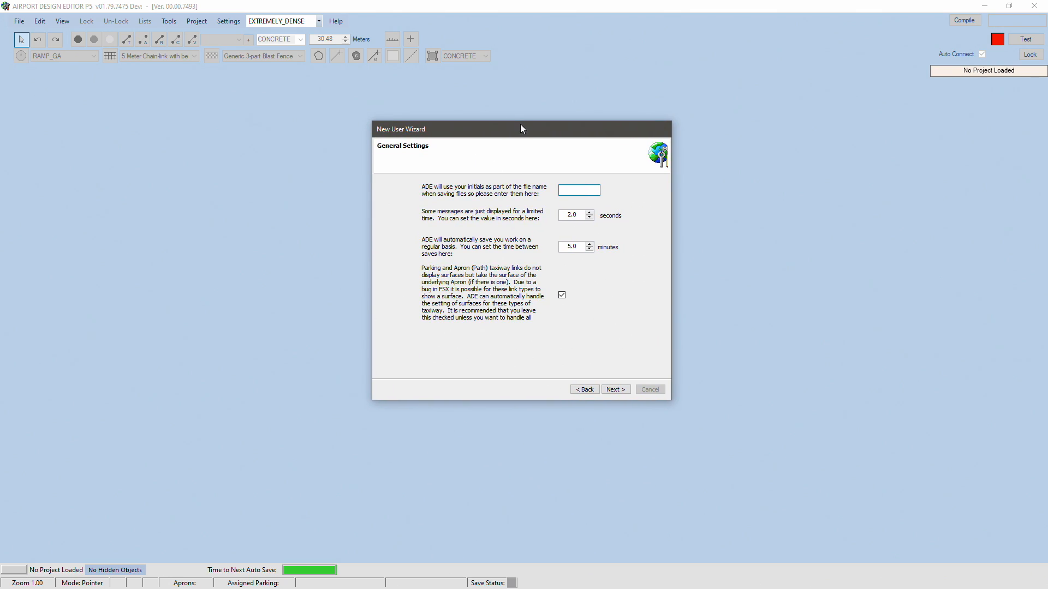
text(TF)
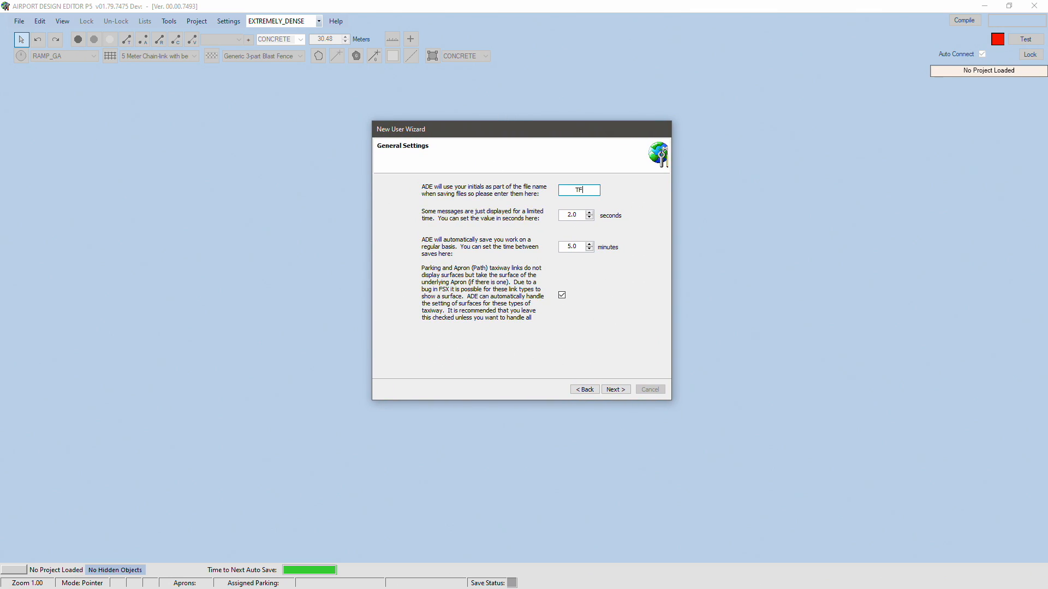
text(S)
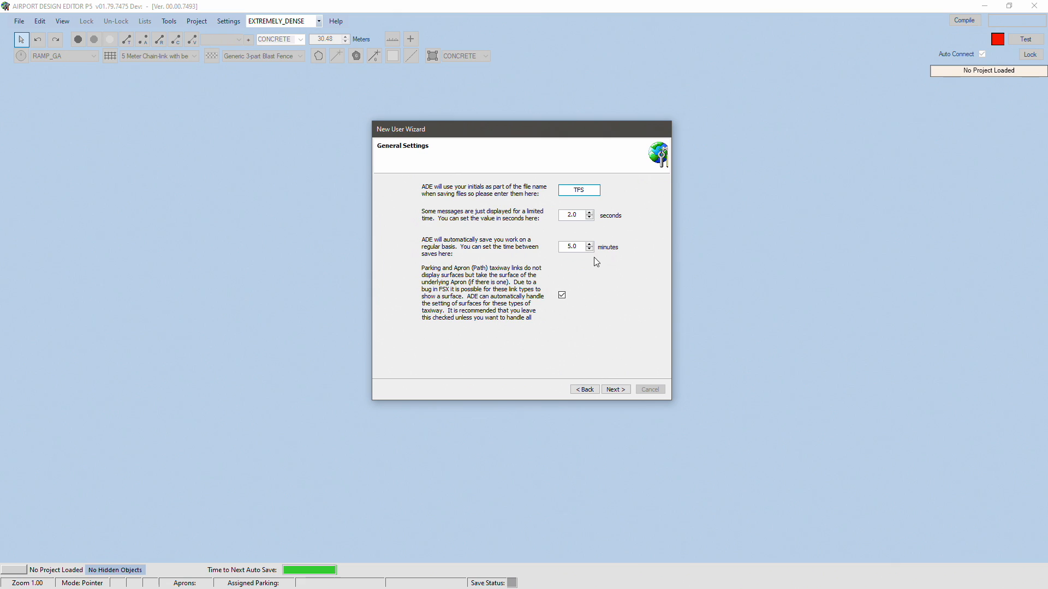
click(614, 389)
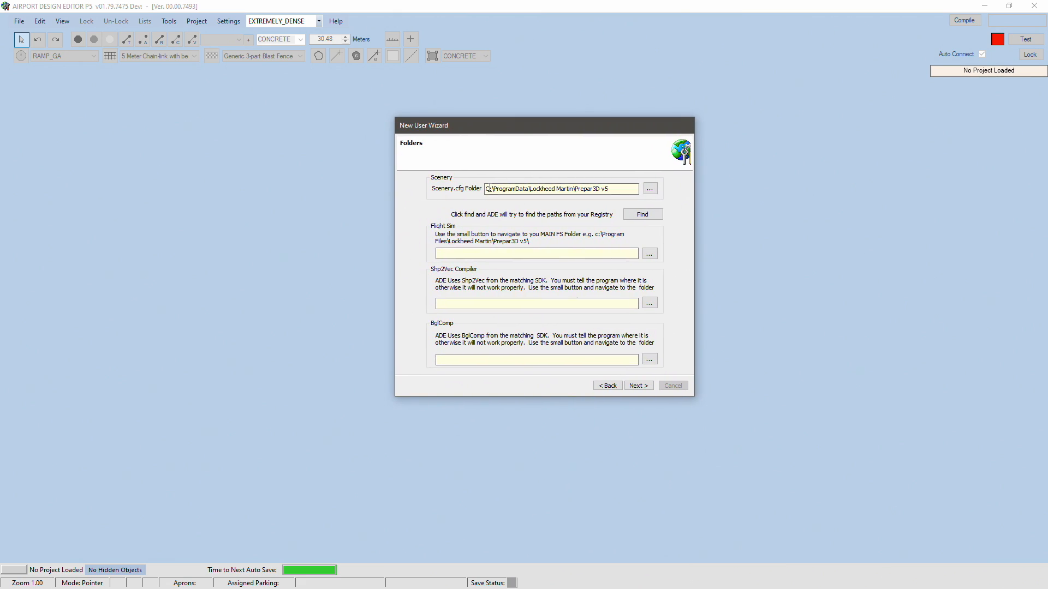
Set the Flight Sim main folder to H:\Prepar3D v5.
triple_click(560, 188)
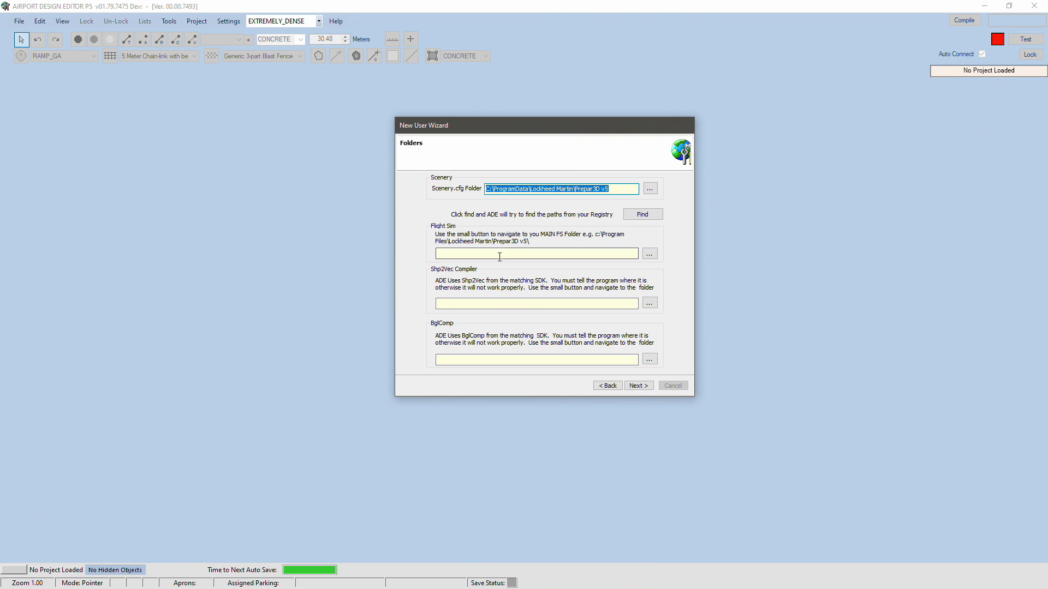
click(534, 303)
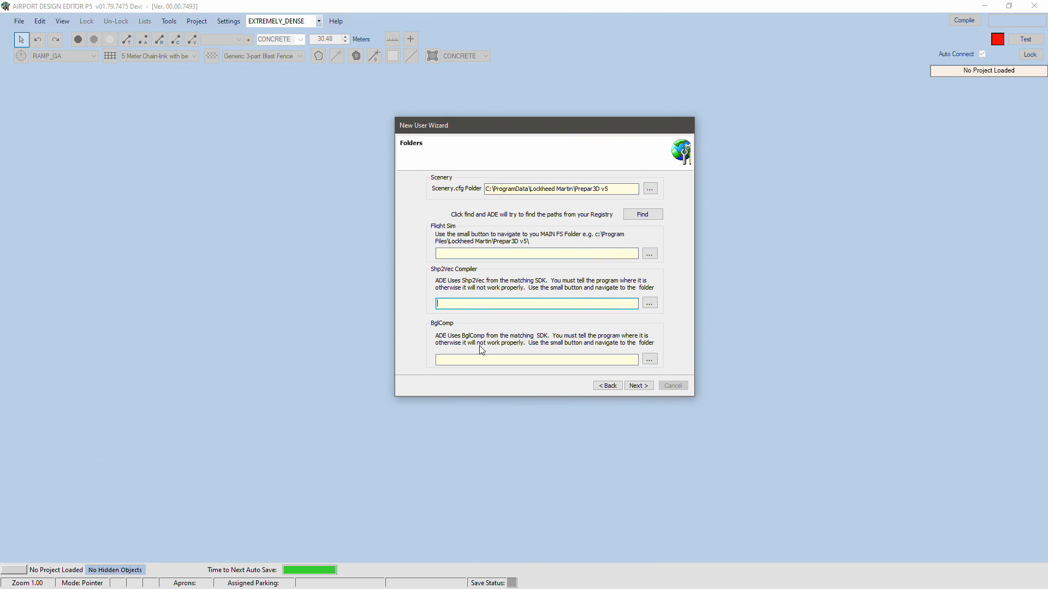
click(535, 253)
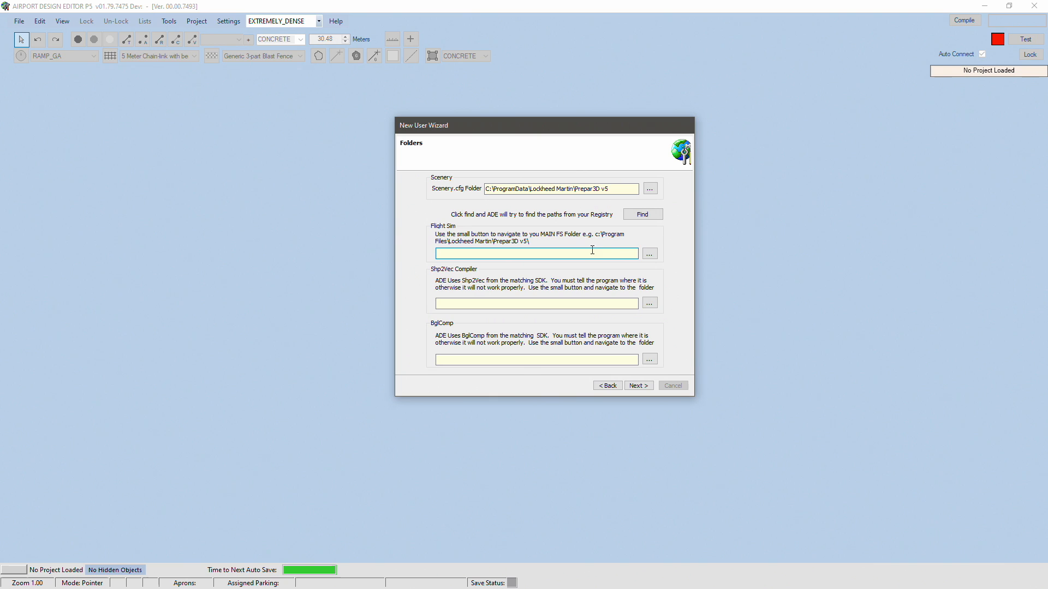
click(648, 253)
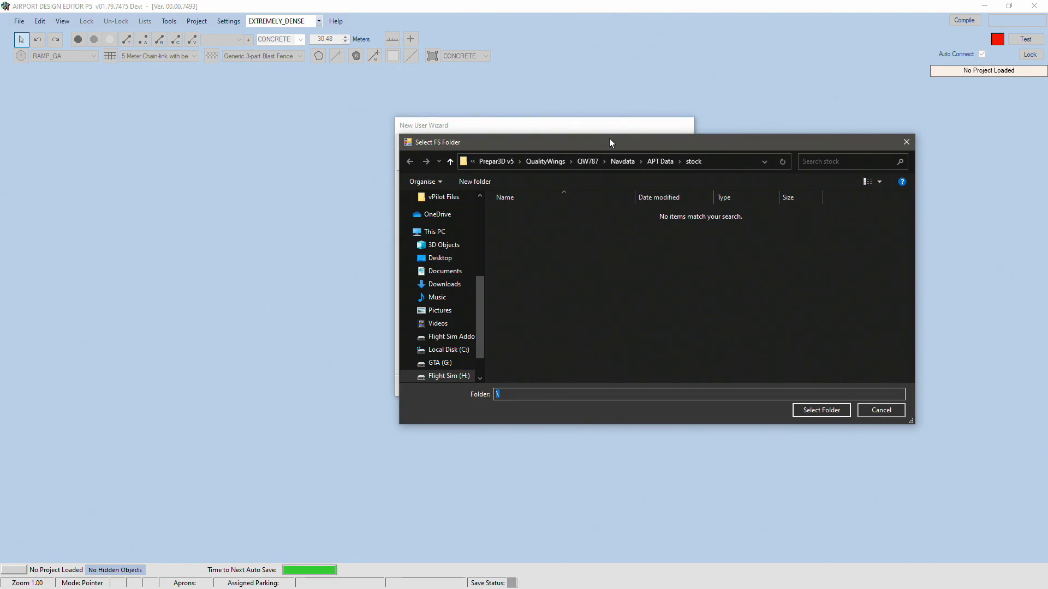
click(447, 376)
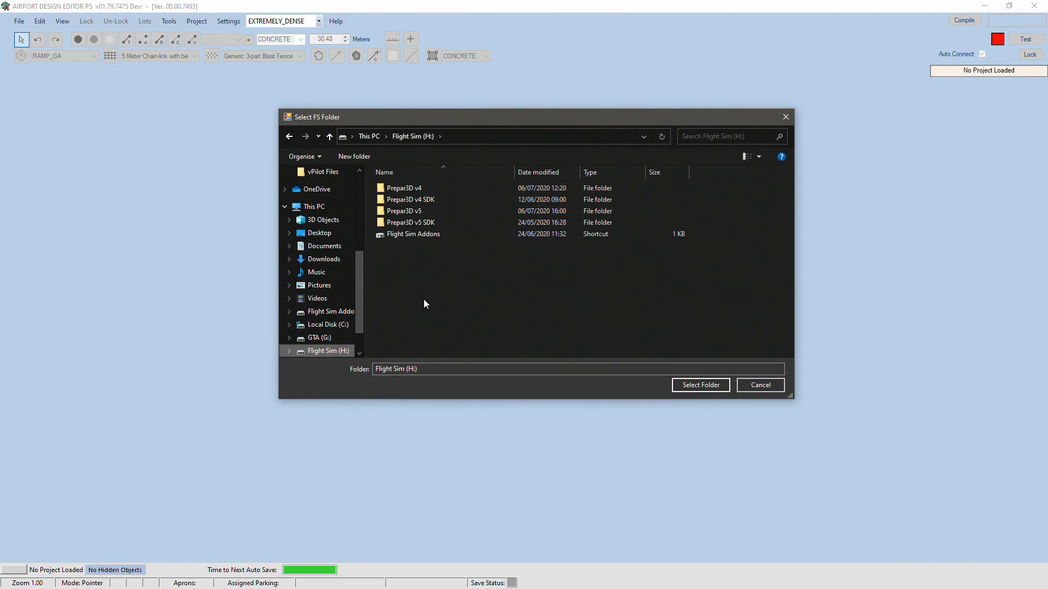
click(404, 211)
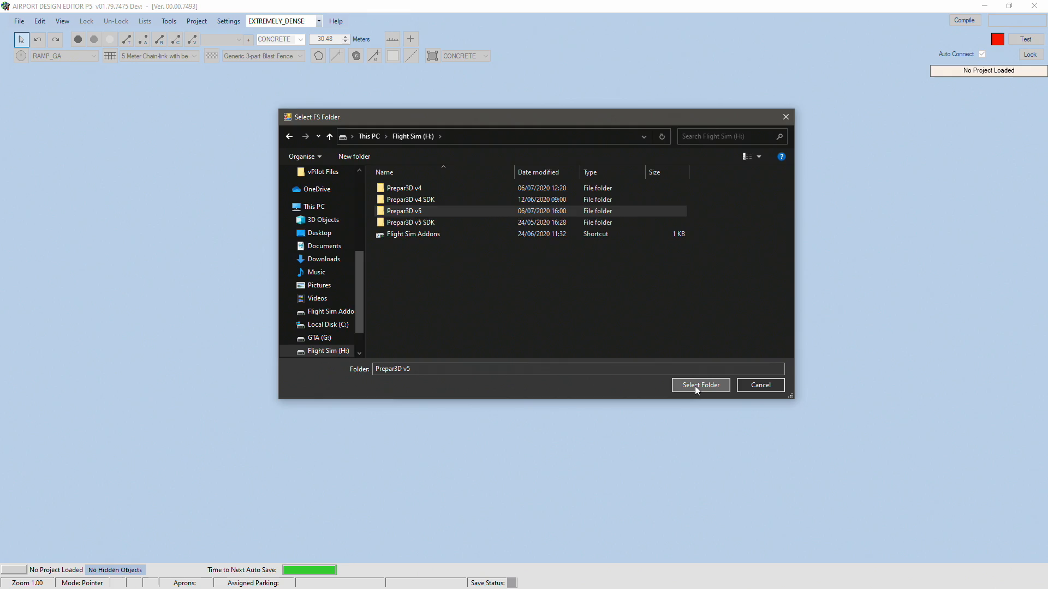
click(700, 385)
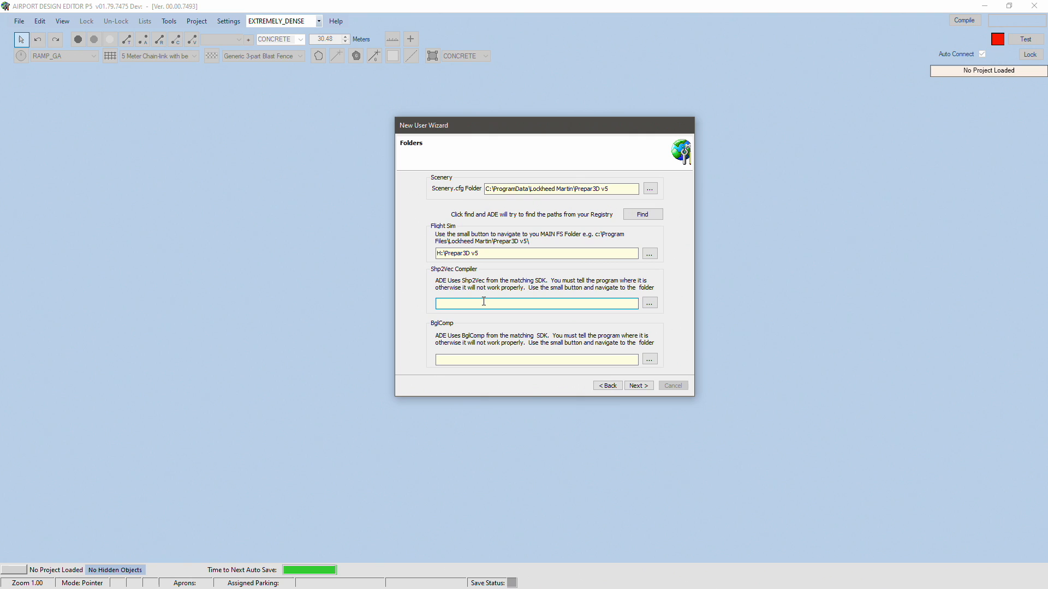
mouse_move(649, 303)
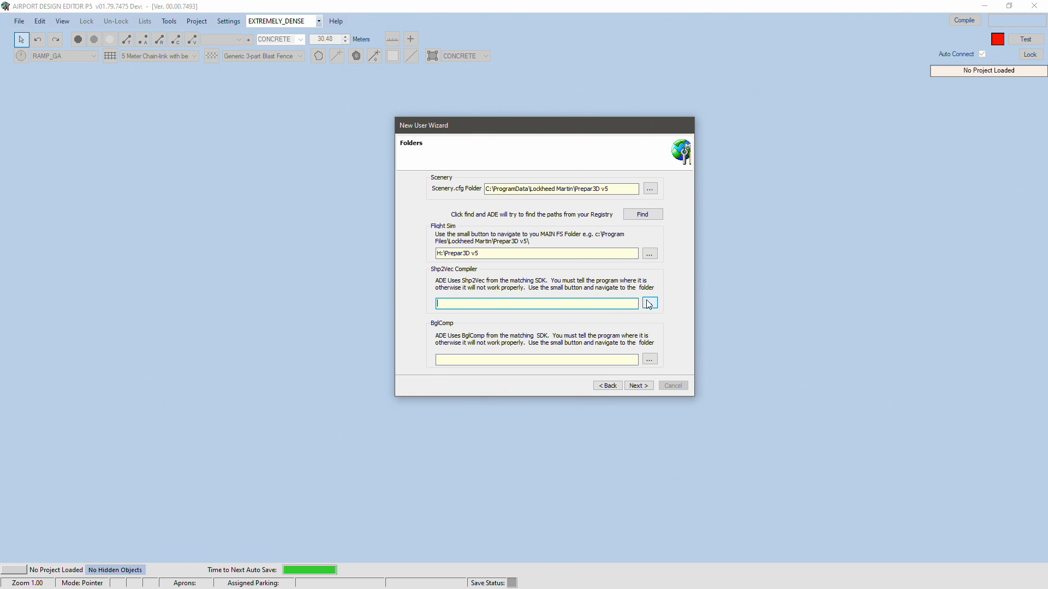
Set the Shp2Vec path to H:\Prepar3D v5 SDK\World\Terrain, located via shp2vec search.
click(648, 303)
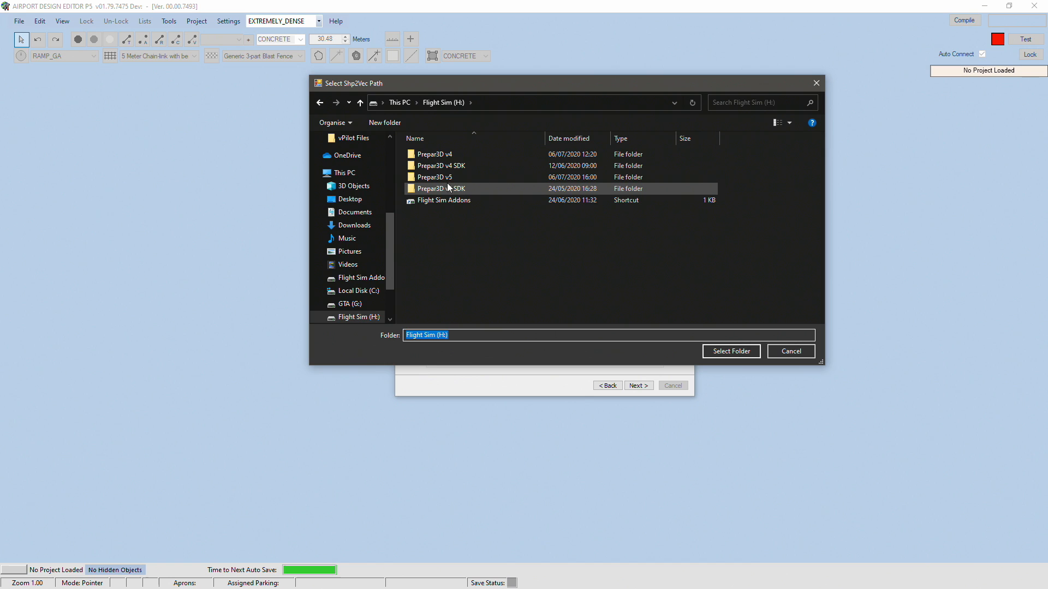
mouse_move(544, 199)
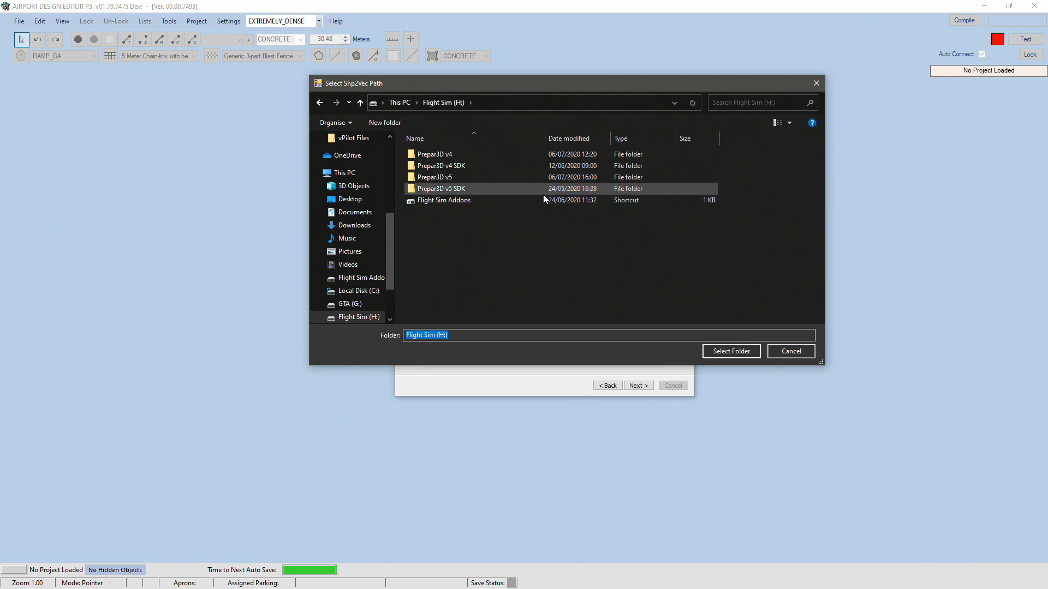
click(434, 177)
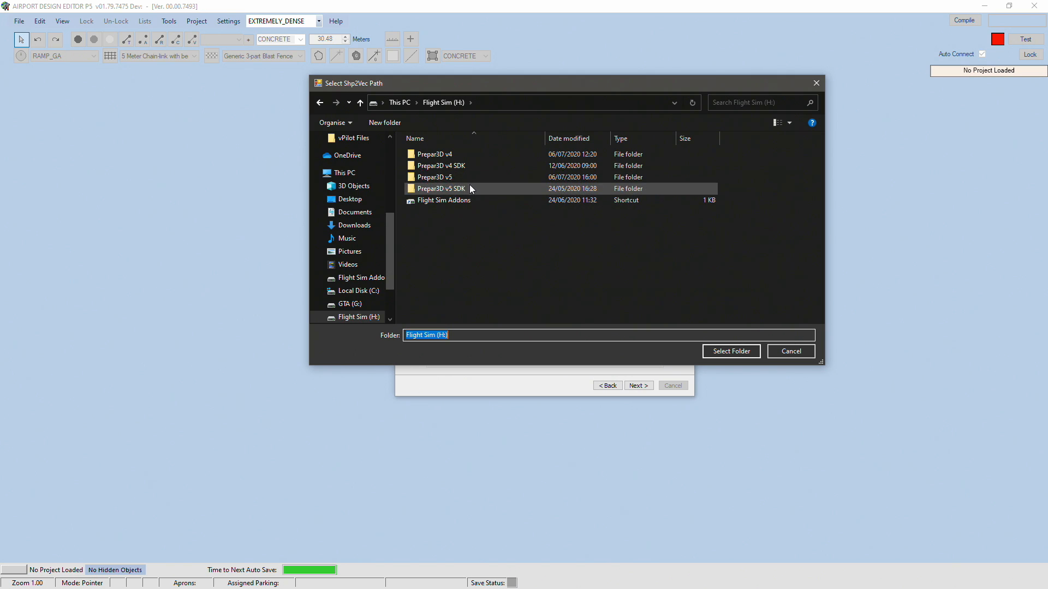
mouse_move(471, 194)
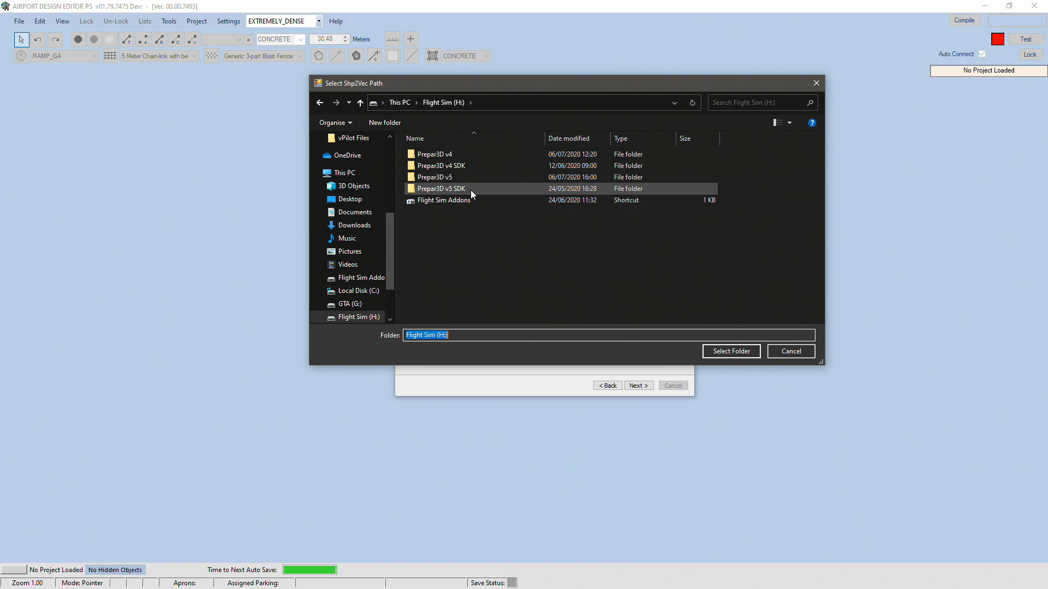
mouse_move(458, 194)
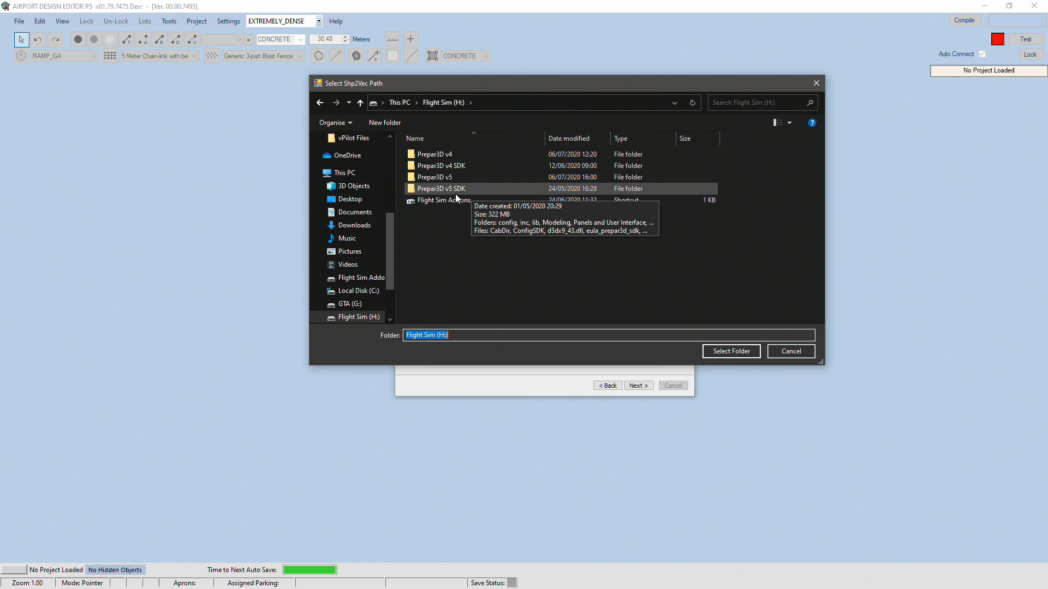
double_click(440, 188)
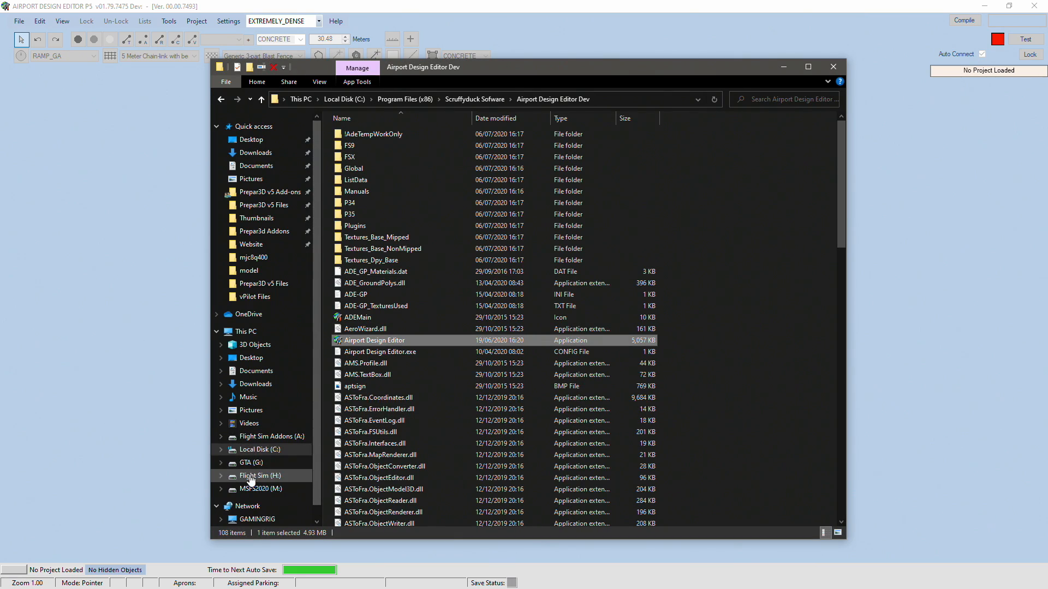
click(259, 475)
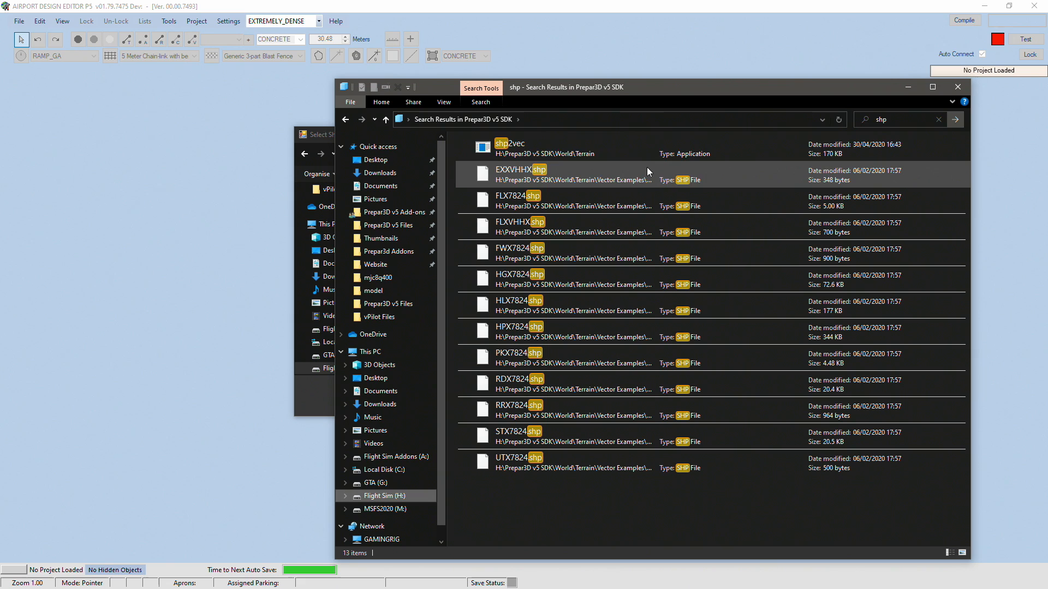
right_click(509, 147)
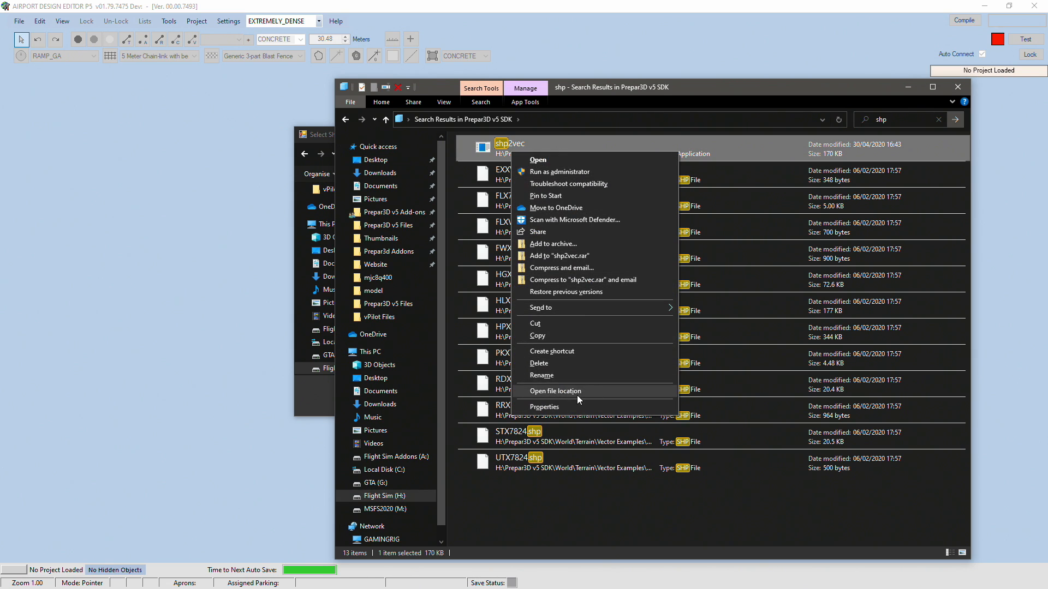
click(554, 391)
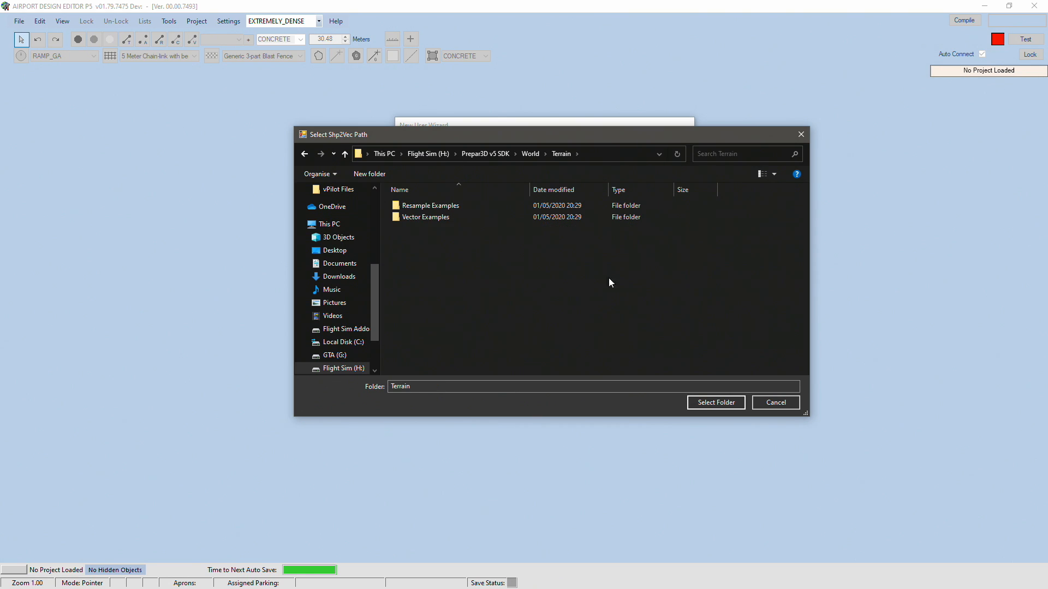
click(715, 403)
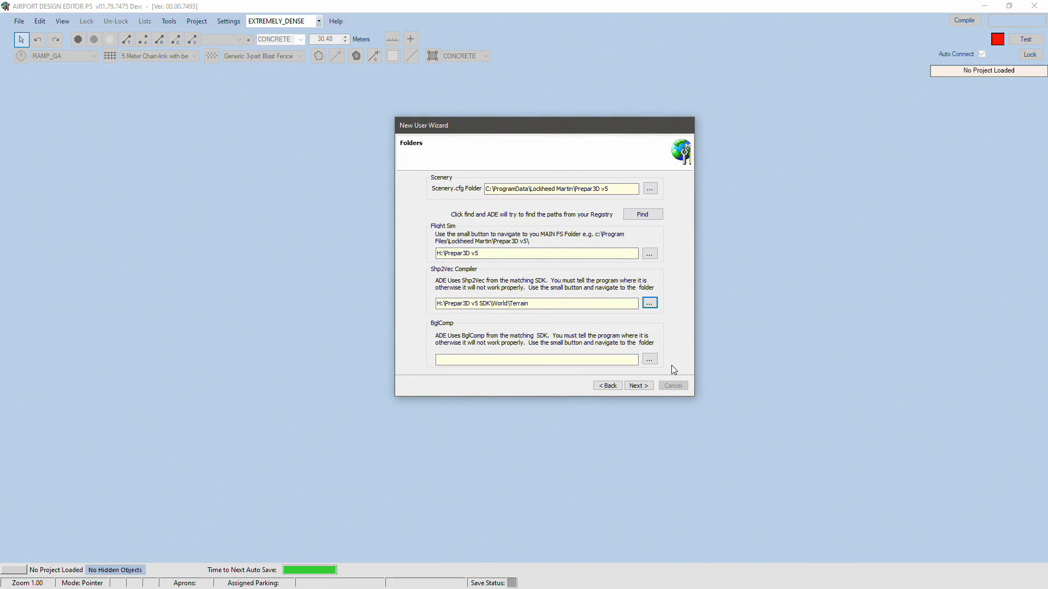
Find bglcomp in the SDK and set BglComp to H:\Prepar3D v5 SDK\World\Scenery.
click(649, 360)
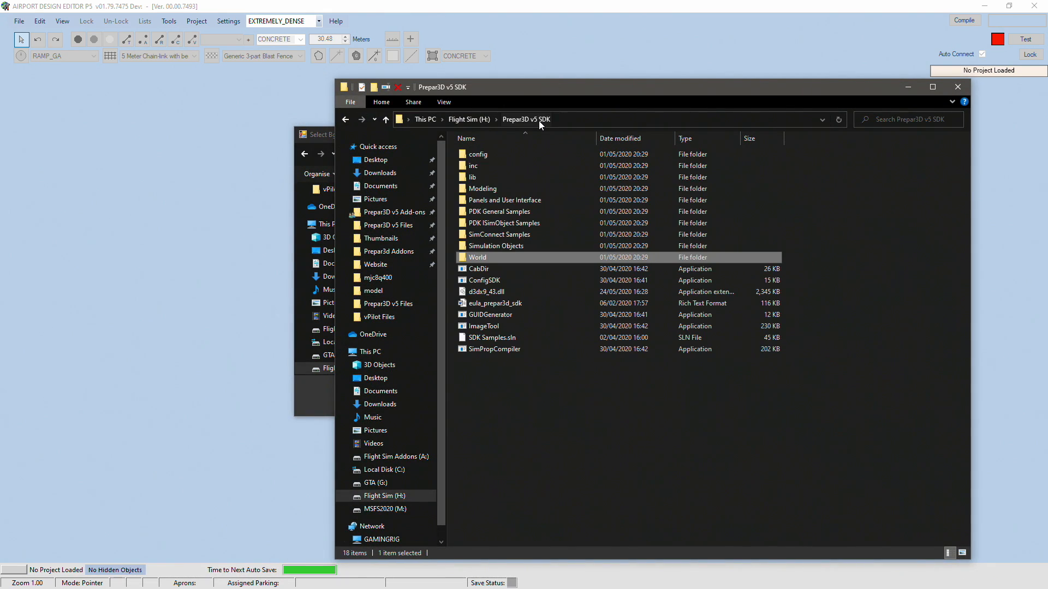
mouse_move(905, 113)
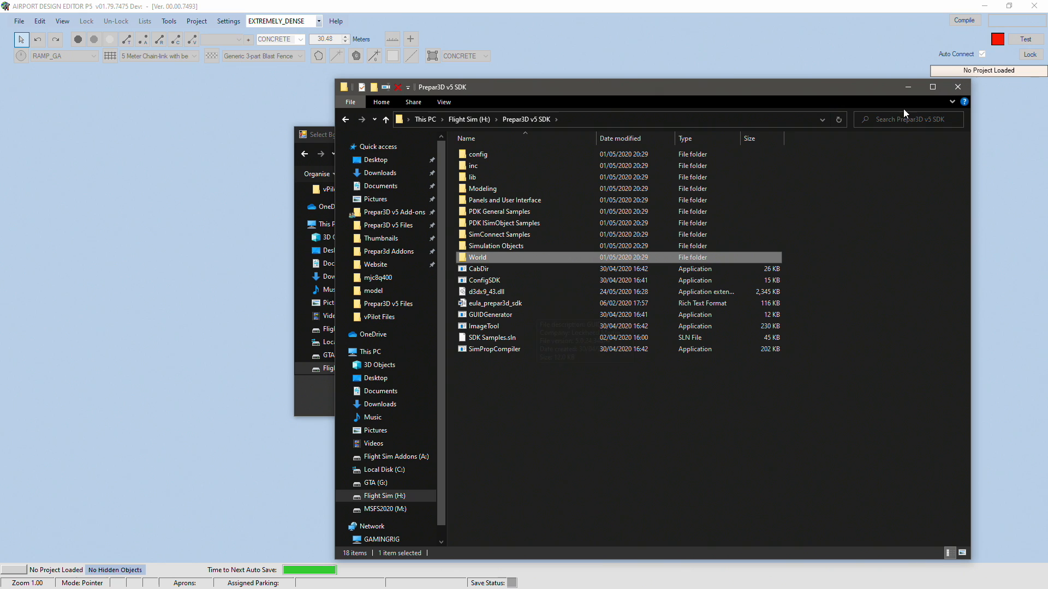
click(908, 119)
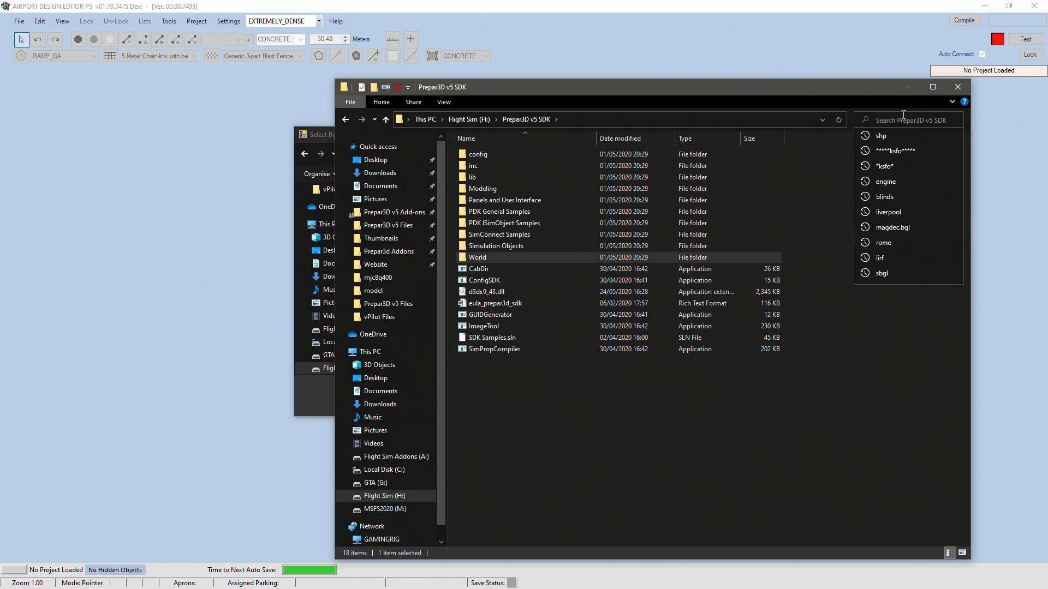
text(bglco)
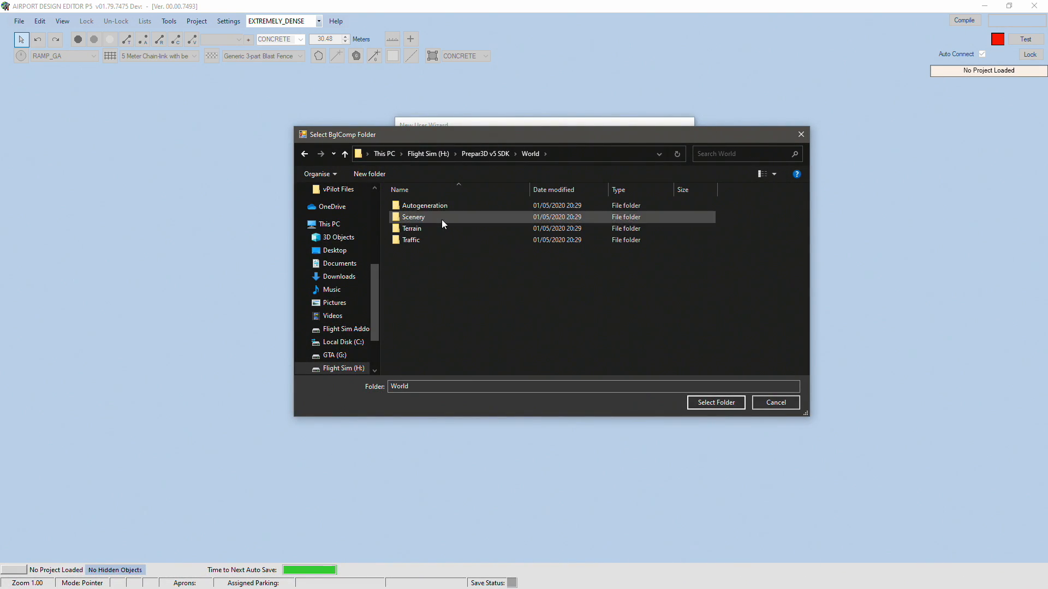
click(715, 402)
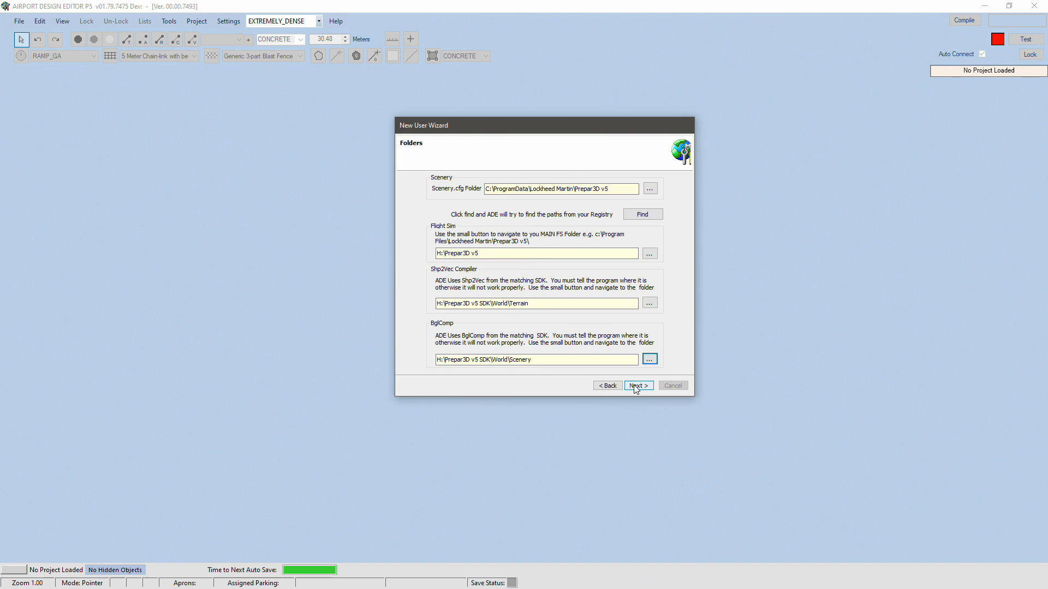
click(637, 386)
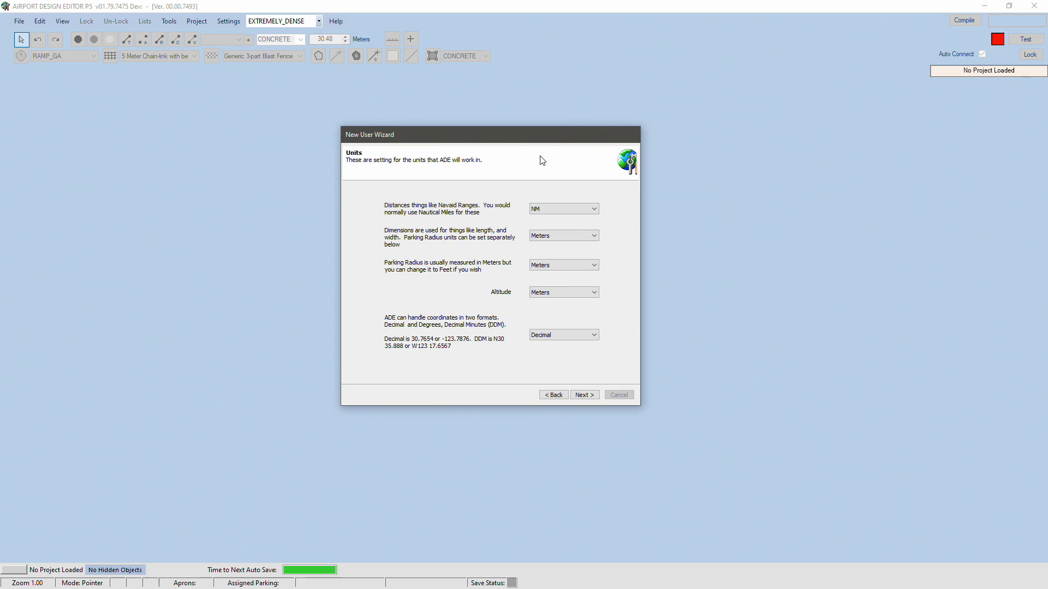
Accept the default Units and Project Settings pages to close the New User Wizard.
drag(428, 134, 466, 137)
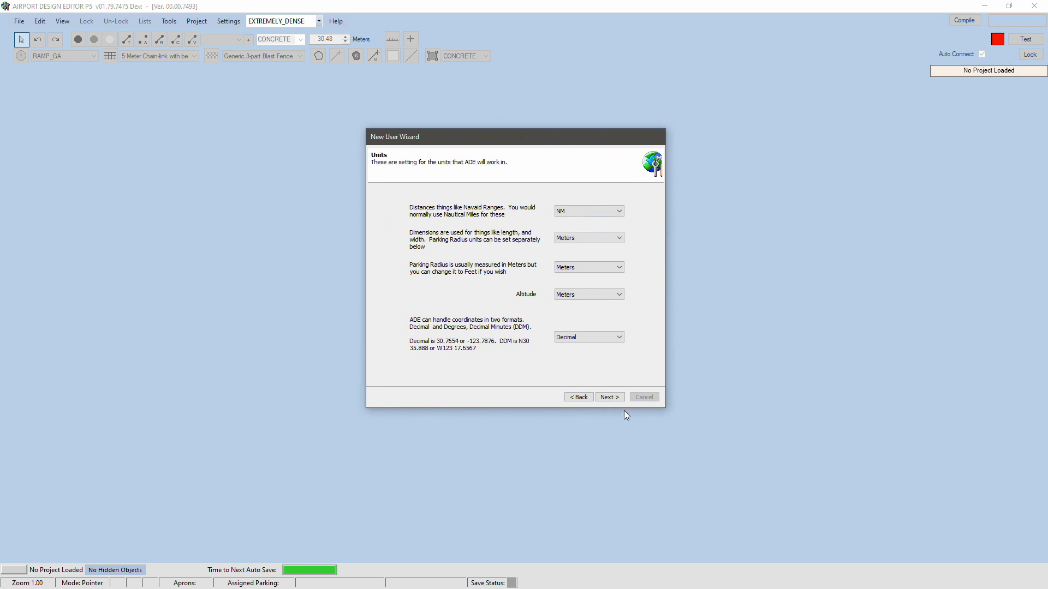
mouse_move(546, 331)
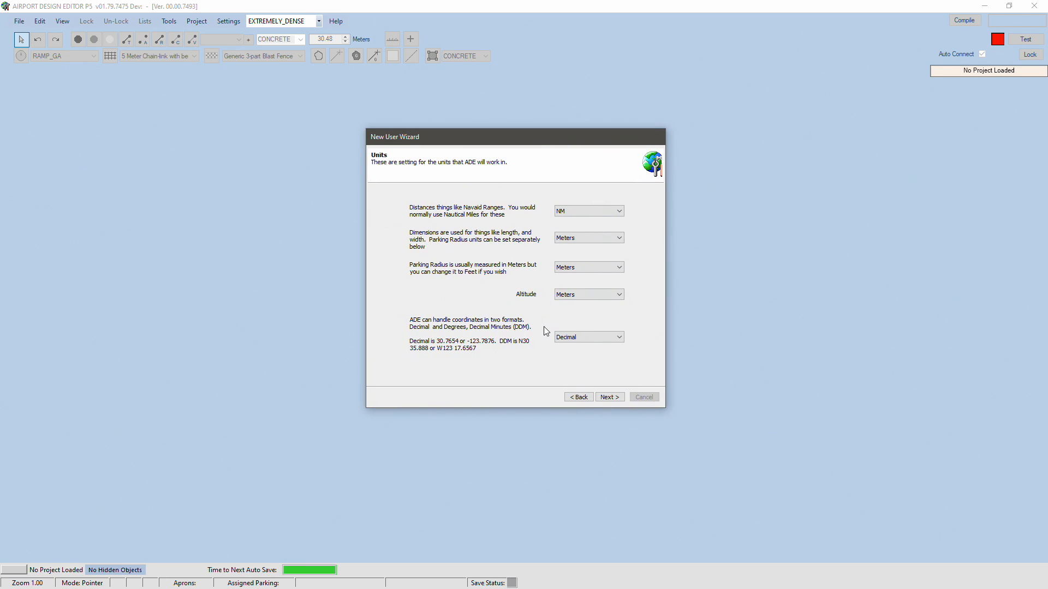
click(609, 397)
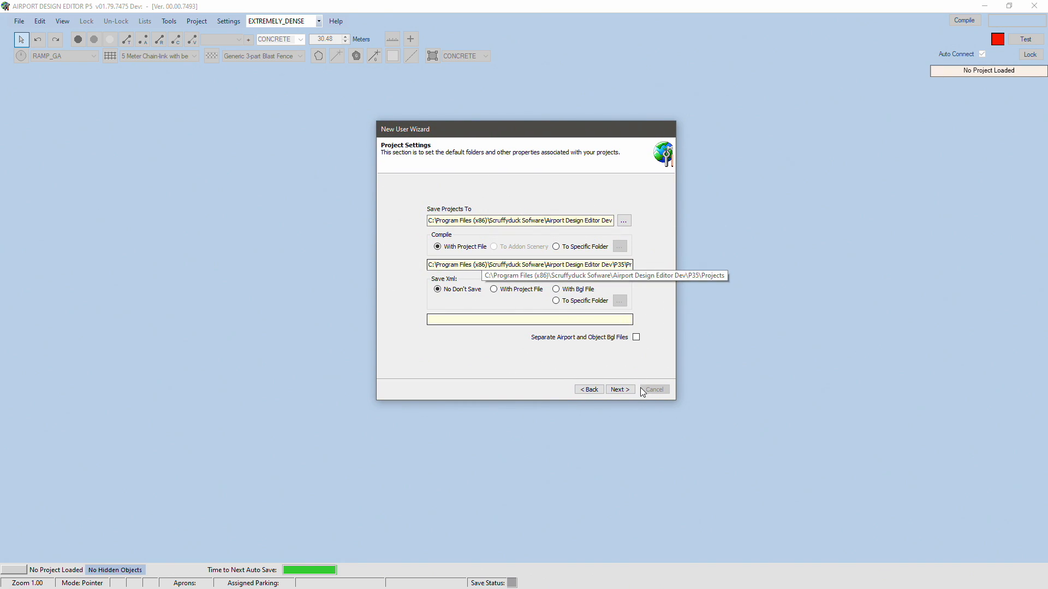
click(653, 389)
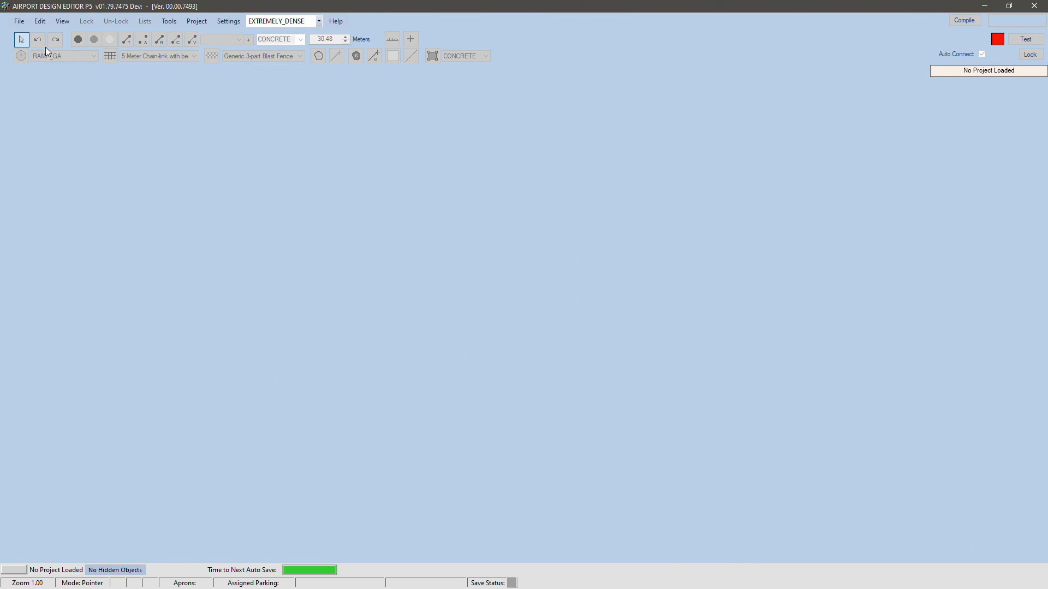
Start Open Airport from Bgl and browse through 1-Addons into KSFO - San Francisco.
click(19, 21)
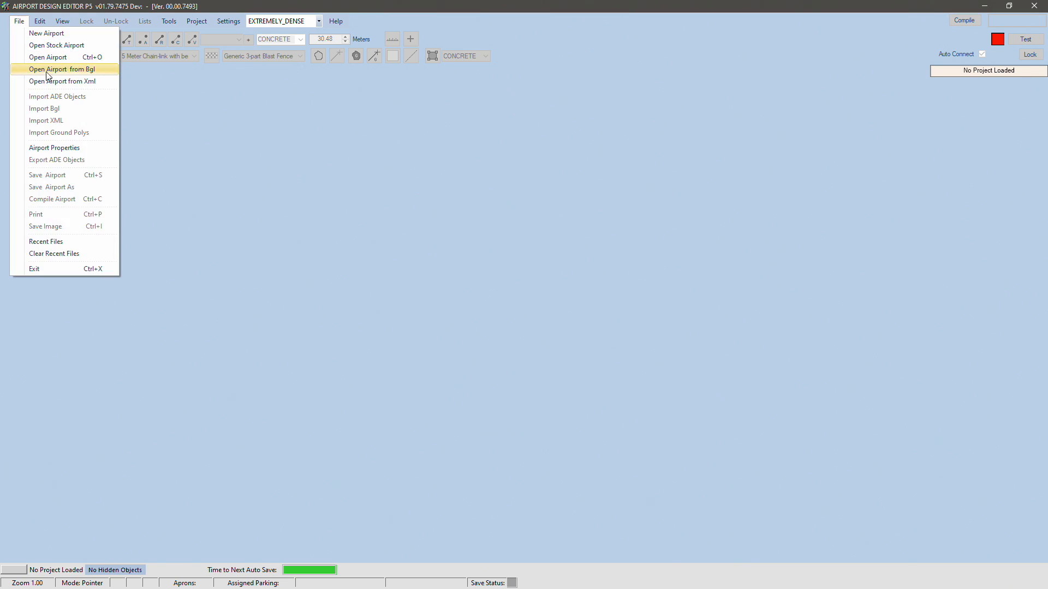
click(63, 69)
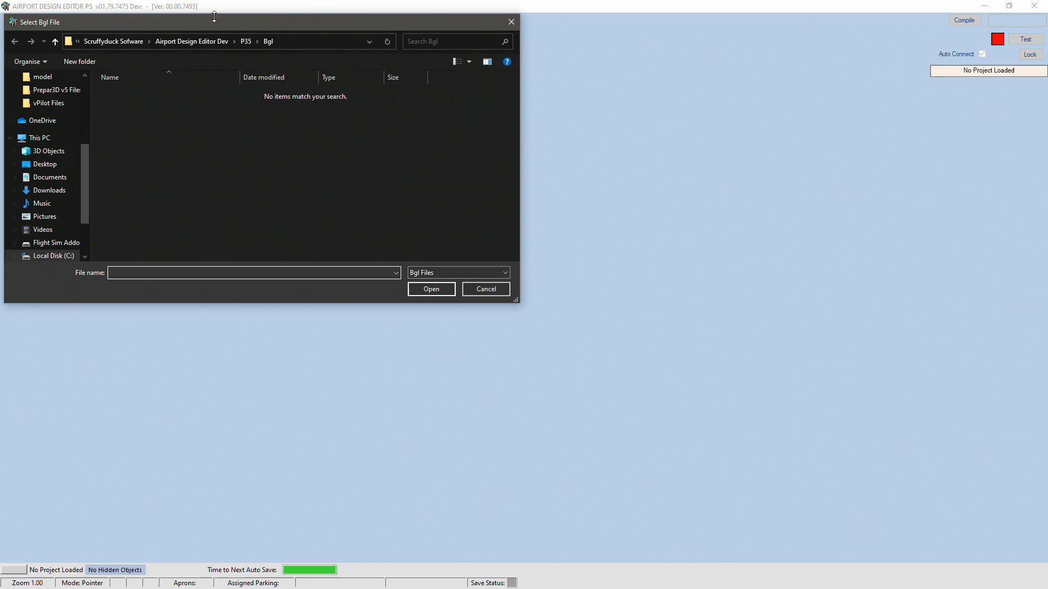
drag(213, 22, 497, 113)
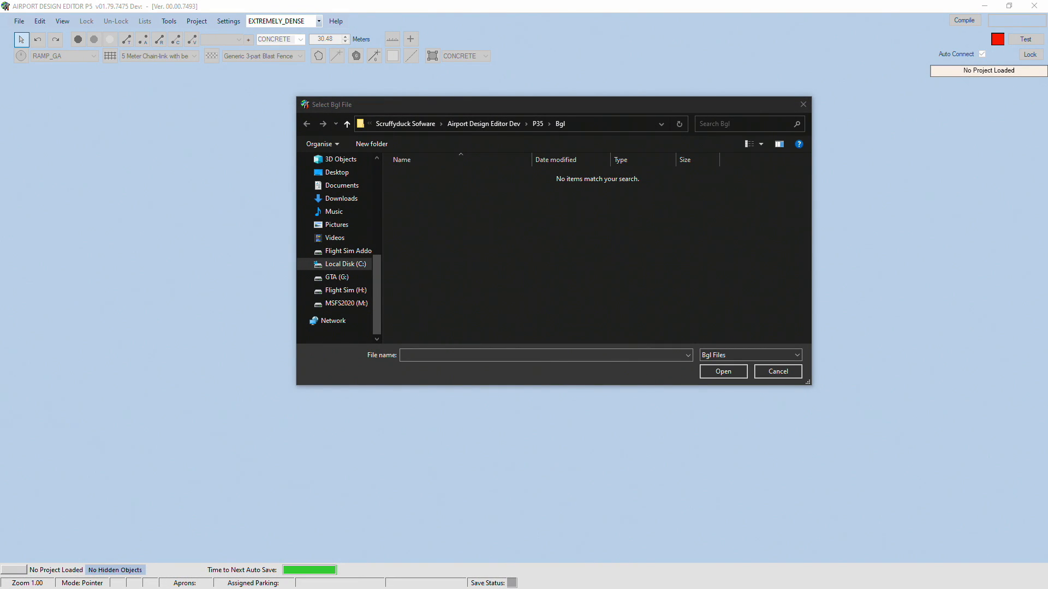
mouse_move(456, 200)
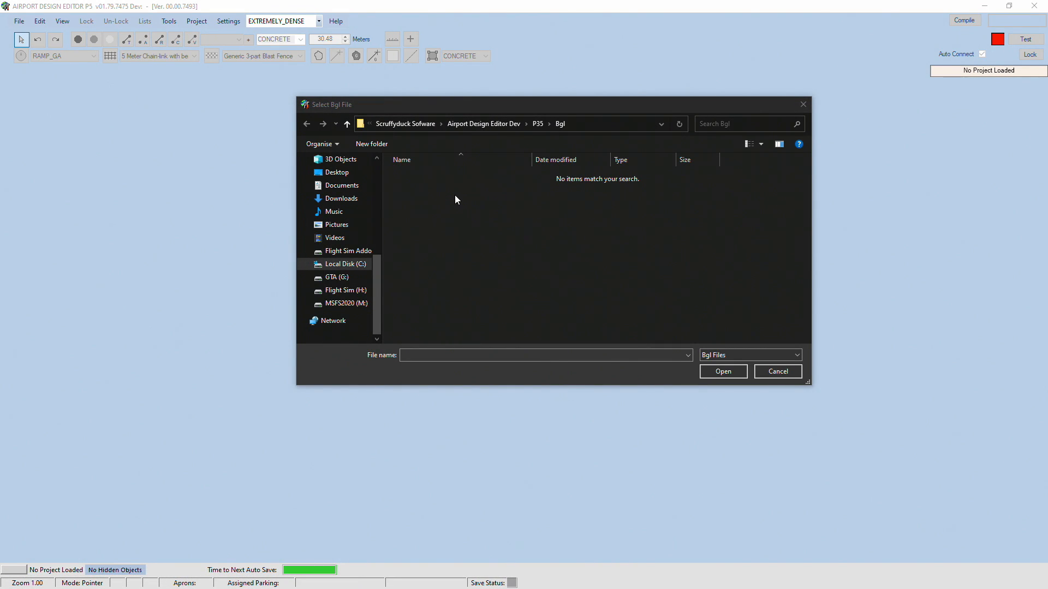
mouse_move(346, 250)
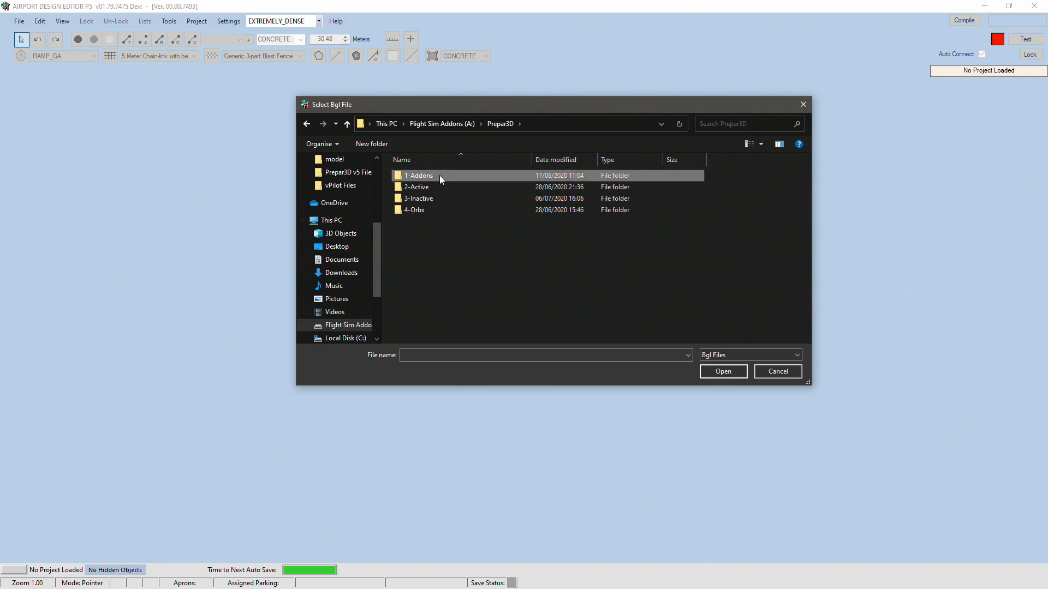
double_click(418, 175)
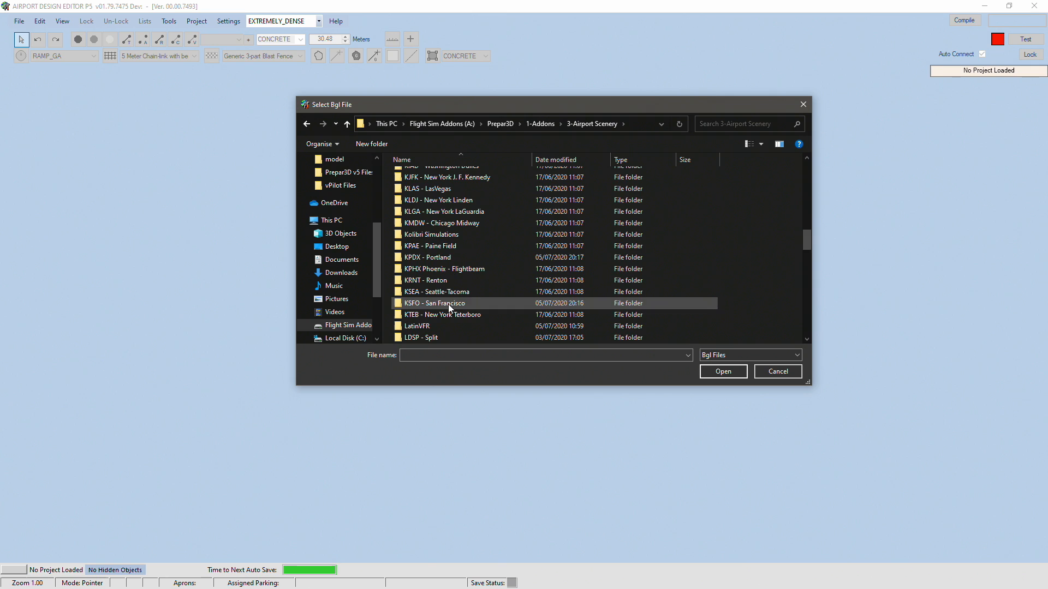
double_click(434, 303)
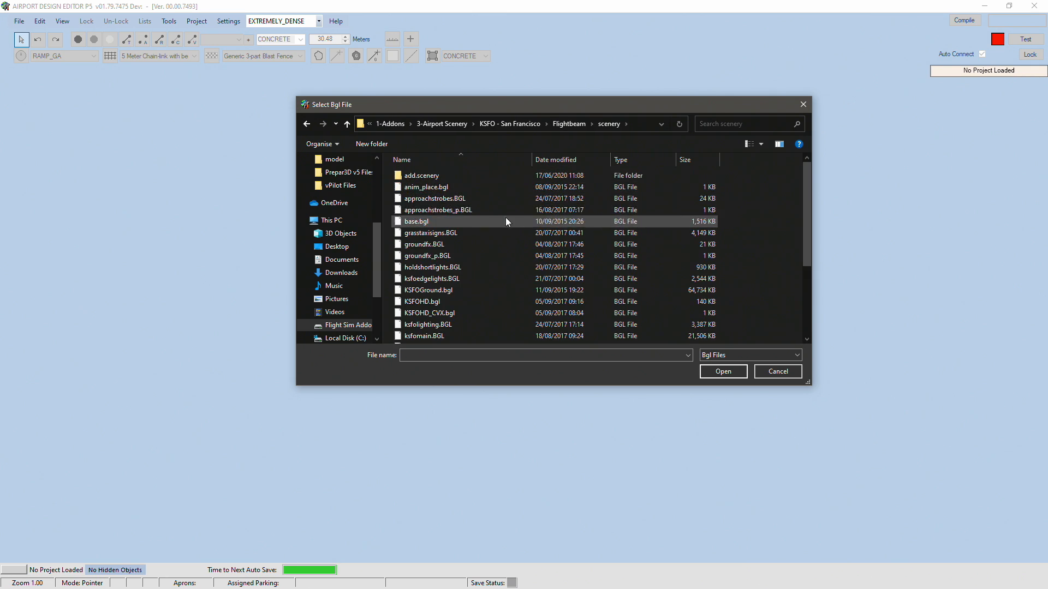
mouse_move(733, 234)
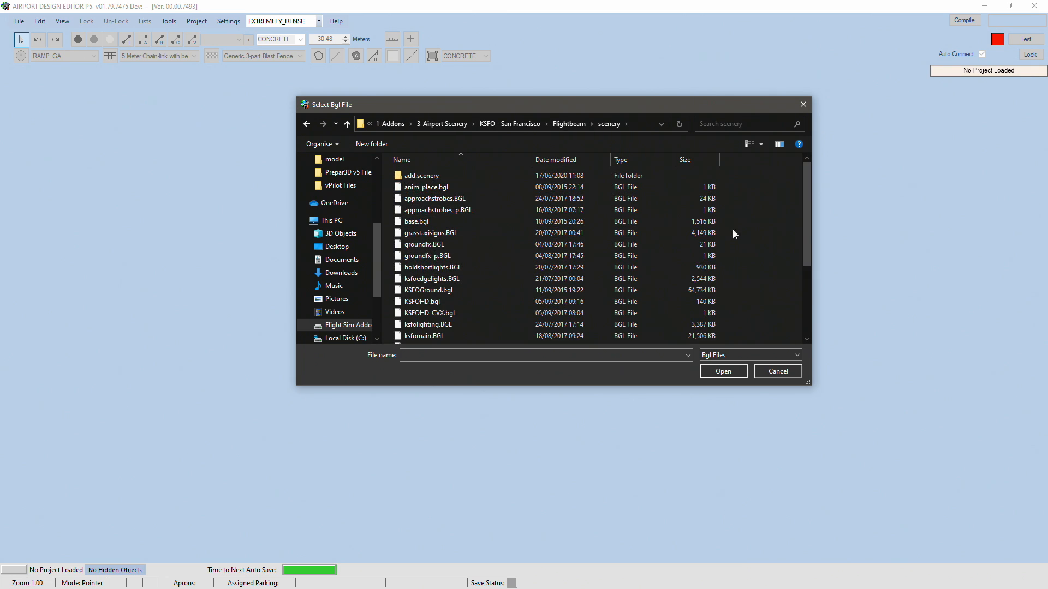
Select KSFOHD.bgl in the Flightbeam scenery folder and load it.
click(433, 266)
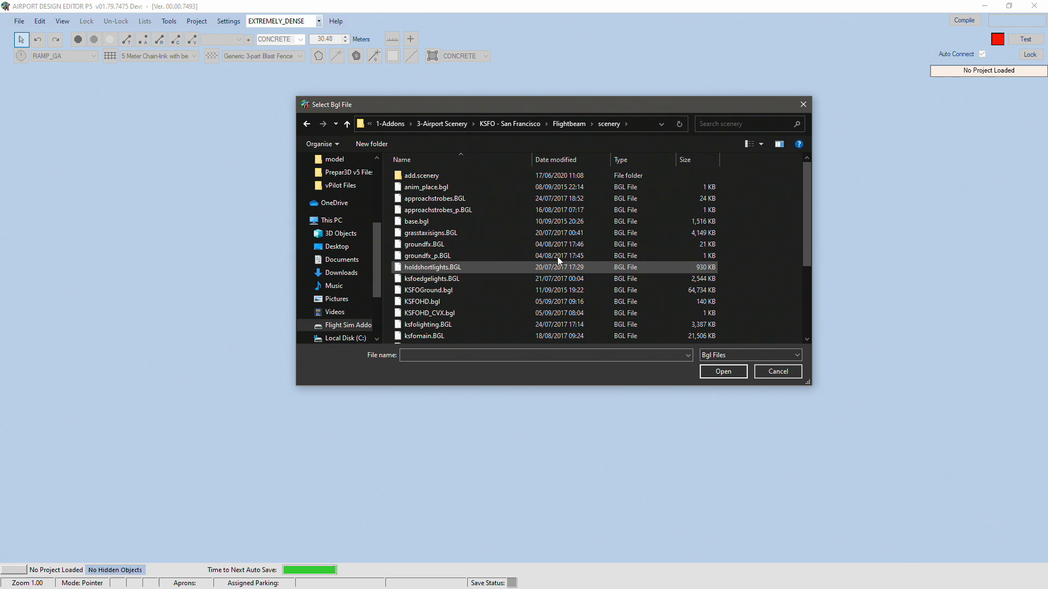
scroll(down, 3)
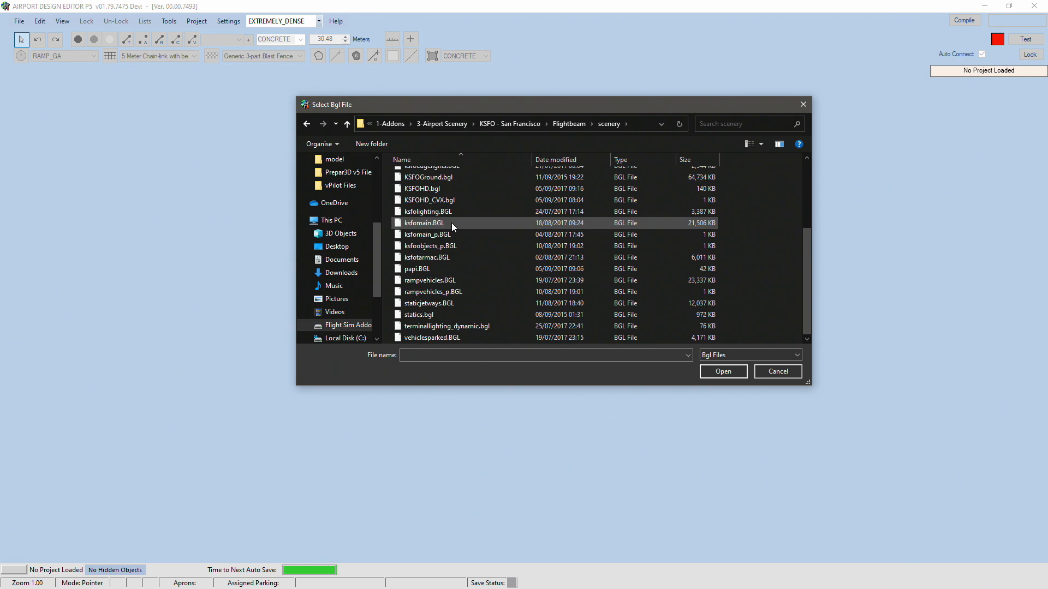
scroll(up, 3)
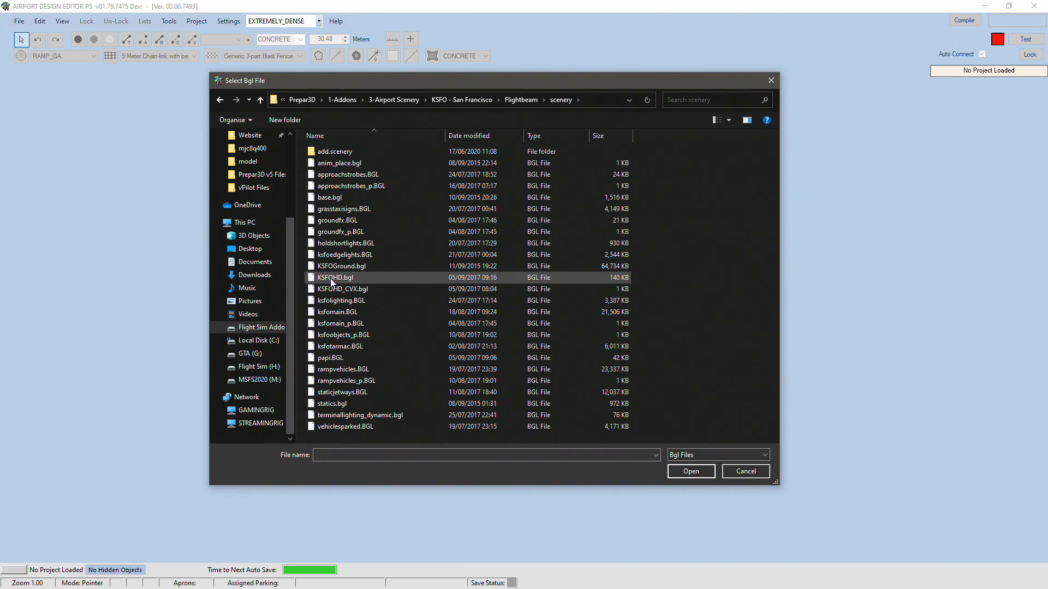
click(334, 277)
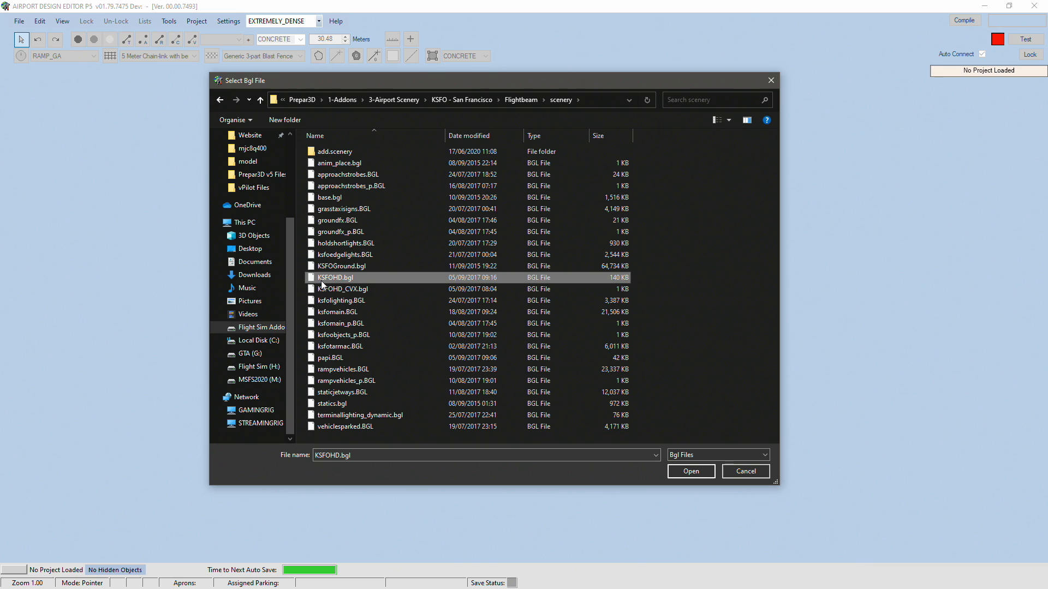
mouse_move(345, 289)
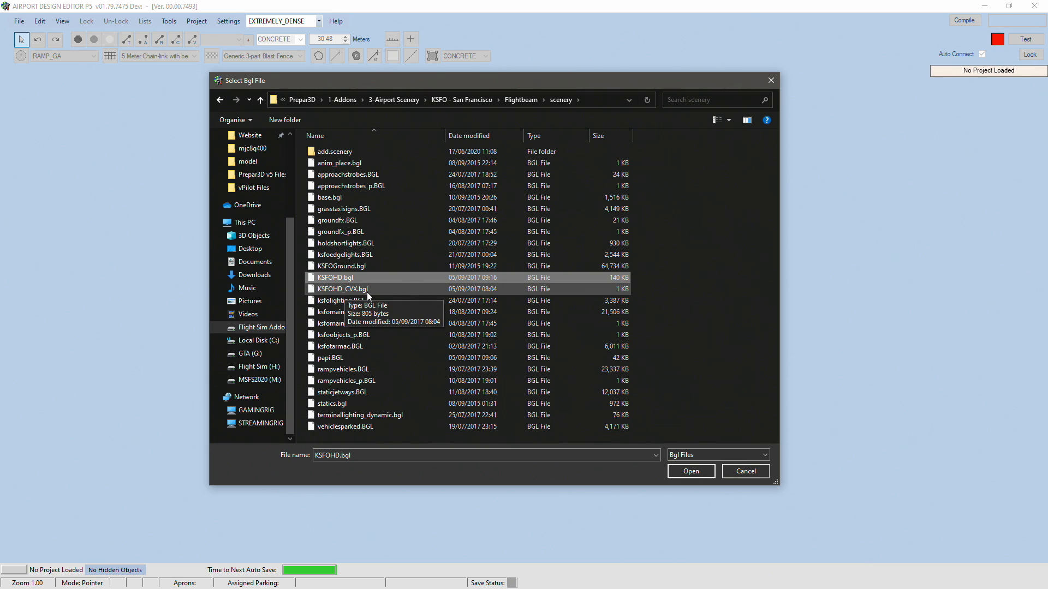
mouse_move(367, 294)
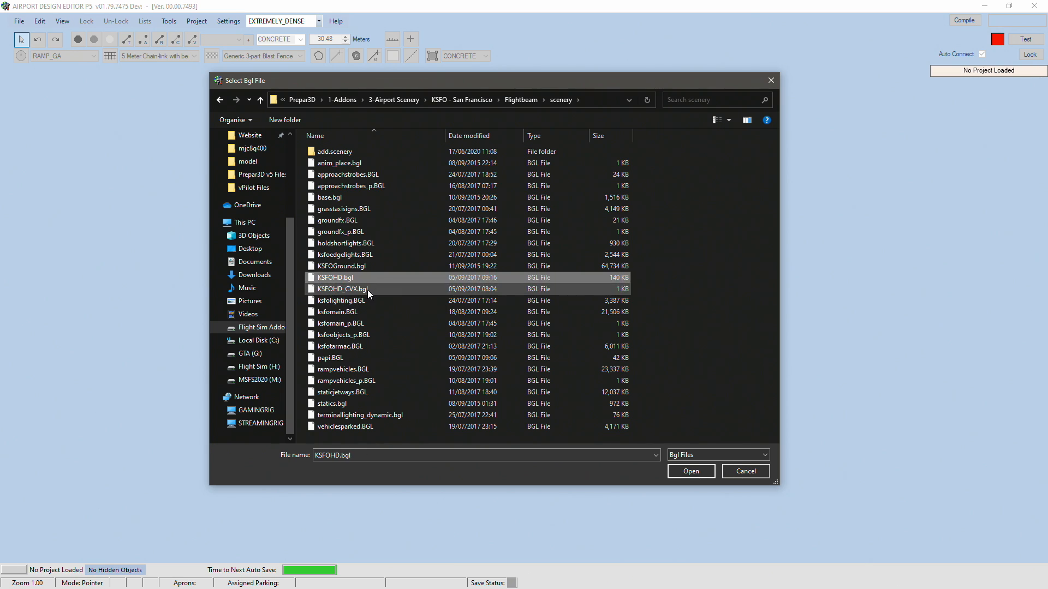
click(340, 288)
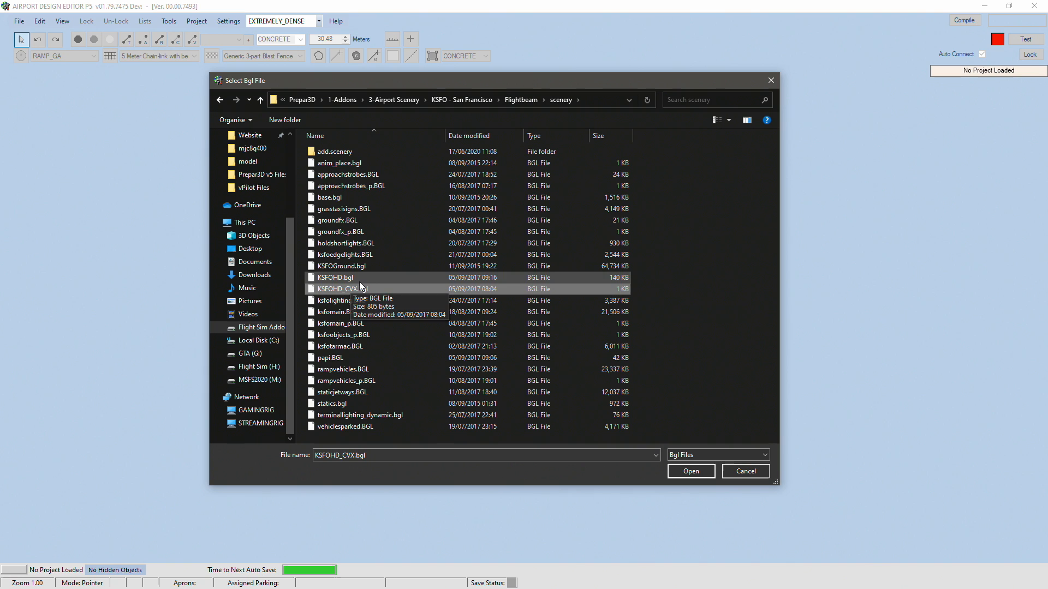
click(334, 277)
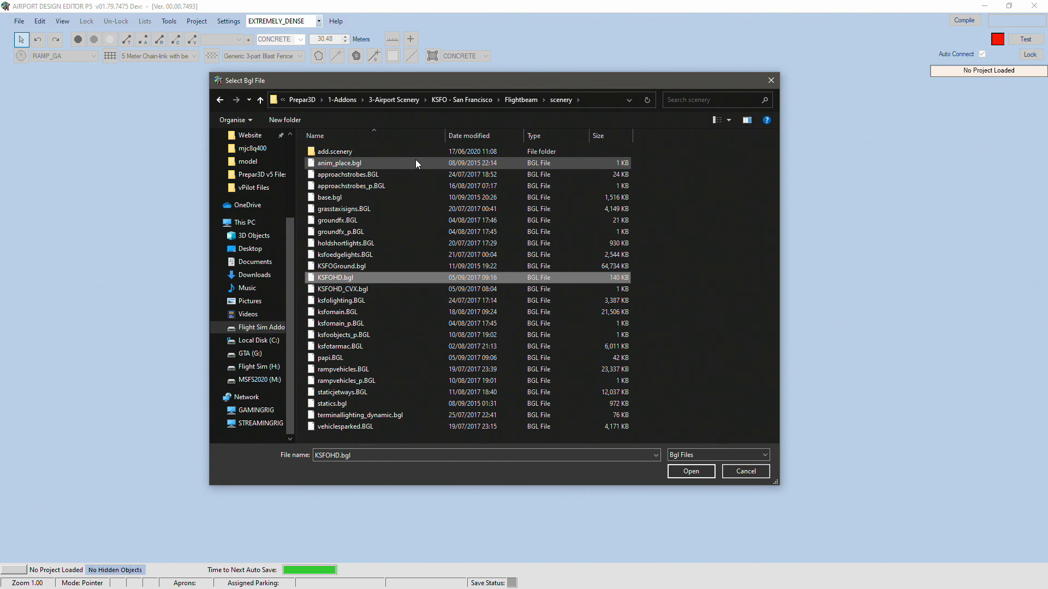
mouse_move(446, 278)
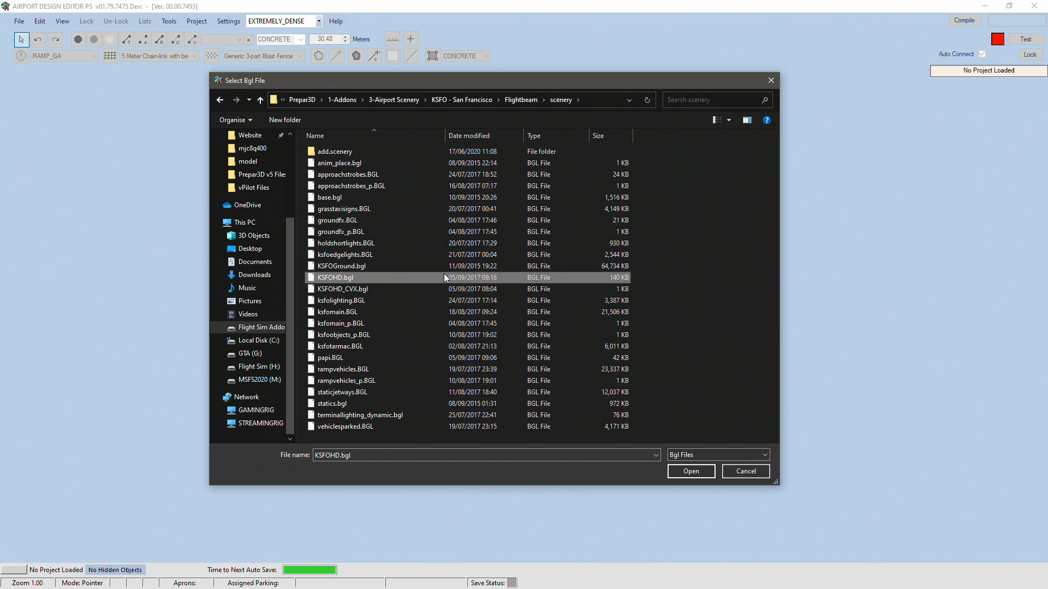
click(690, 471)
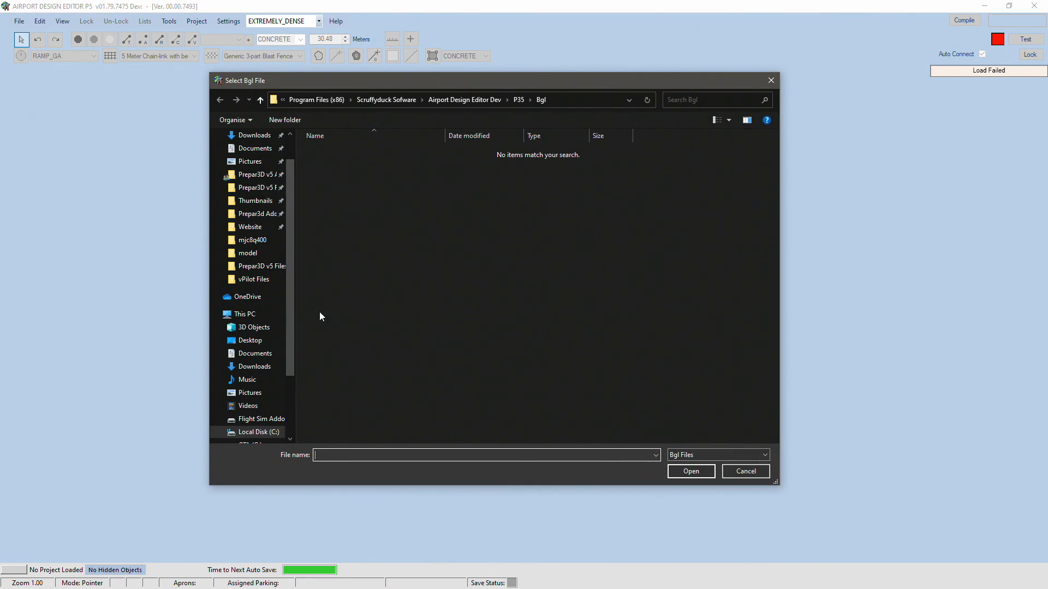
Browse the Select Bgl File dialog through 1-Addons and 3-Airport Scenery into KSFO - San Francisco.
click(261, 419)
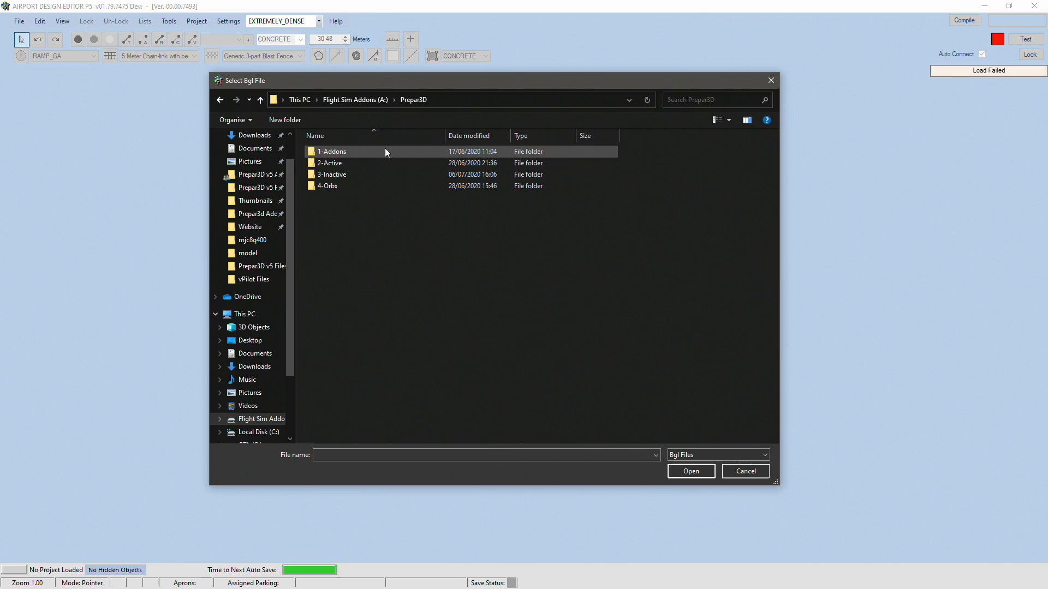
double_click(331, 151)
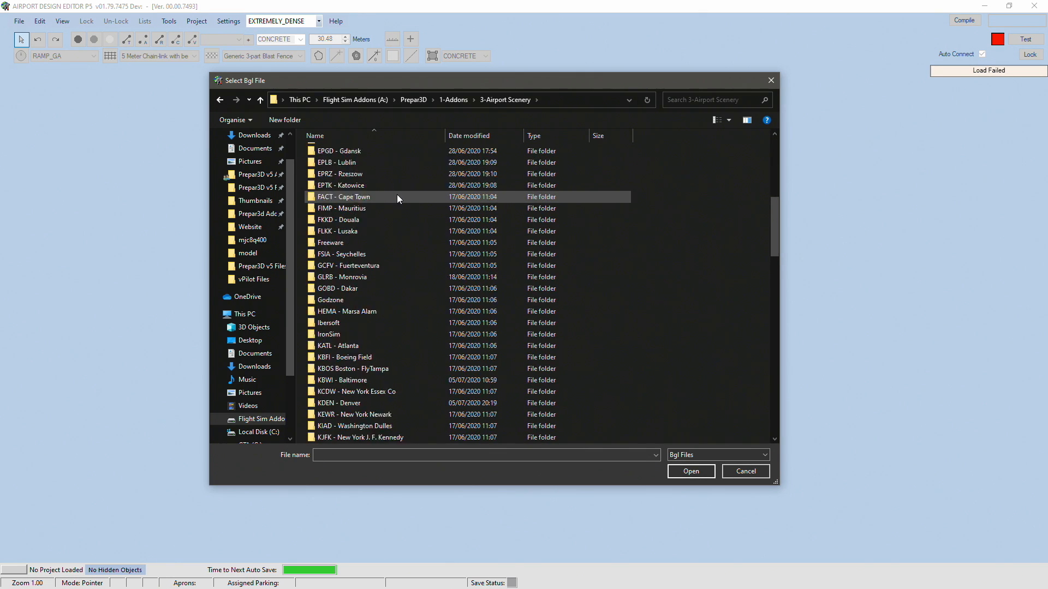
scroll(down, 3)
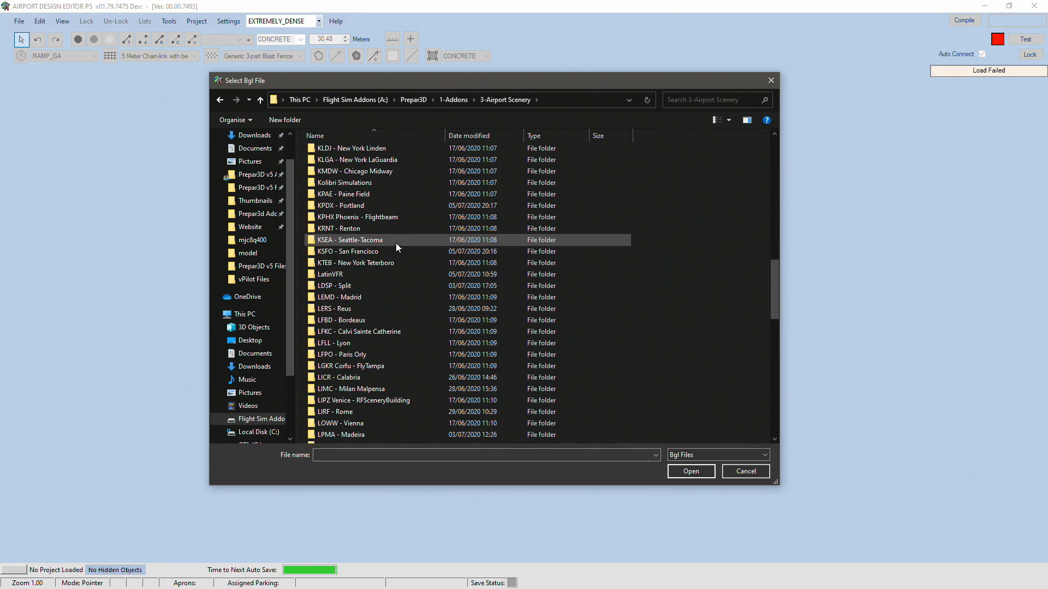
double_click(348, 251)
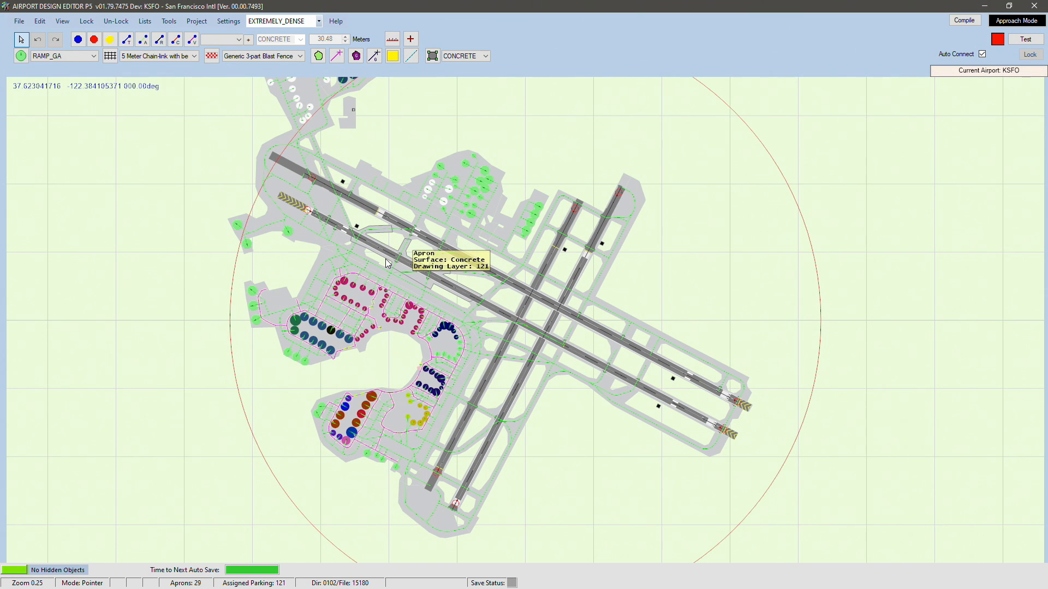
mouse_move(431, 391)
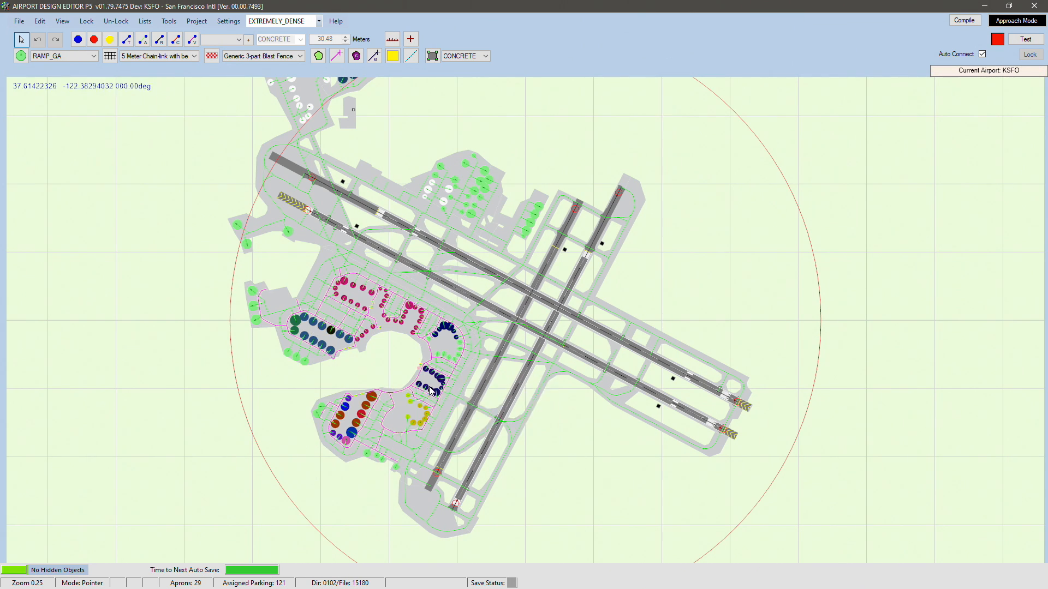
mouse_move(303, 87)
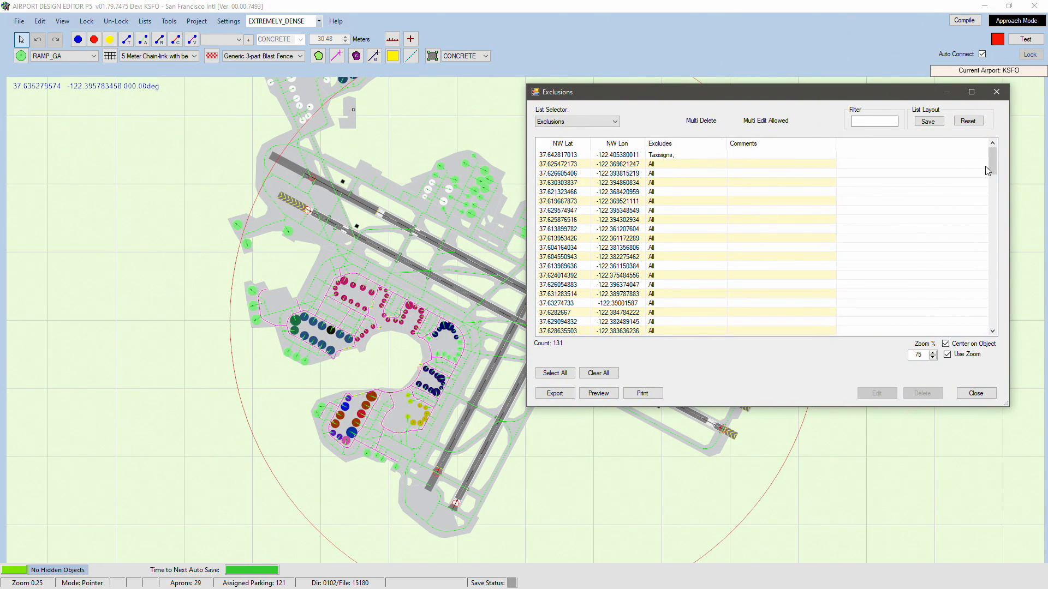
Scroll through the 131 existing exclusions and inspect the field-wide taxisigns exclusion rectangle.
scroll(down, 3)
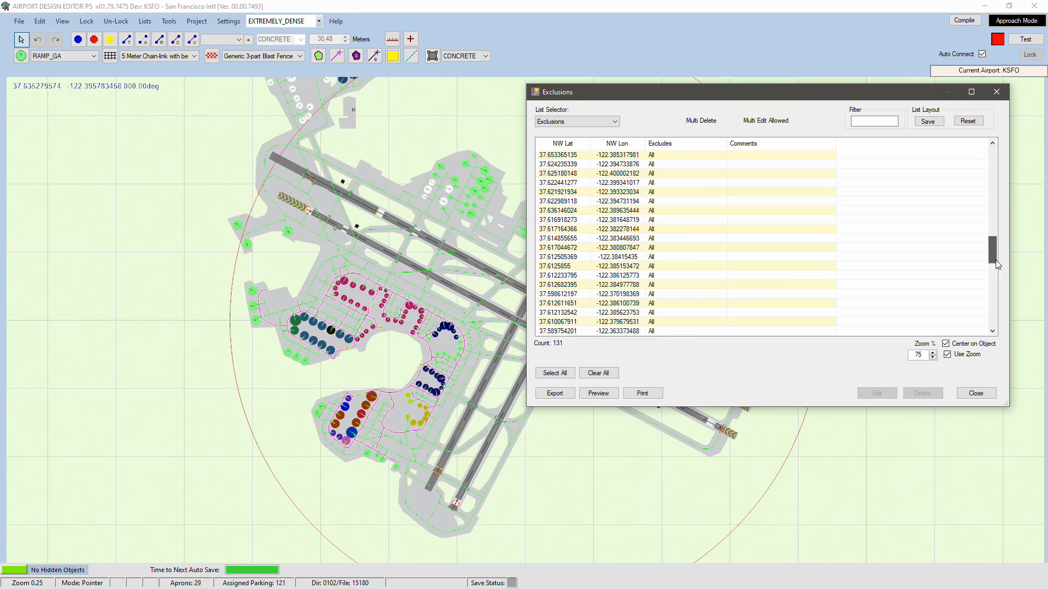
click(554, 372)
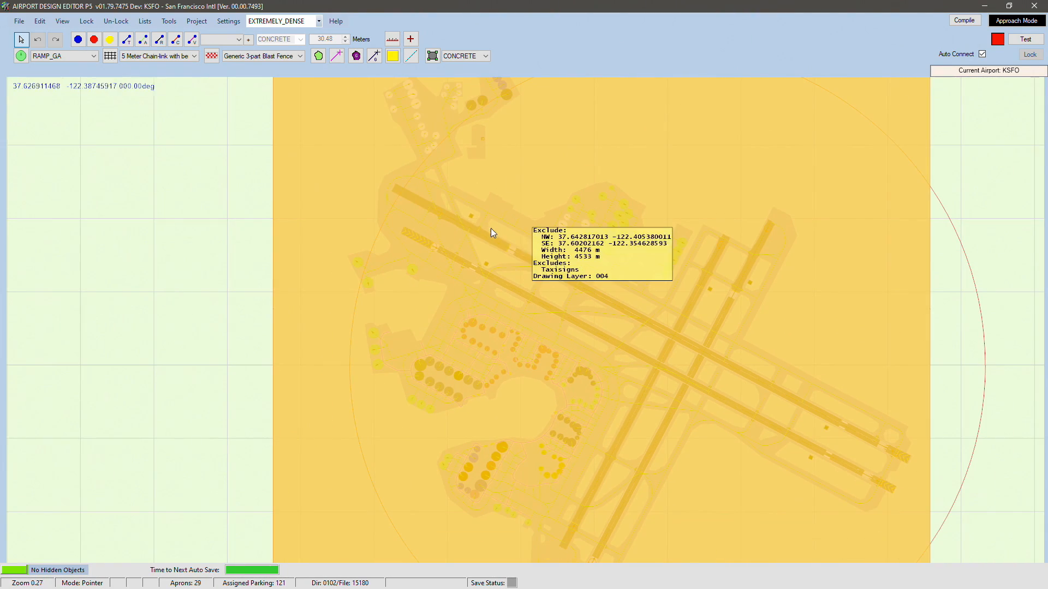
scroll(down, 3)
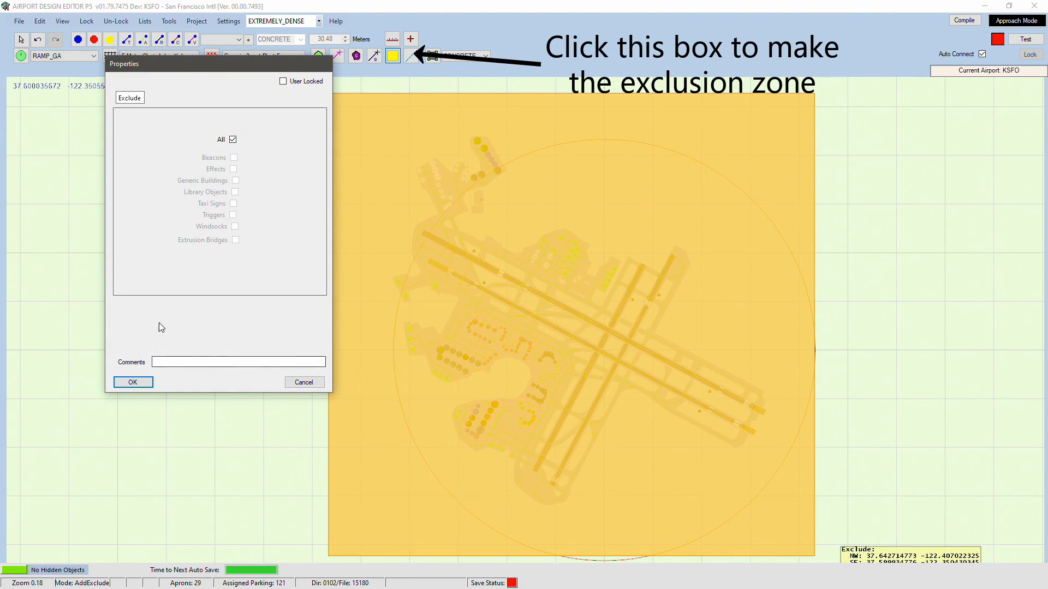
Confirm the airport-wide exclusion rectangle, about 4991 by 4754 metres, excluding All.
click(132, 381)
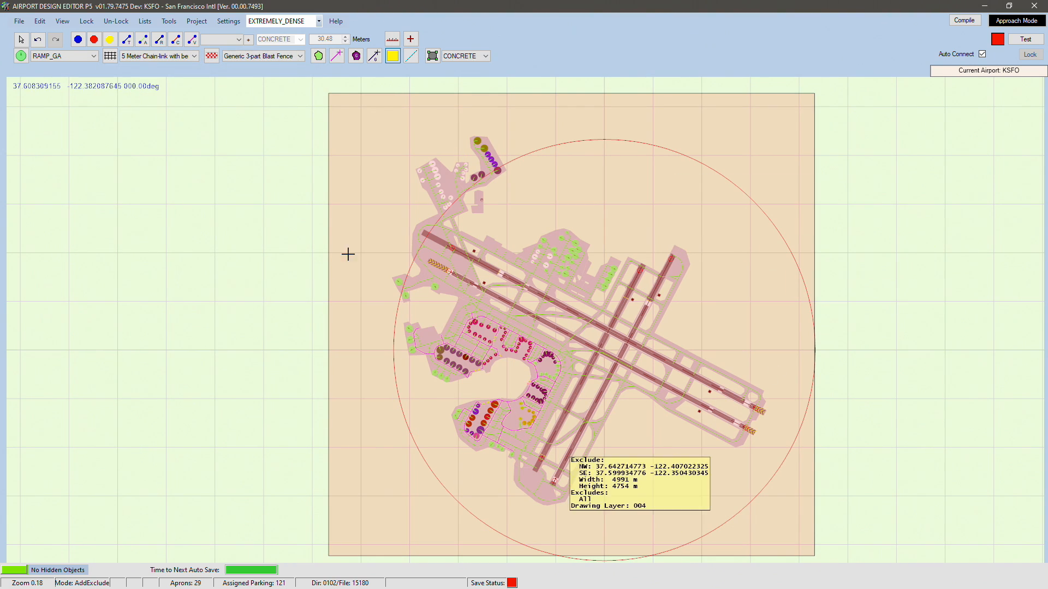
Compile the KSFO airport with current settings, including the unknown library objects.
click(18, 21)
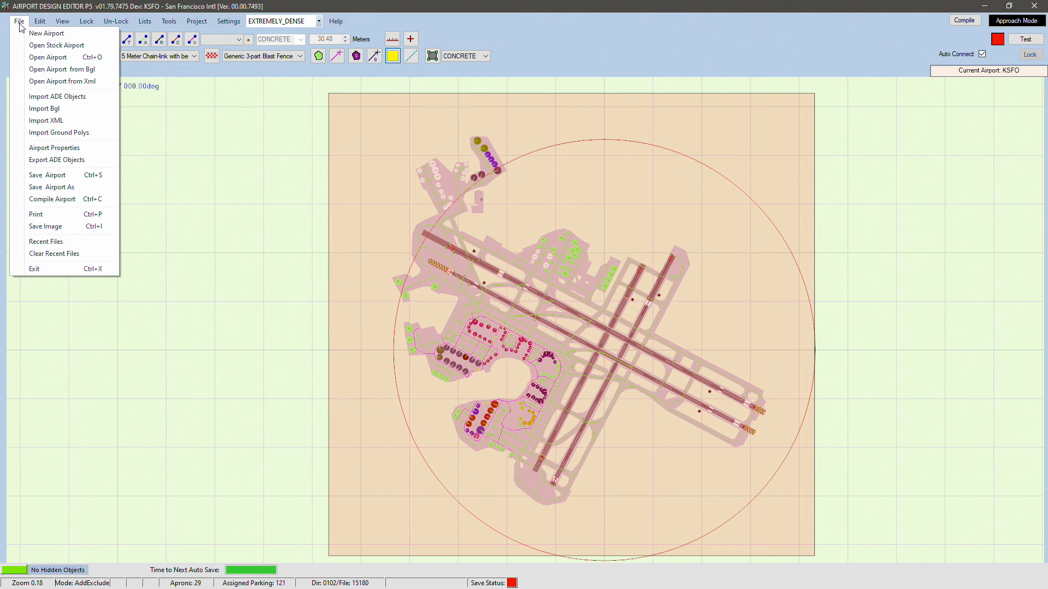
mouse_move(64, 198)
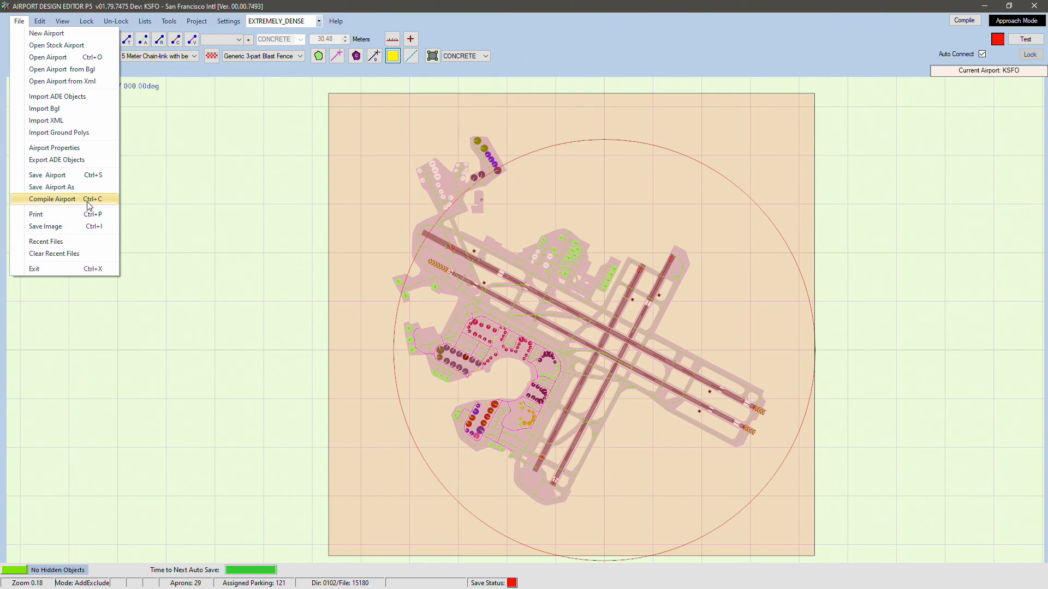
click(51, 199)
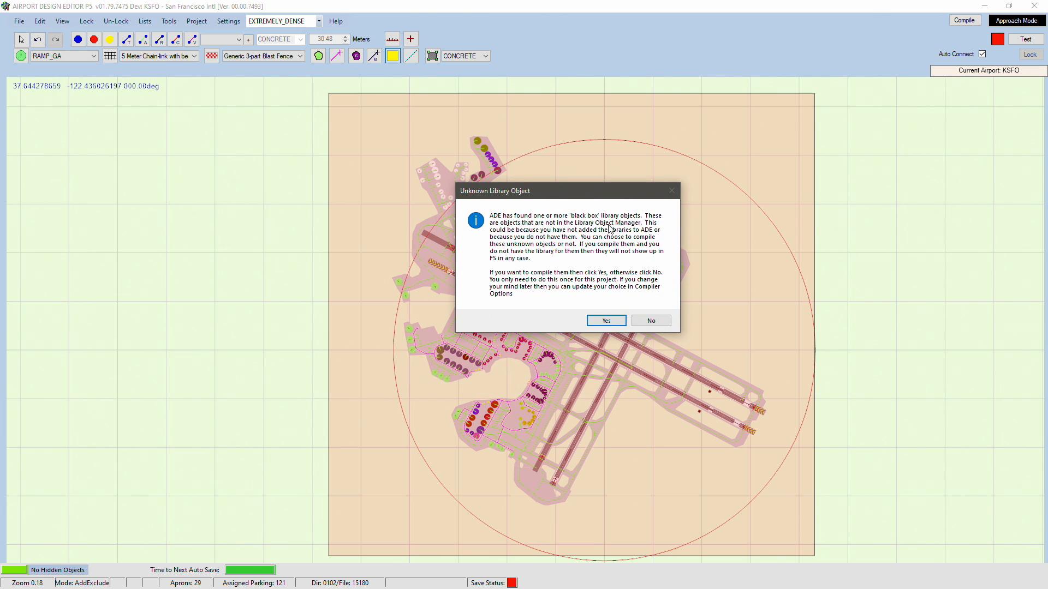
mouse_move(668, 252)
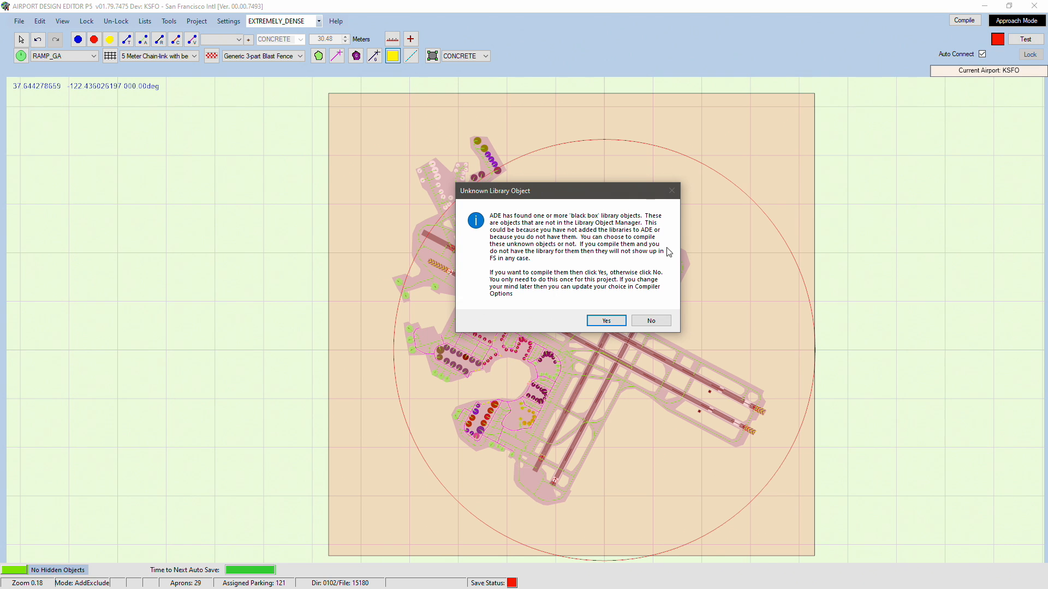
click(605, 321)
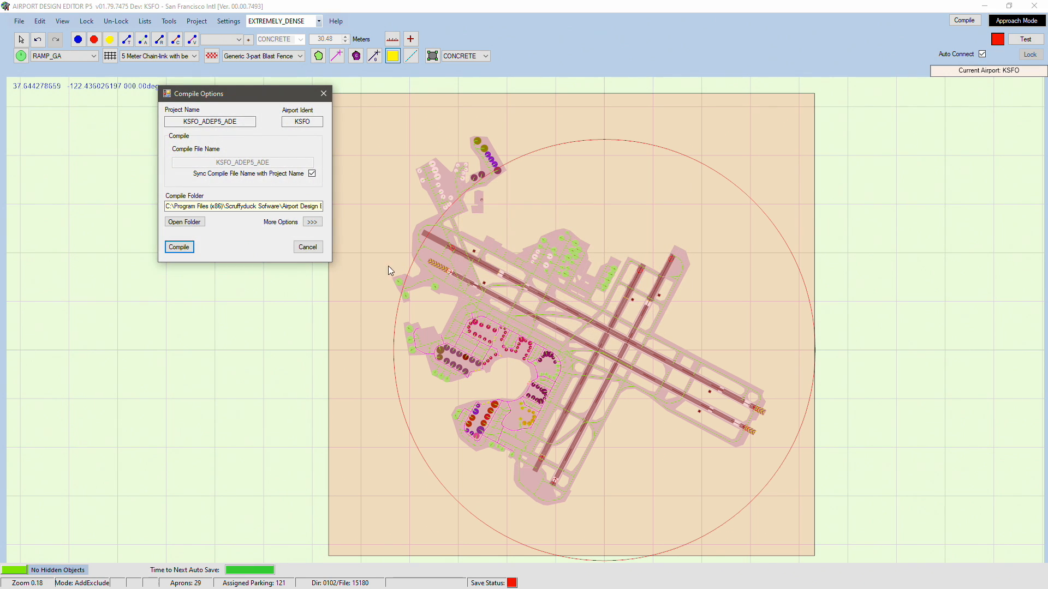
click(307, 247)
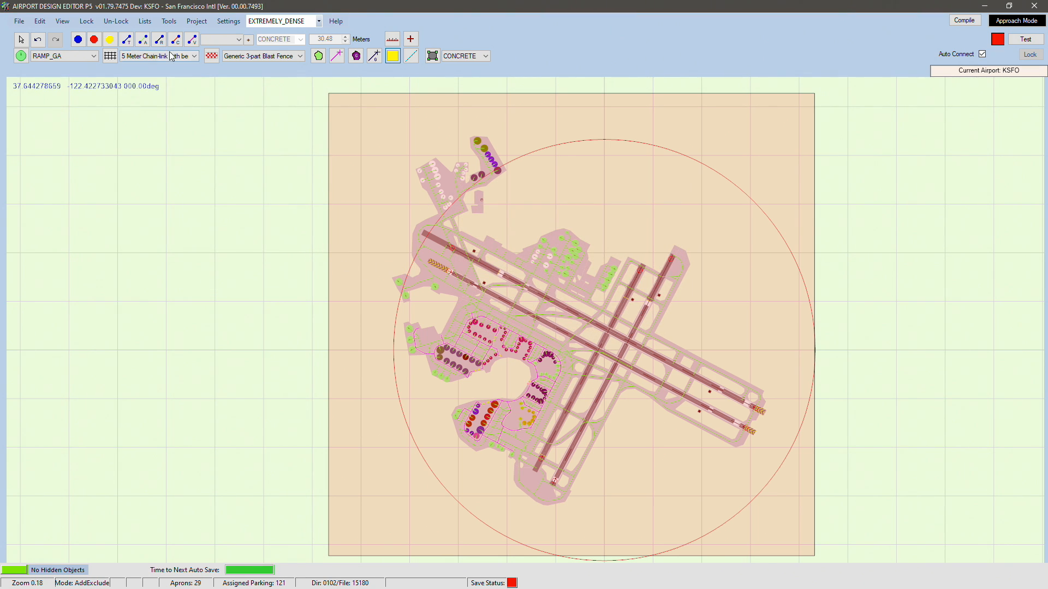
Check Libraries Used, which shows a single Unknown library entry, then close it.
click(145, 20)
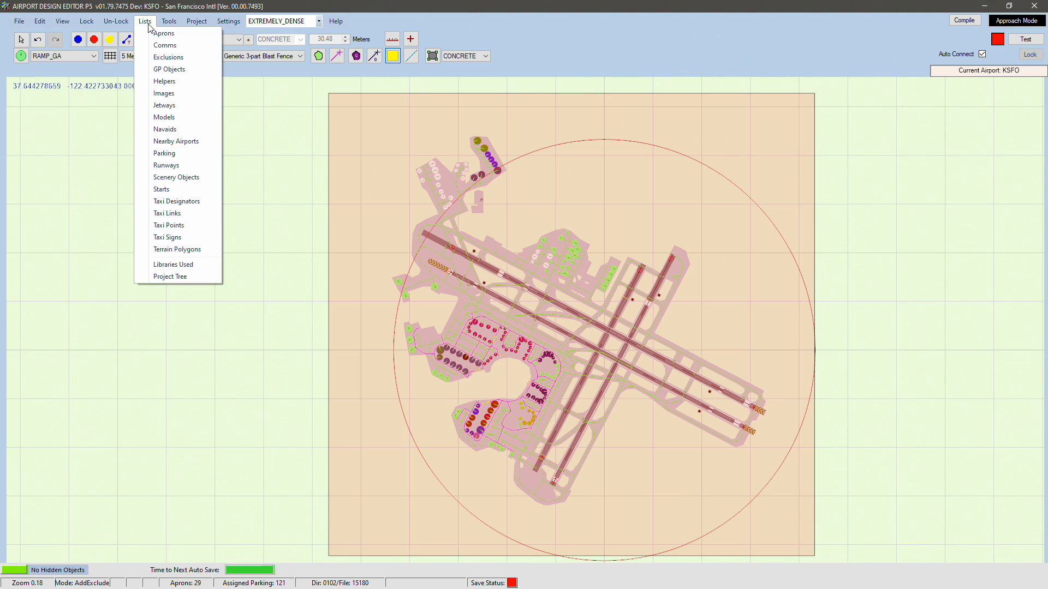
click(173, 264)
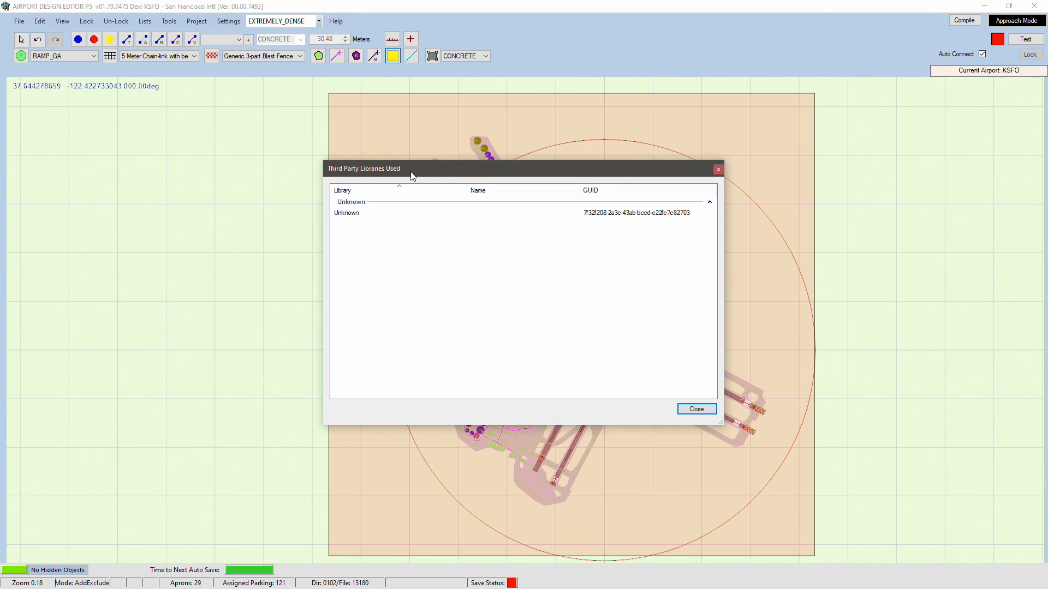
click(346, 212)
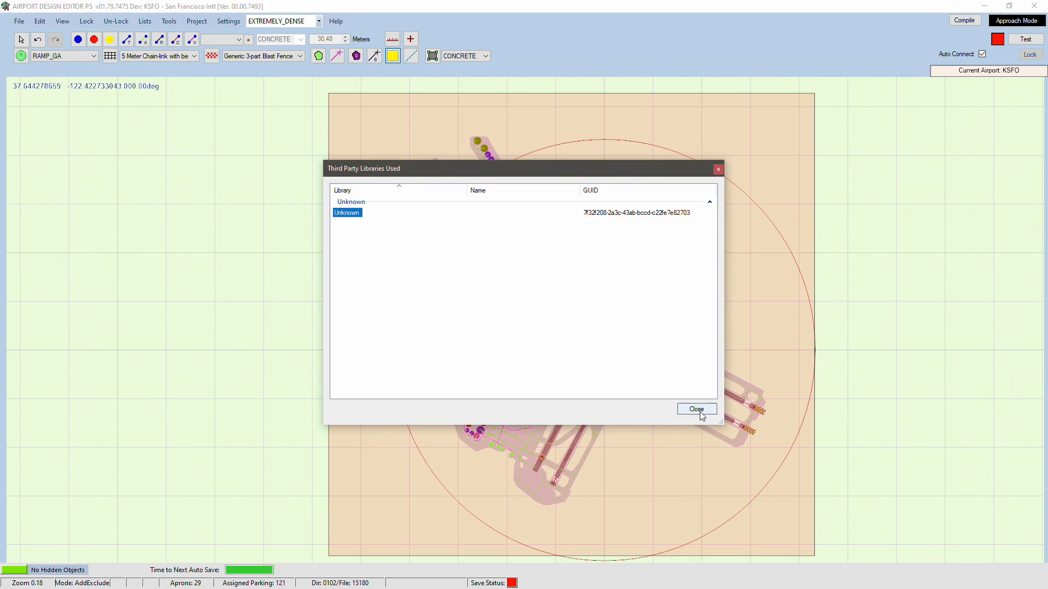
click(696, 409)
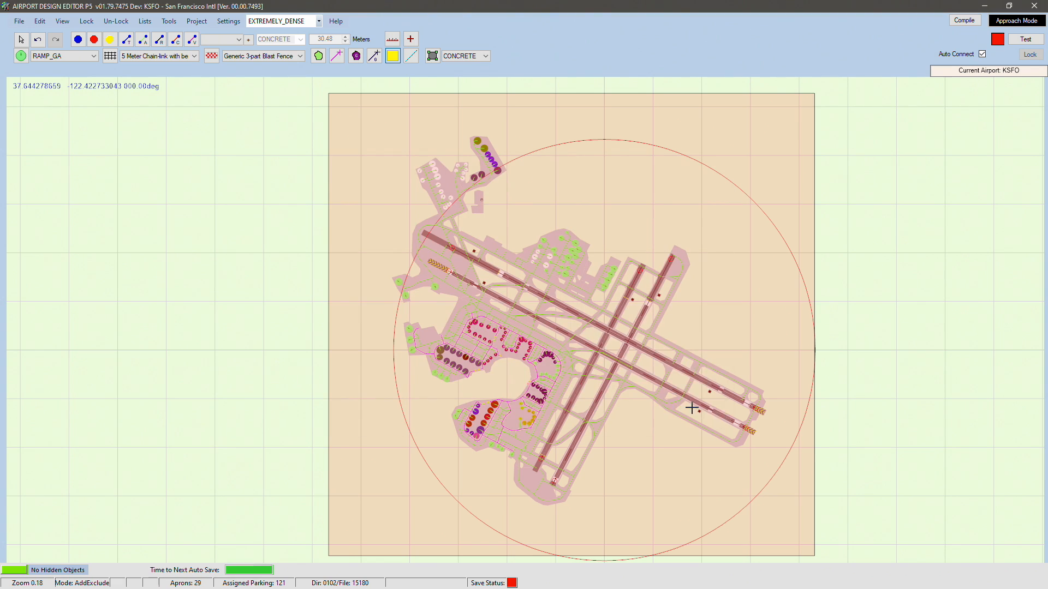
mouse_move(572, 331)
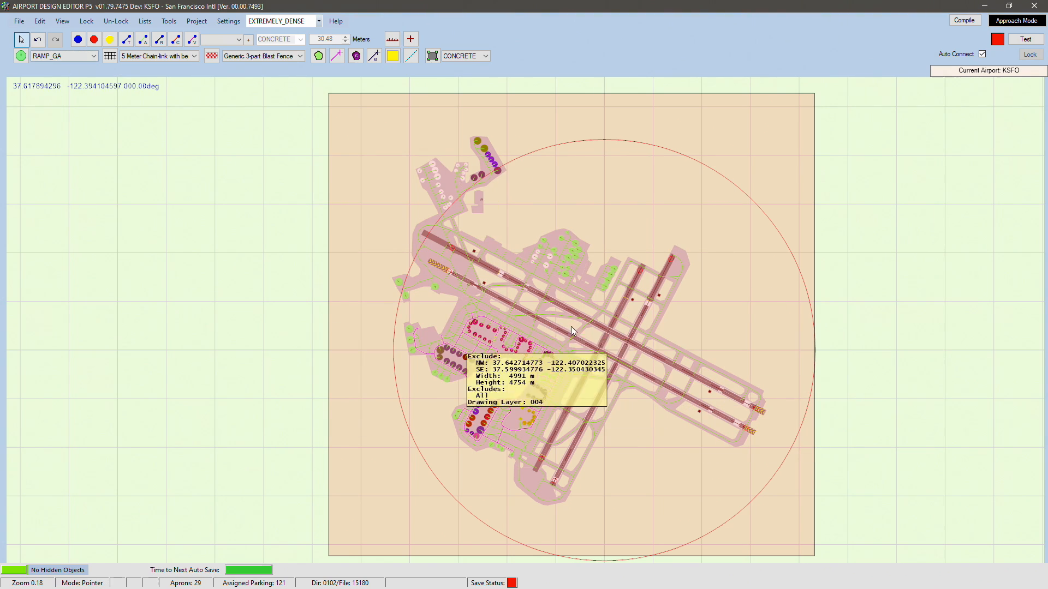
scroll(down, 3)
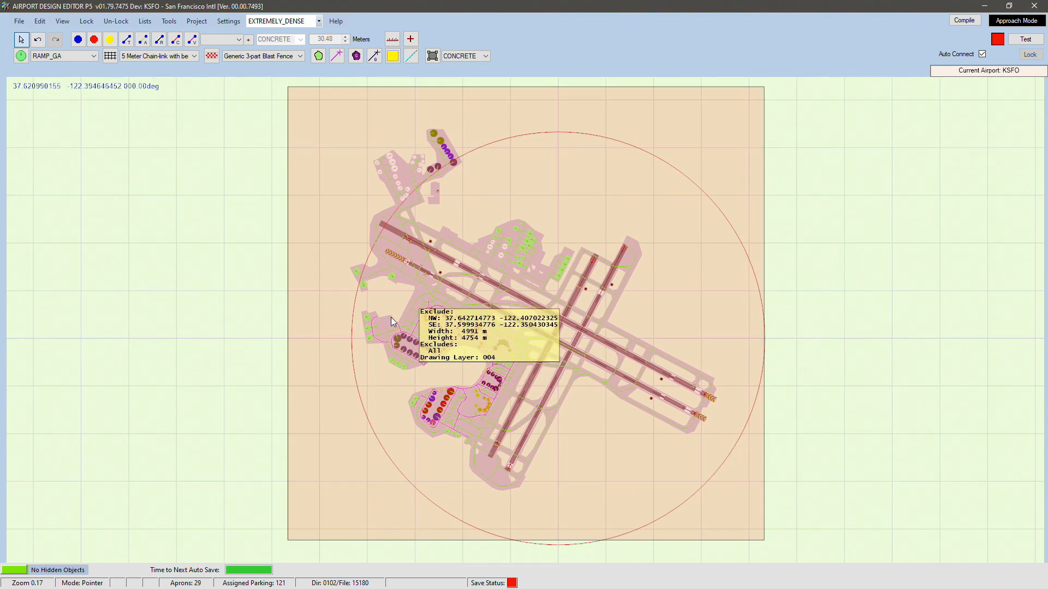
scroll(up, 3)
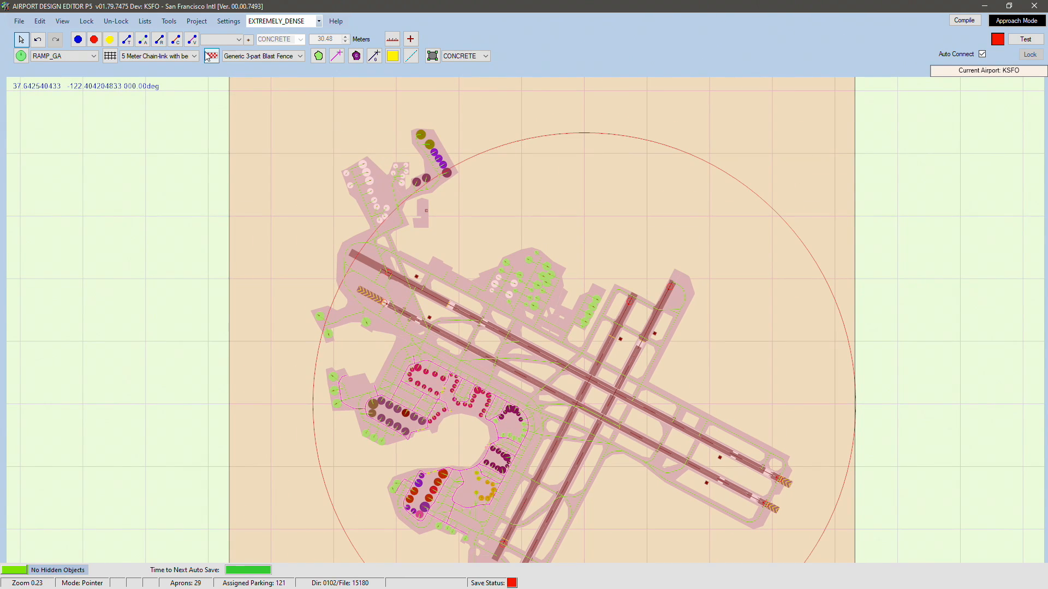
Add the Flightbeam KSFO scenery folder's 24 files to the Library Object Manager.
click(169, 21)
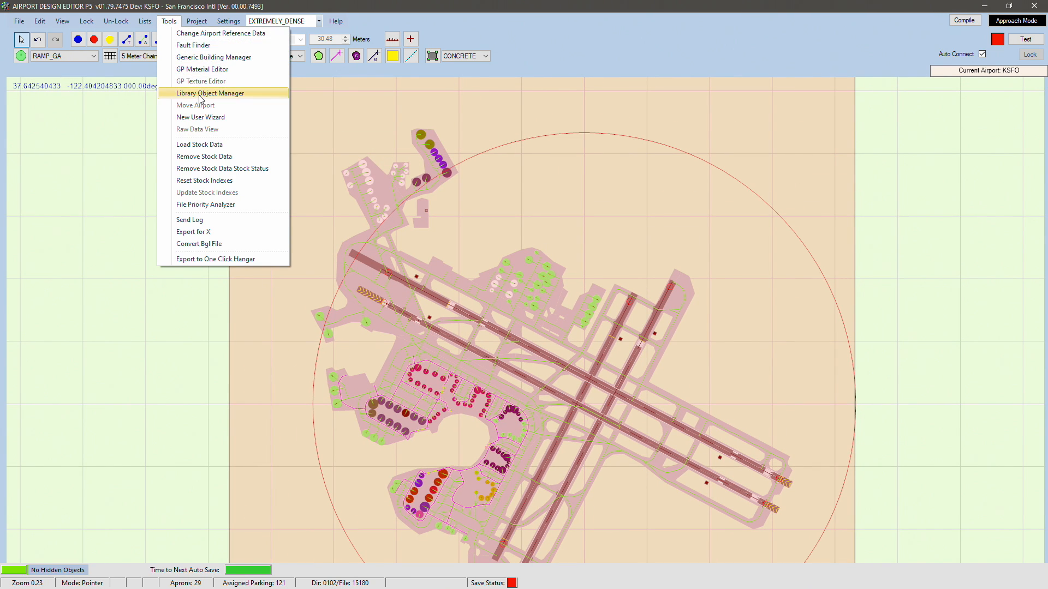
click(210, 93)
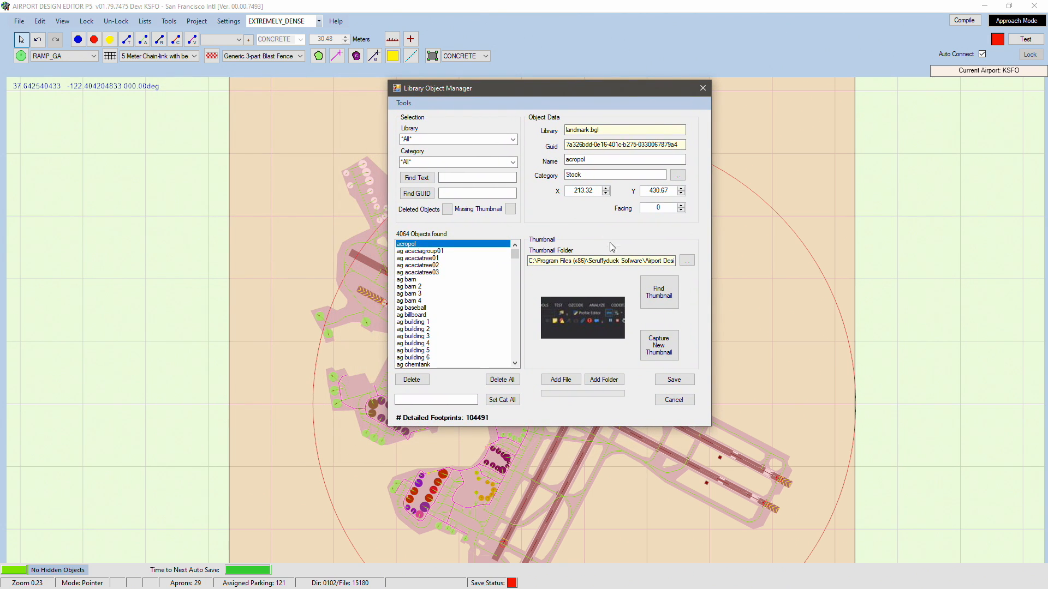
click(686, 260)
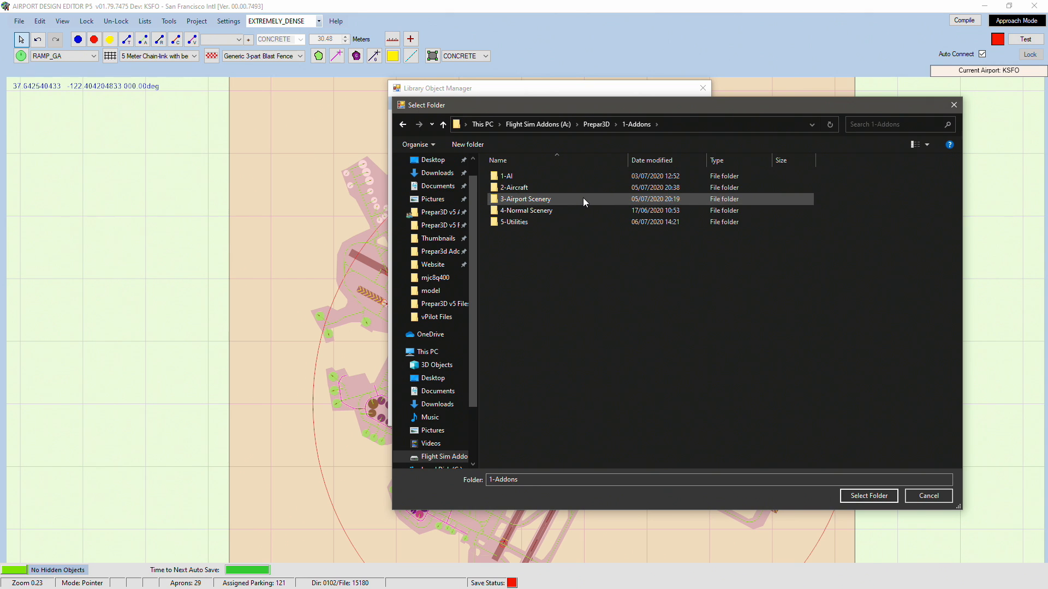
double_click(525, 199)
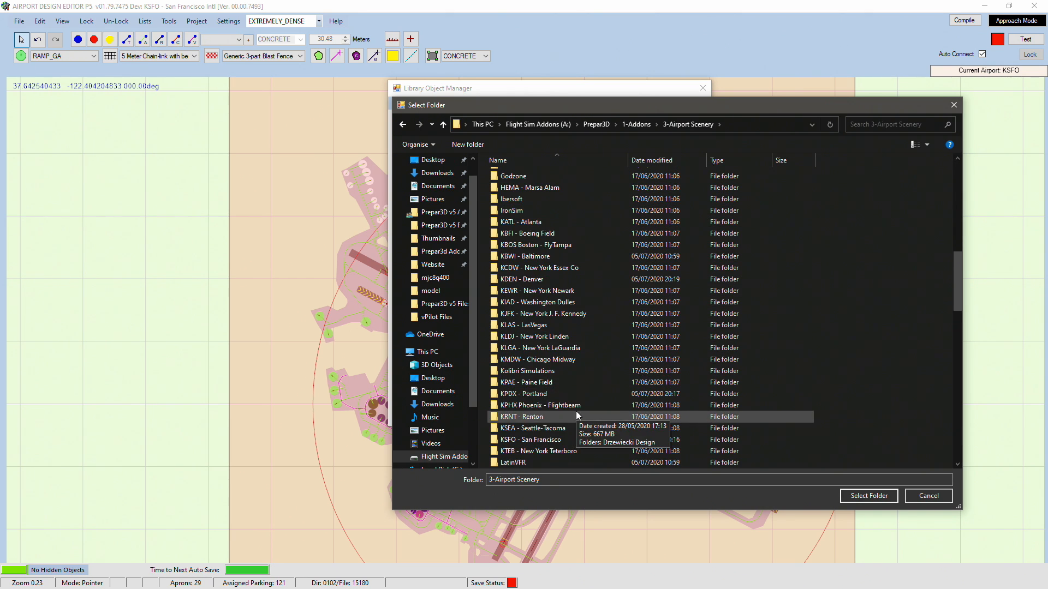
mouse_move(555, 429)
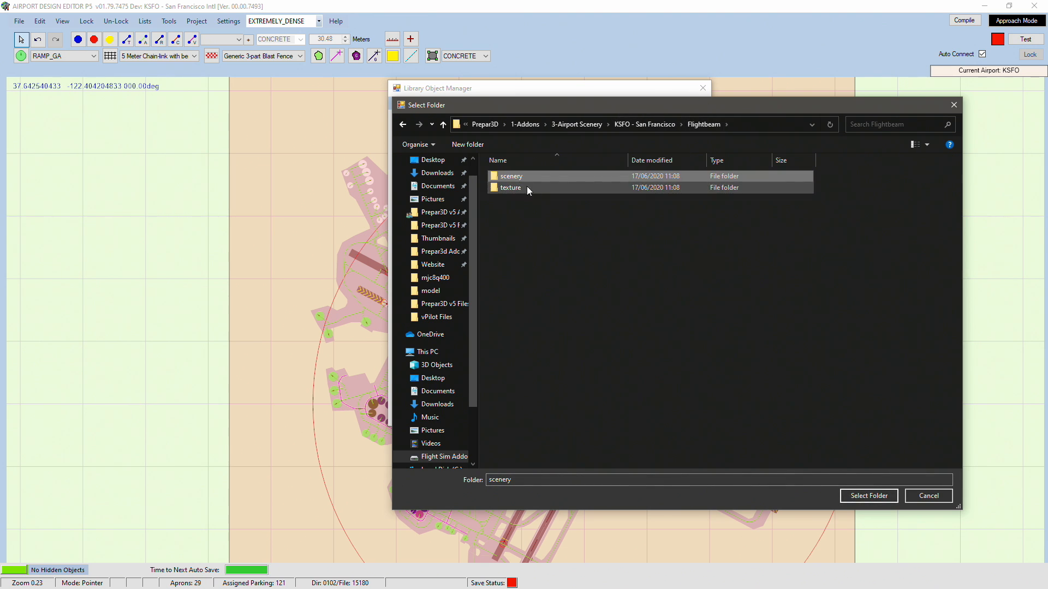
click(867, 496)
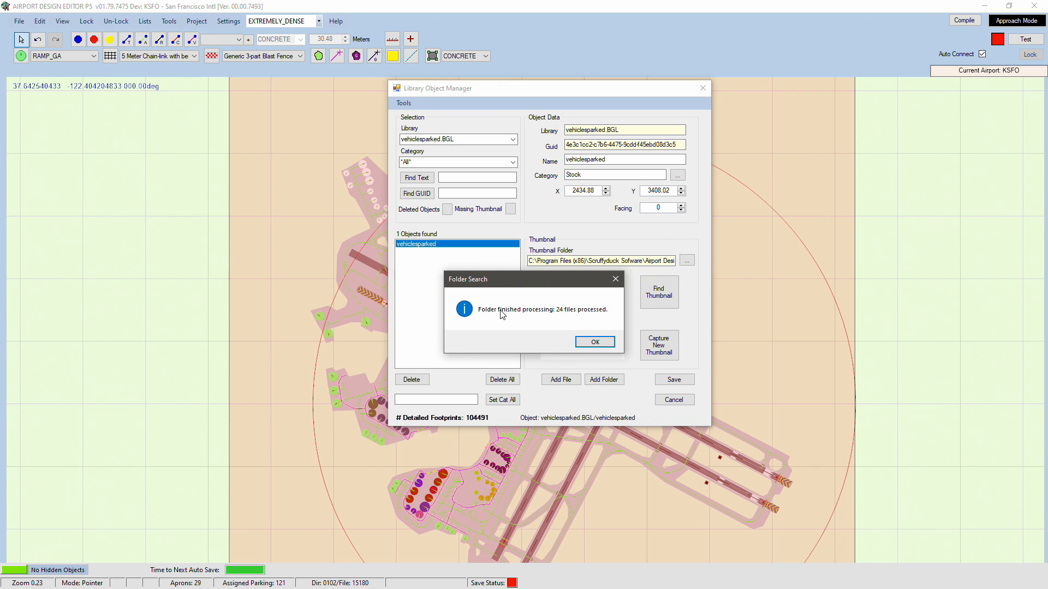
click(594, 342)
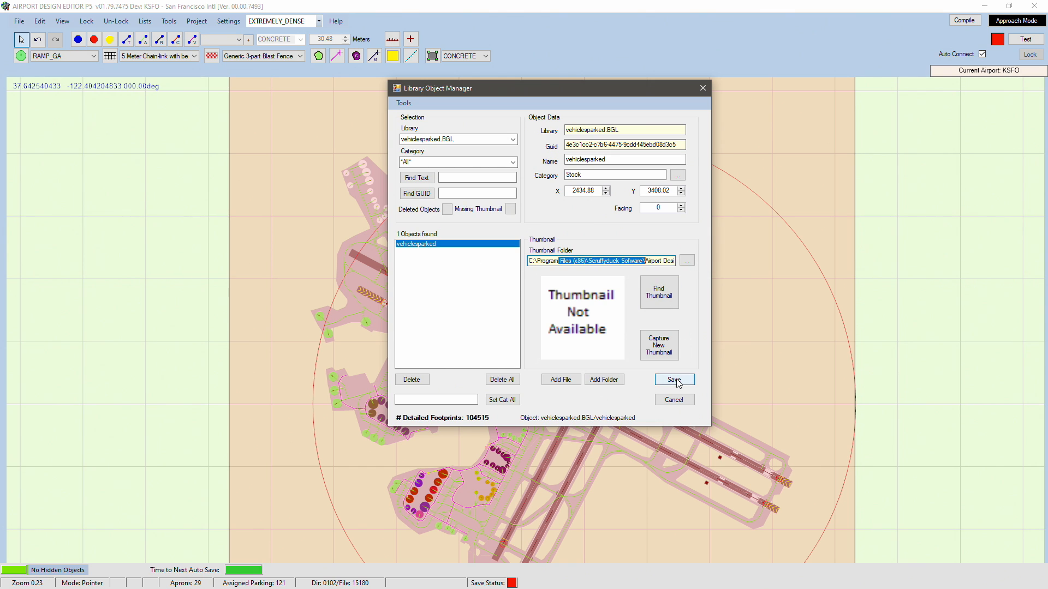
Save the libraries and verify Libraries Used now lists KSFOHD.bgl (object ksfohdpapi).
click(145, 21)
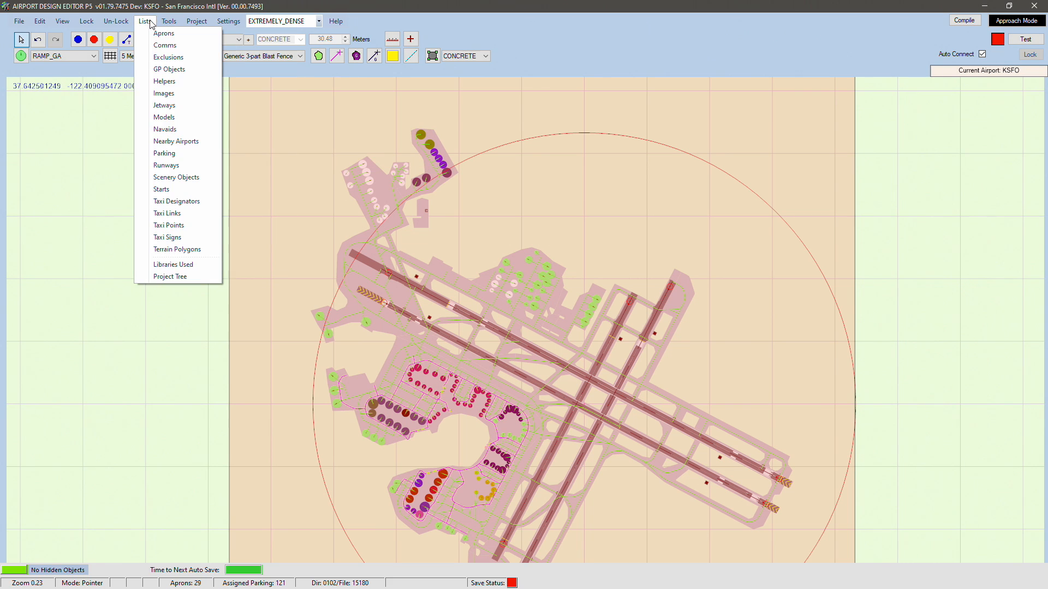
click(173, 264)
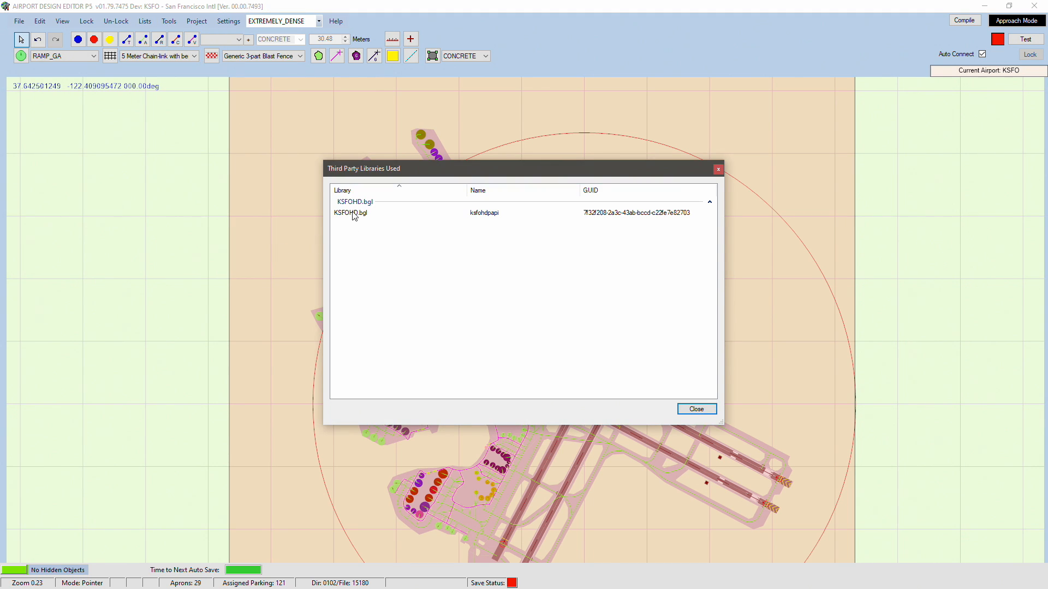
click(351, 213)
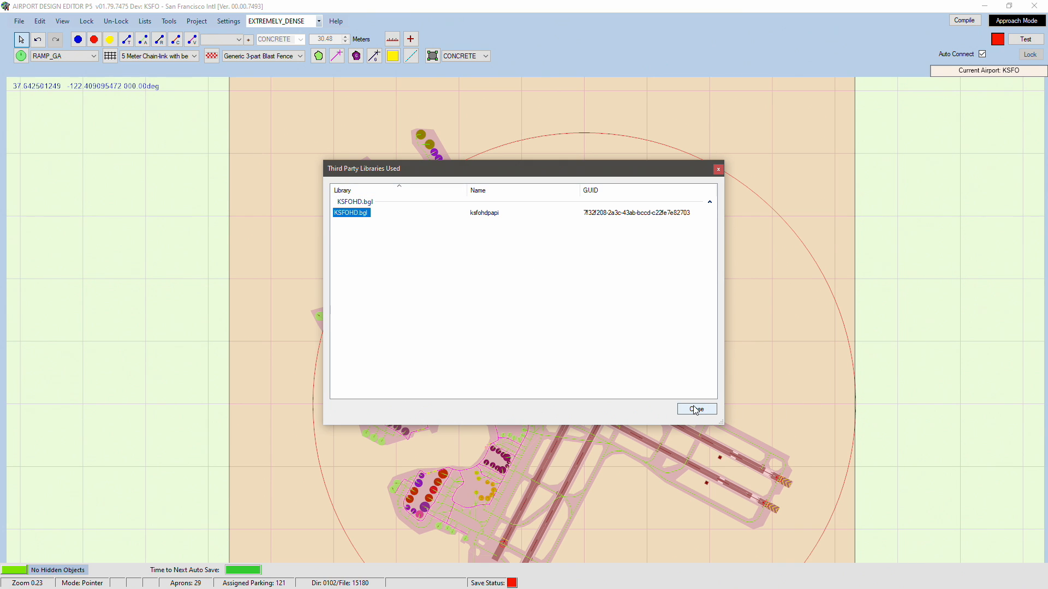
click(19, 20)
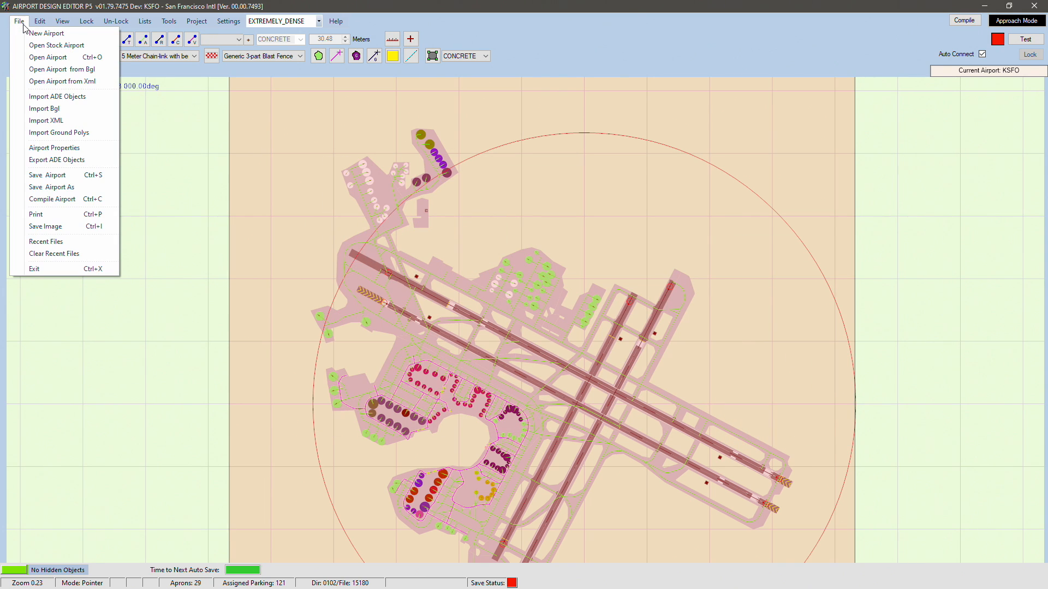
Turn off Sync Compile File Name with Project Name and browse for the output location.
click(51, 200)
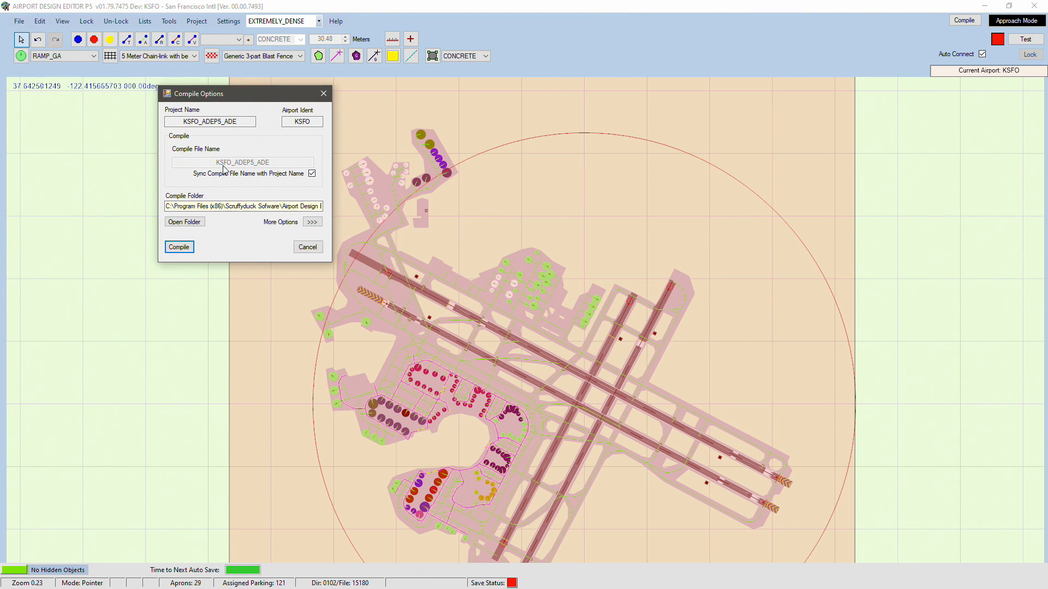
drag(201, 93, 431, 169)
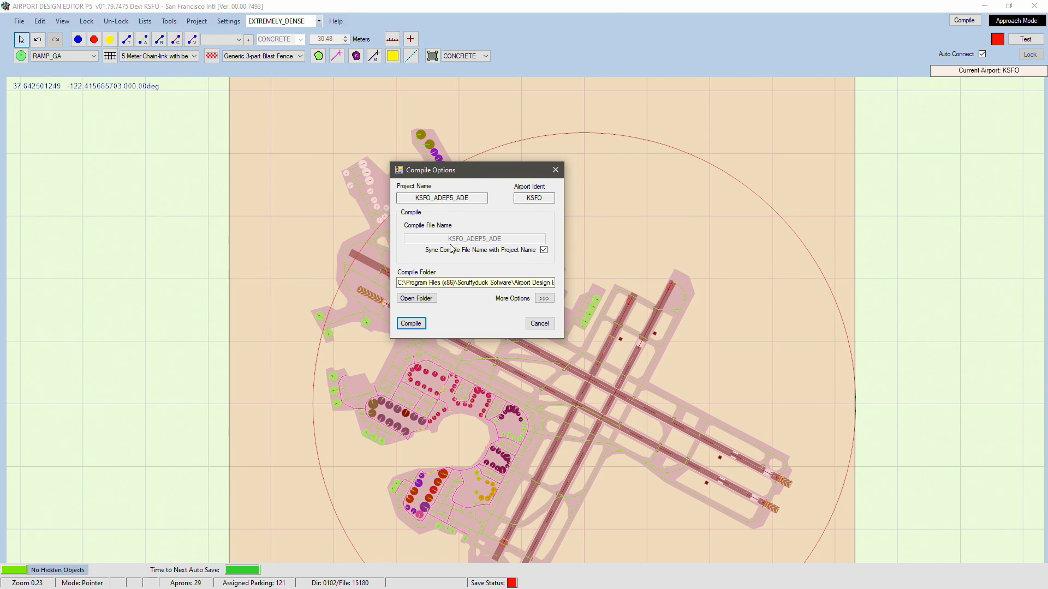
click(544, 249)
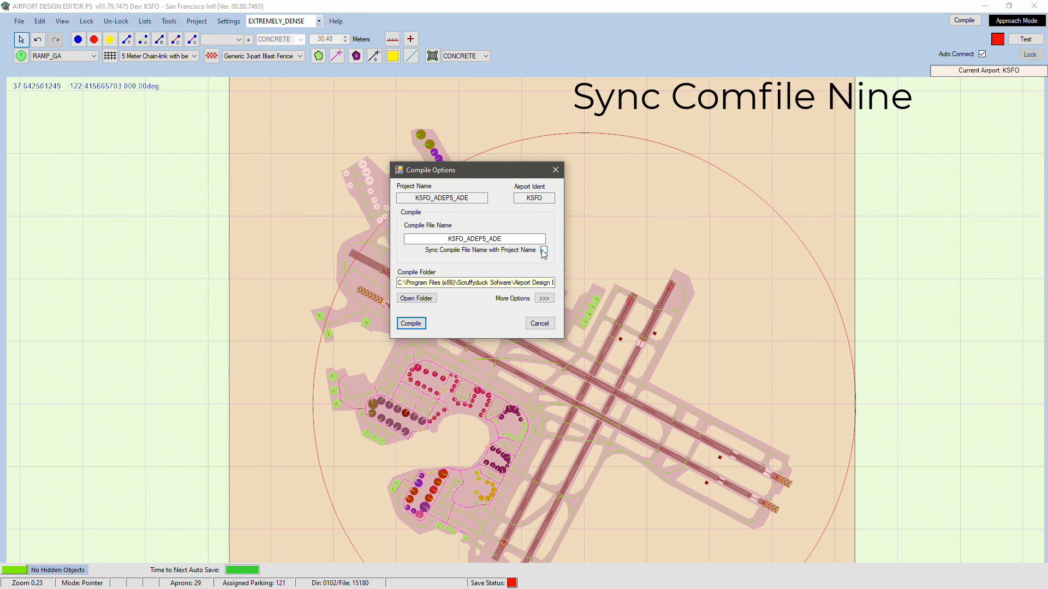
click(544, 250)
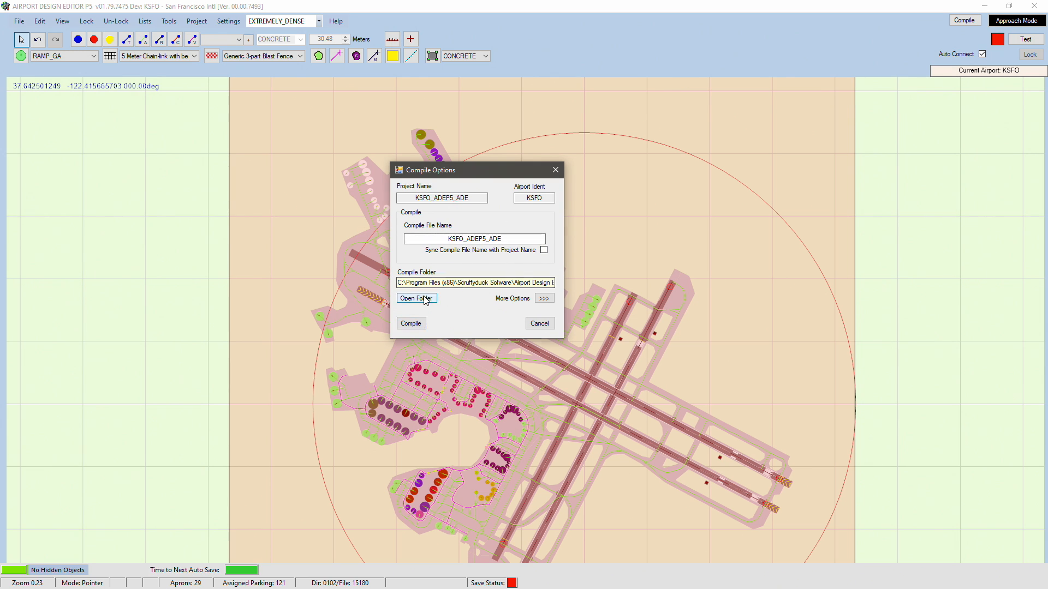
click(416, 298)
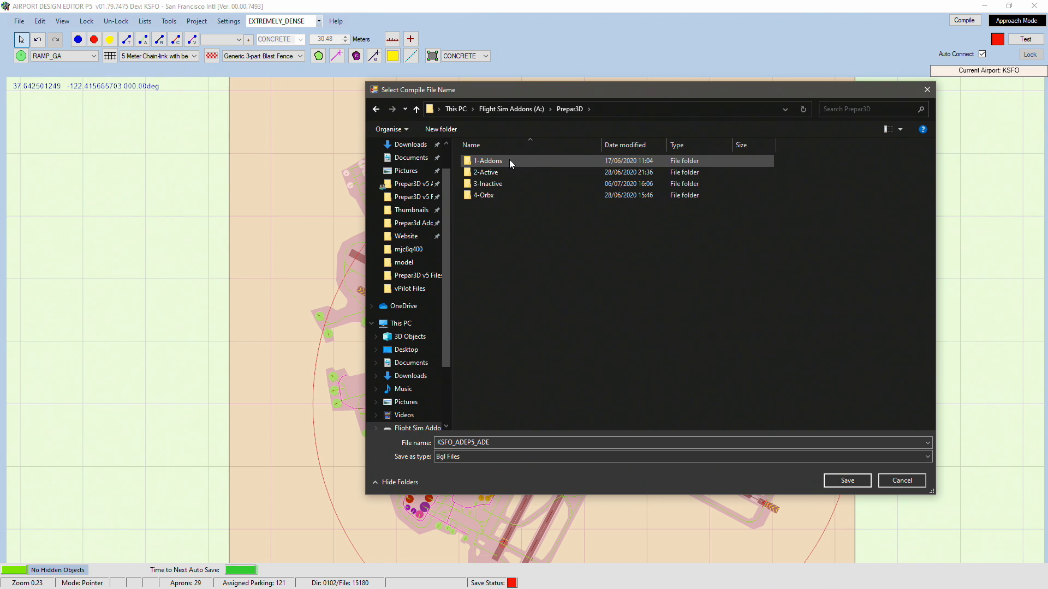
In Flightbeam's KSFO scenery folder, rename the original KSFOHD.bgl aside and target KSFOHD.bgl.
double_click(488, 161)
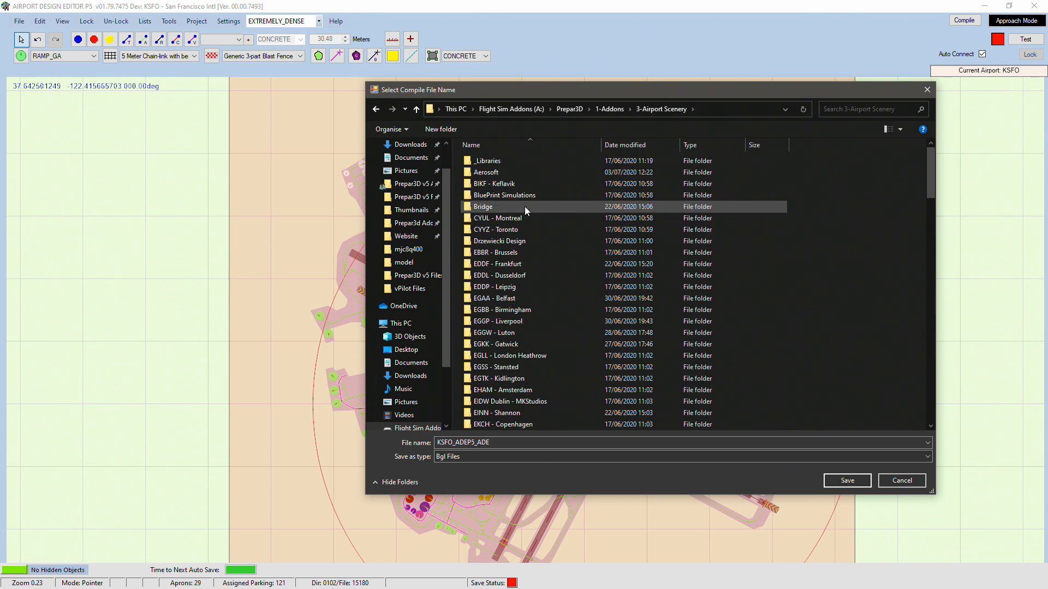
scroll(down, 3)
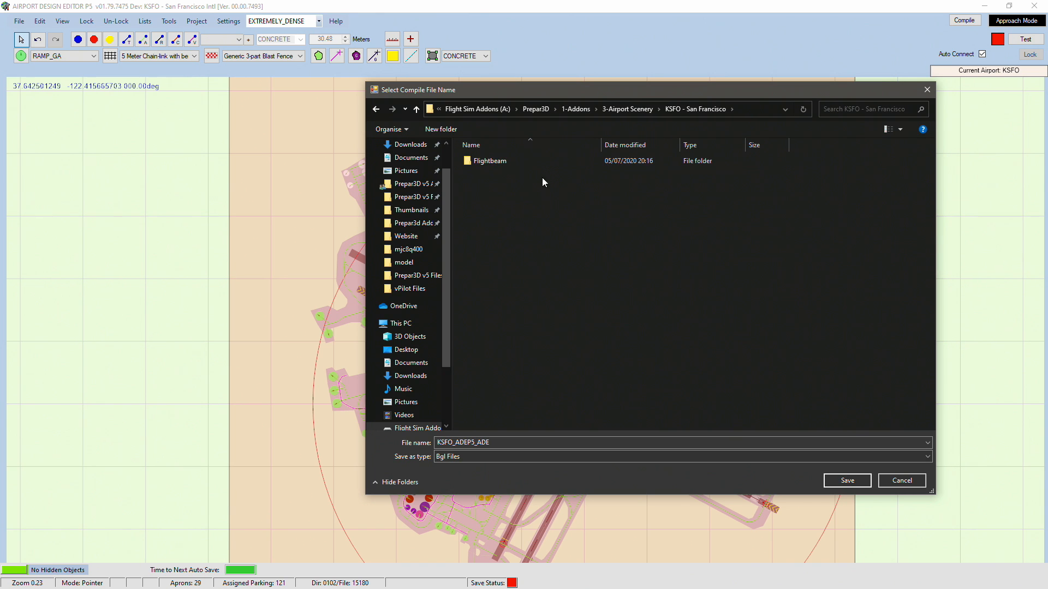
double_click(491, 161)
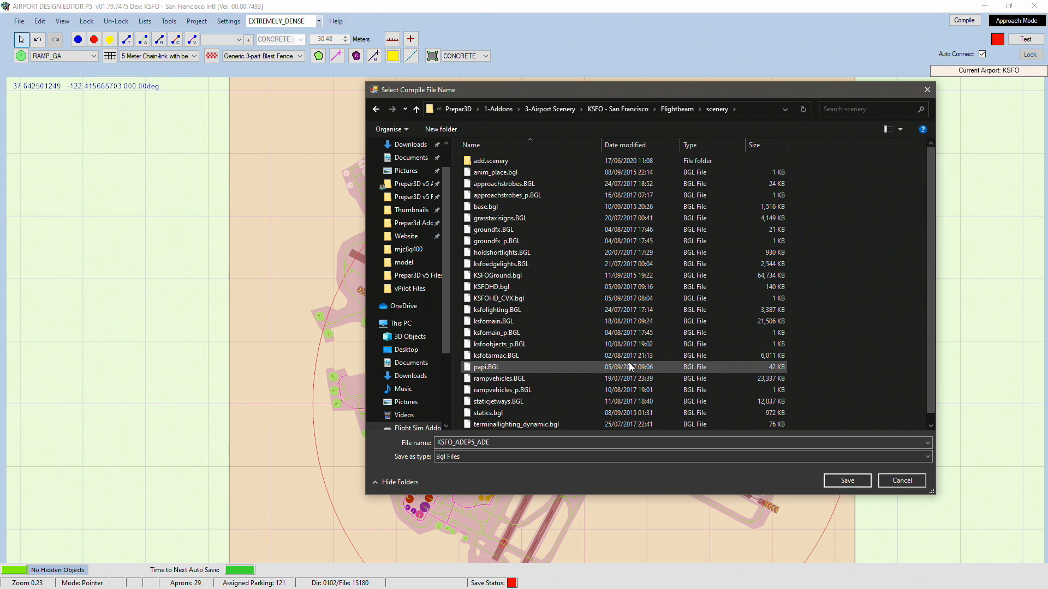
click(496, 286)
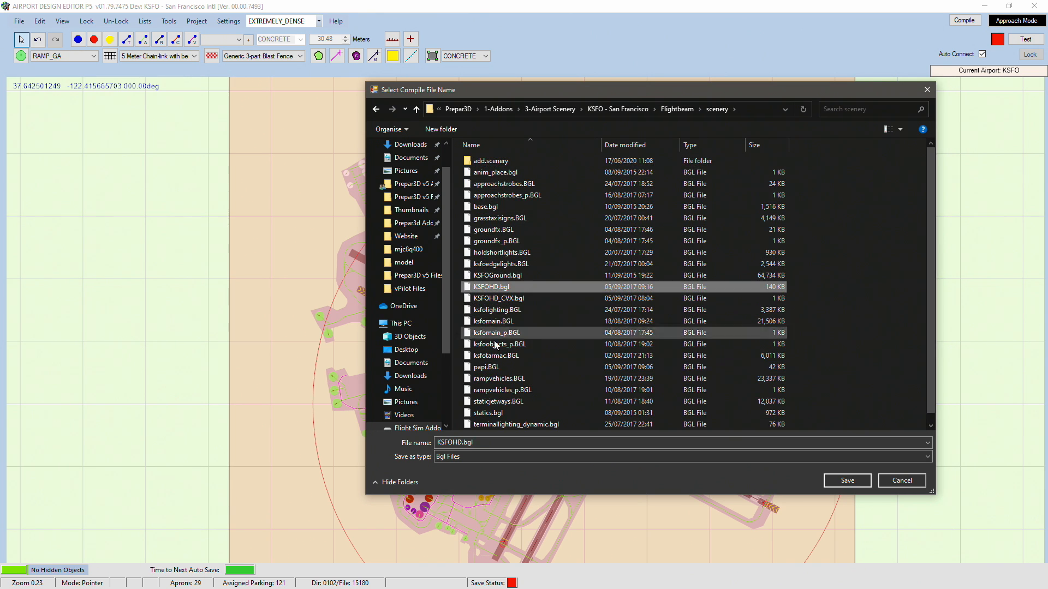
mouse_move(507, 287)
text(.default)
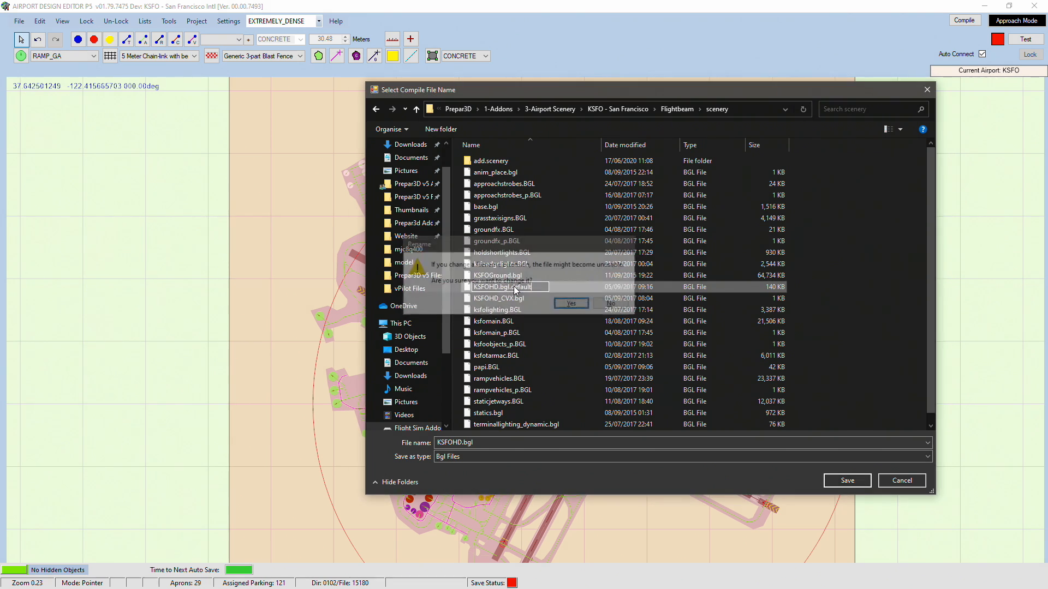
click(570, 304)
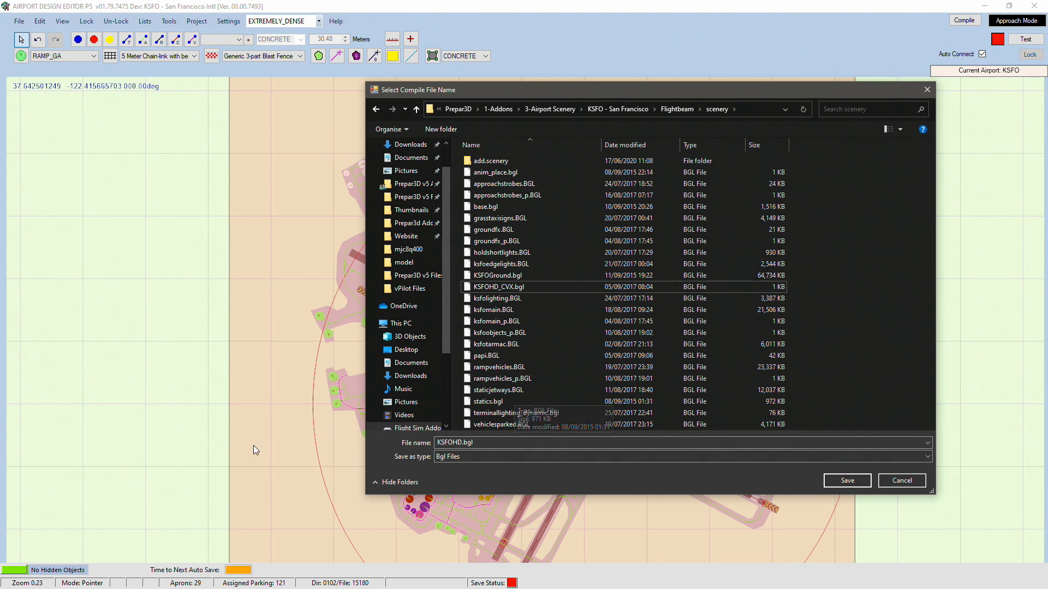
click(846, 480)
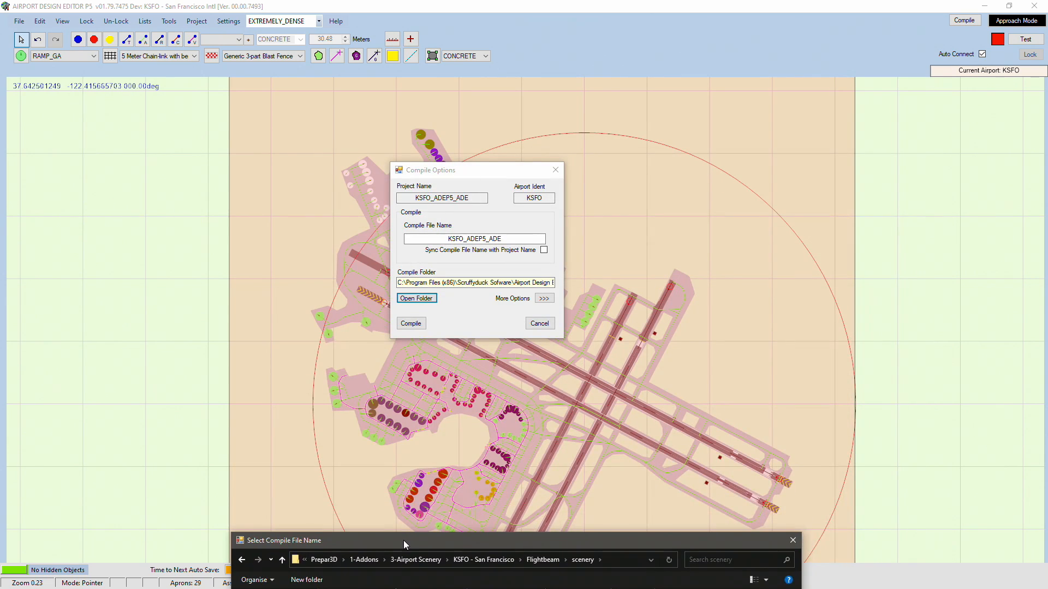
click(416, 298)
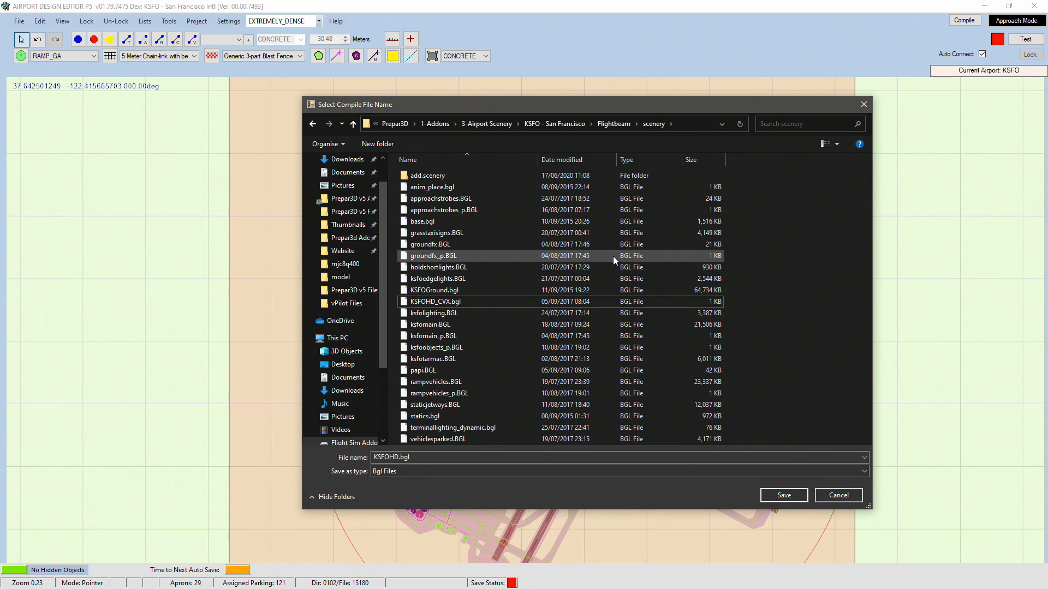
mouse_move(482, 438)
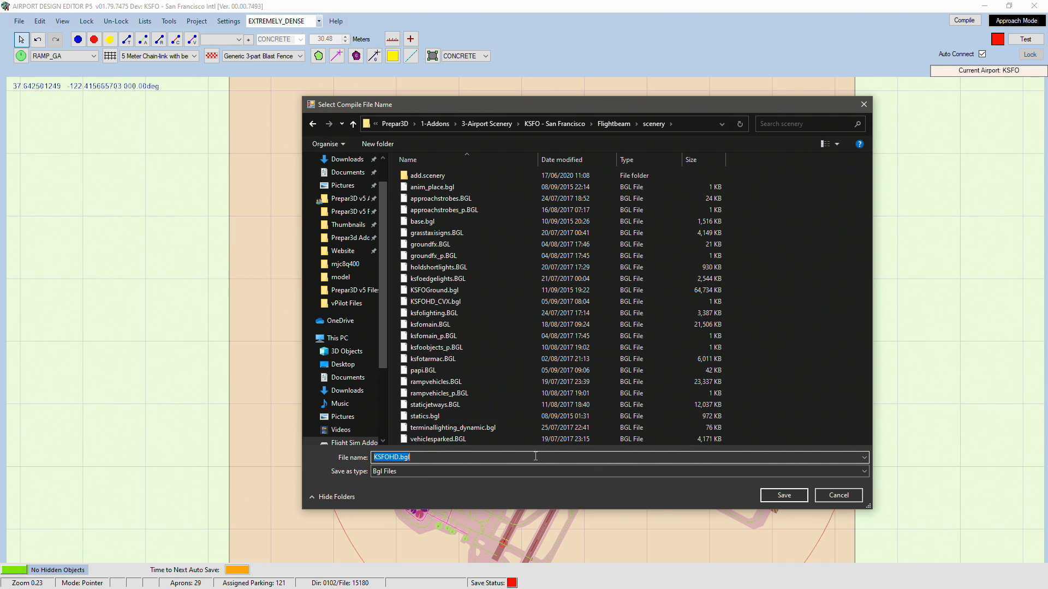
Compile KSFOHD.bgl into the Flightbeam scenery folder, keeping the existing terrain CVX file.
click(782, 495)
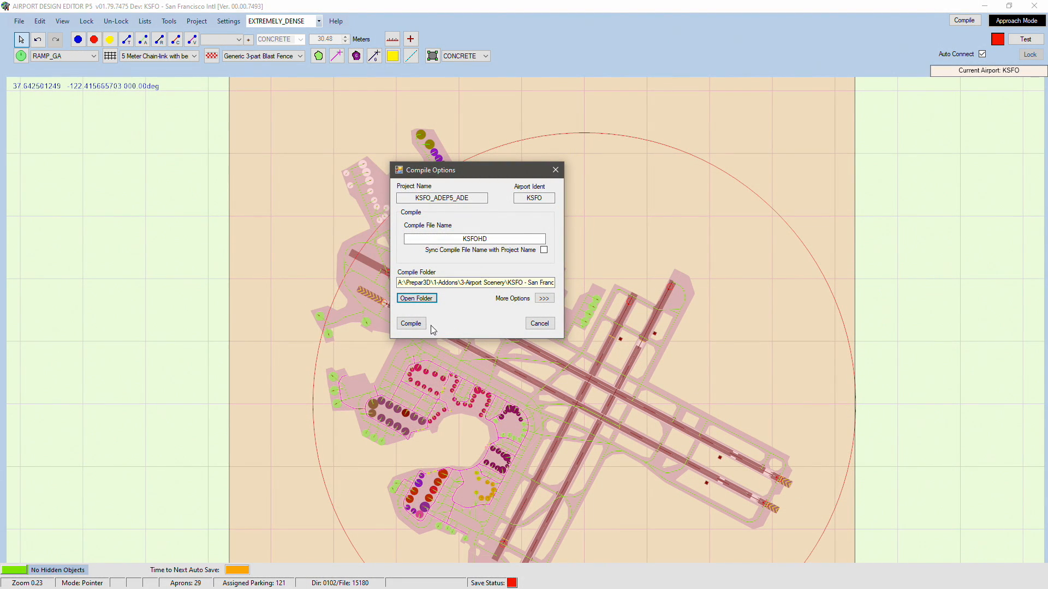
click(410, 323)
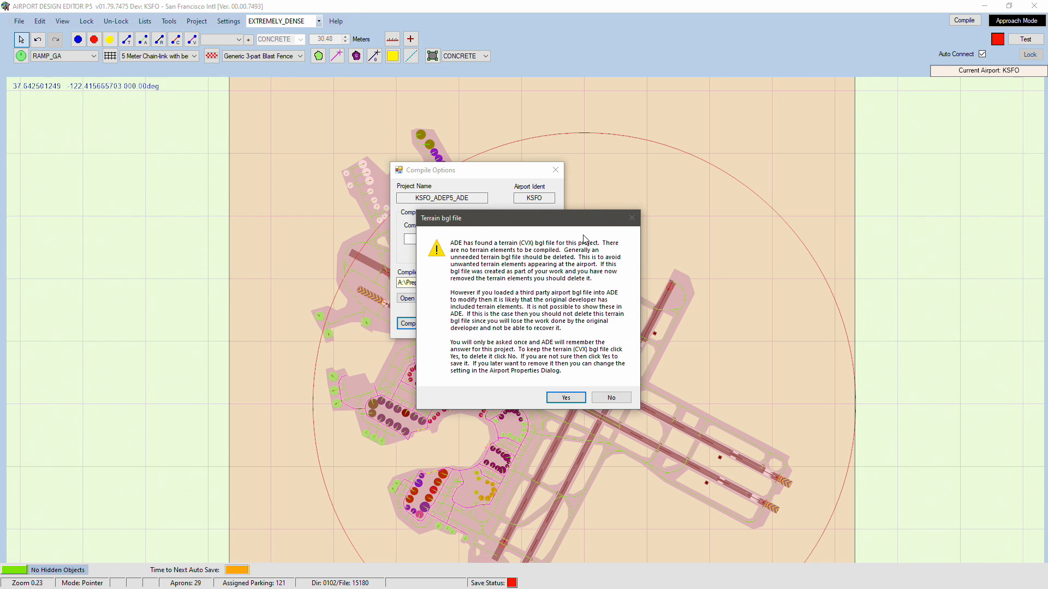
mouse_move(533, 246)
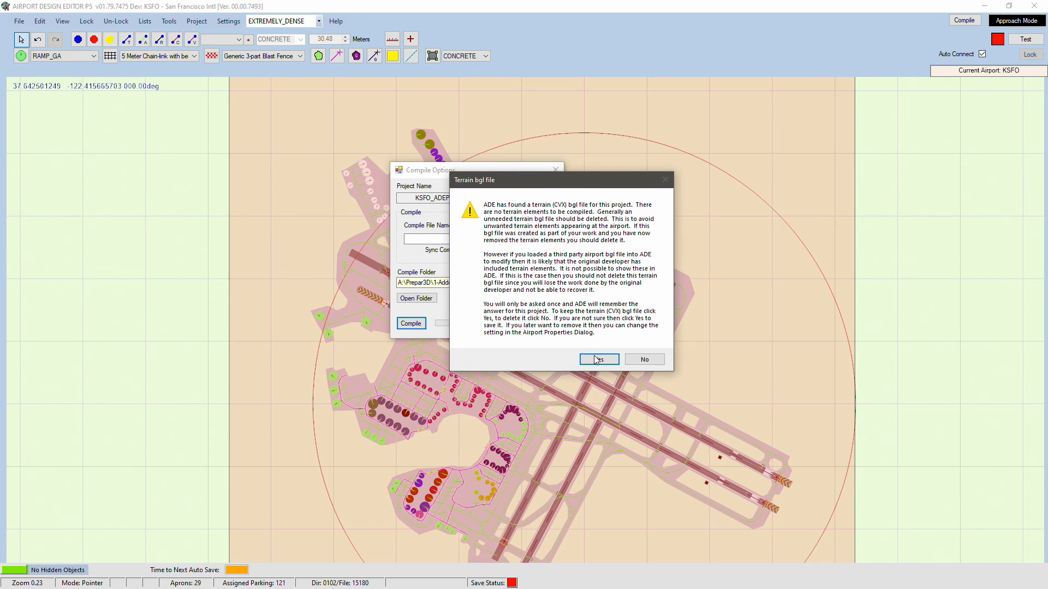
click(597, 359)
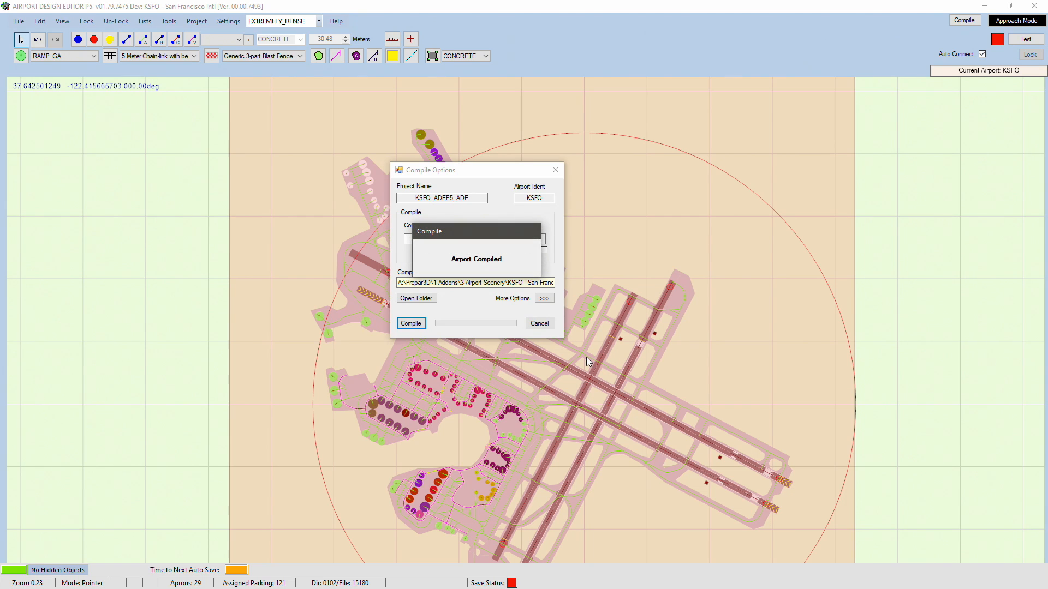